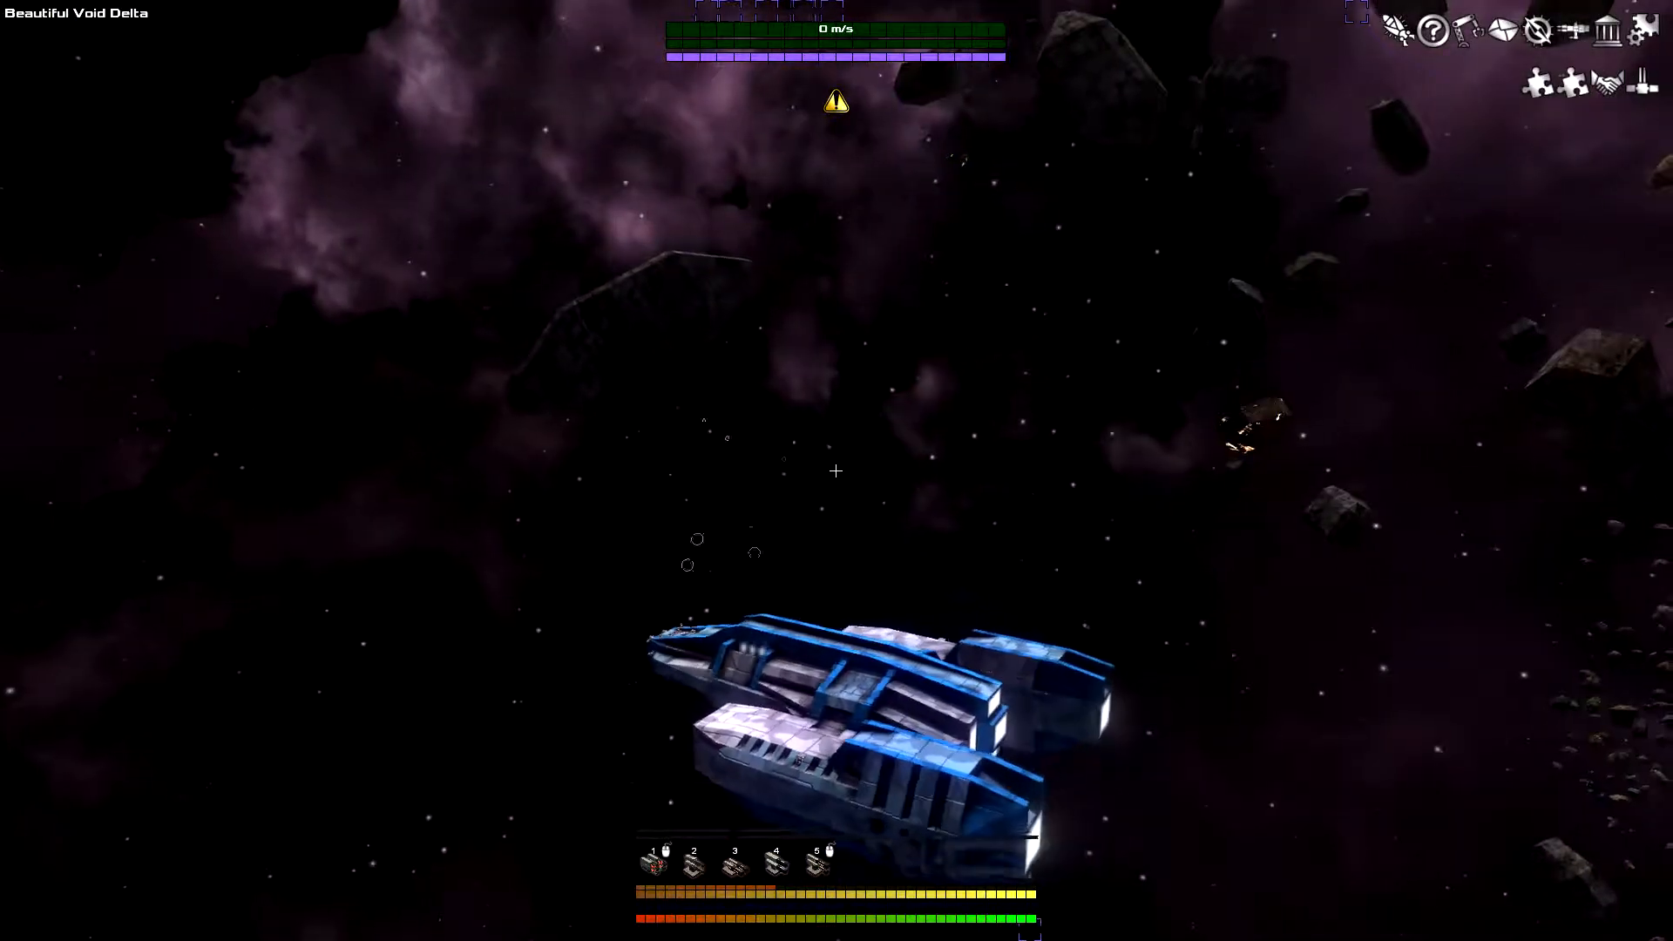
- Bring up the galaxy map showing the neighbouring sector's coordinate options
key(w)
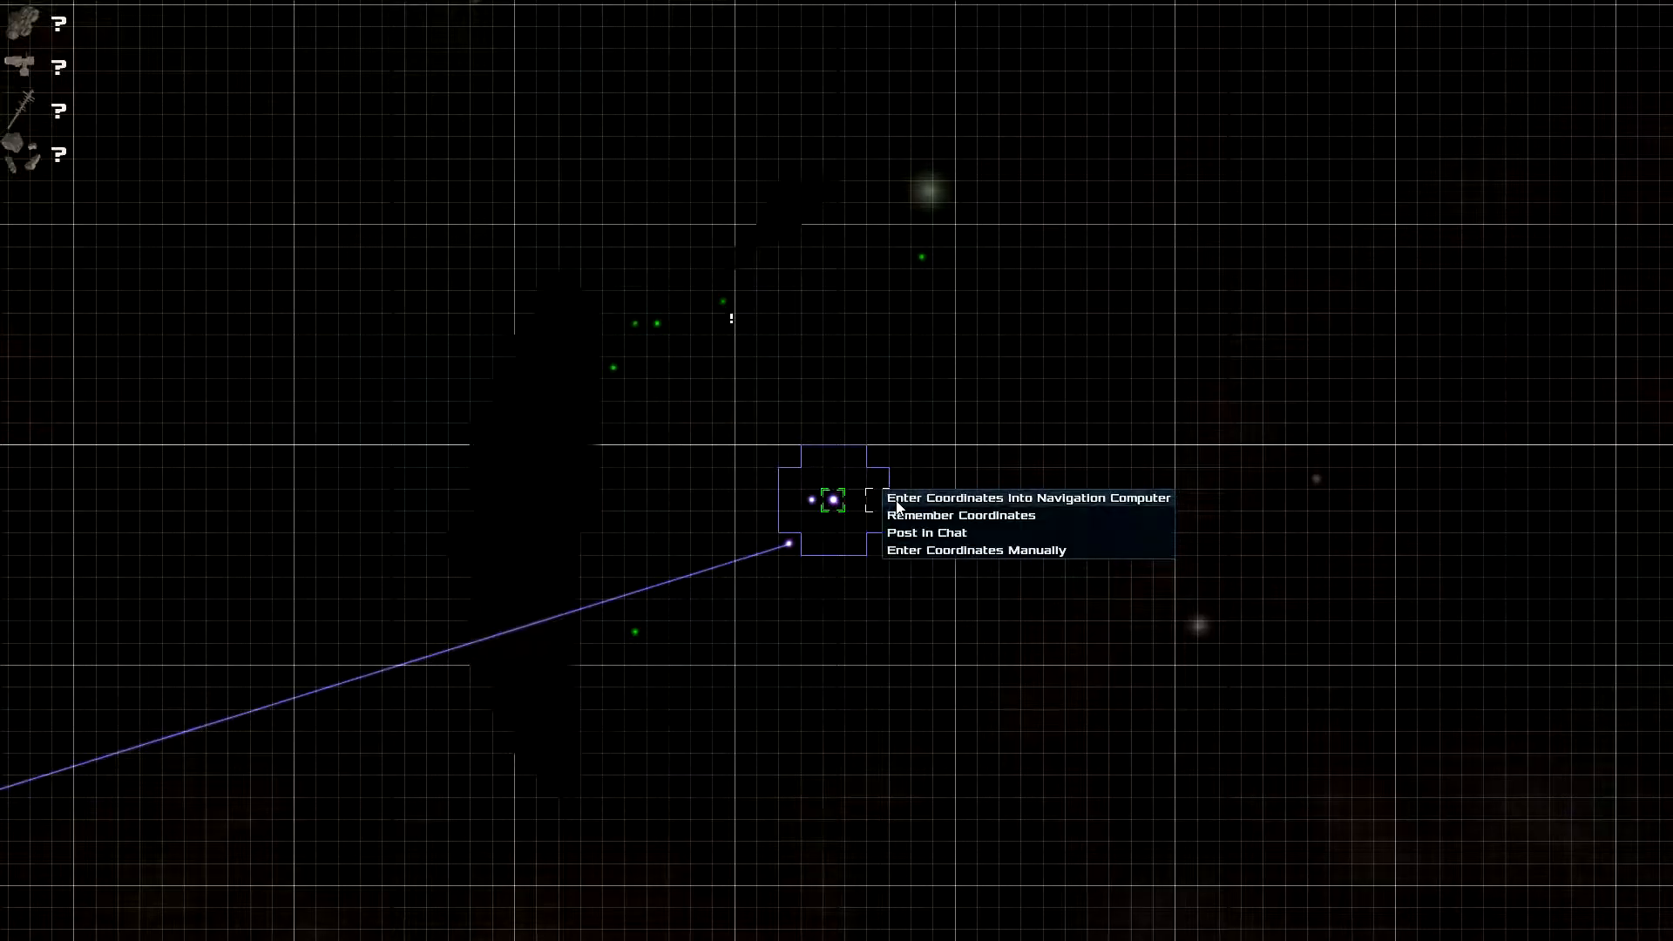
- Set the marked sector as jump destination, then review ships, turret inventory and crew
click(1026, 497)
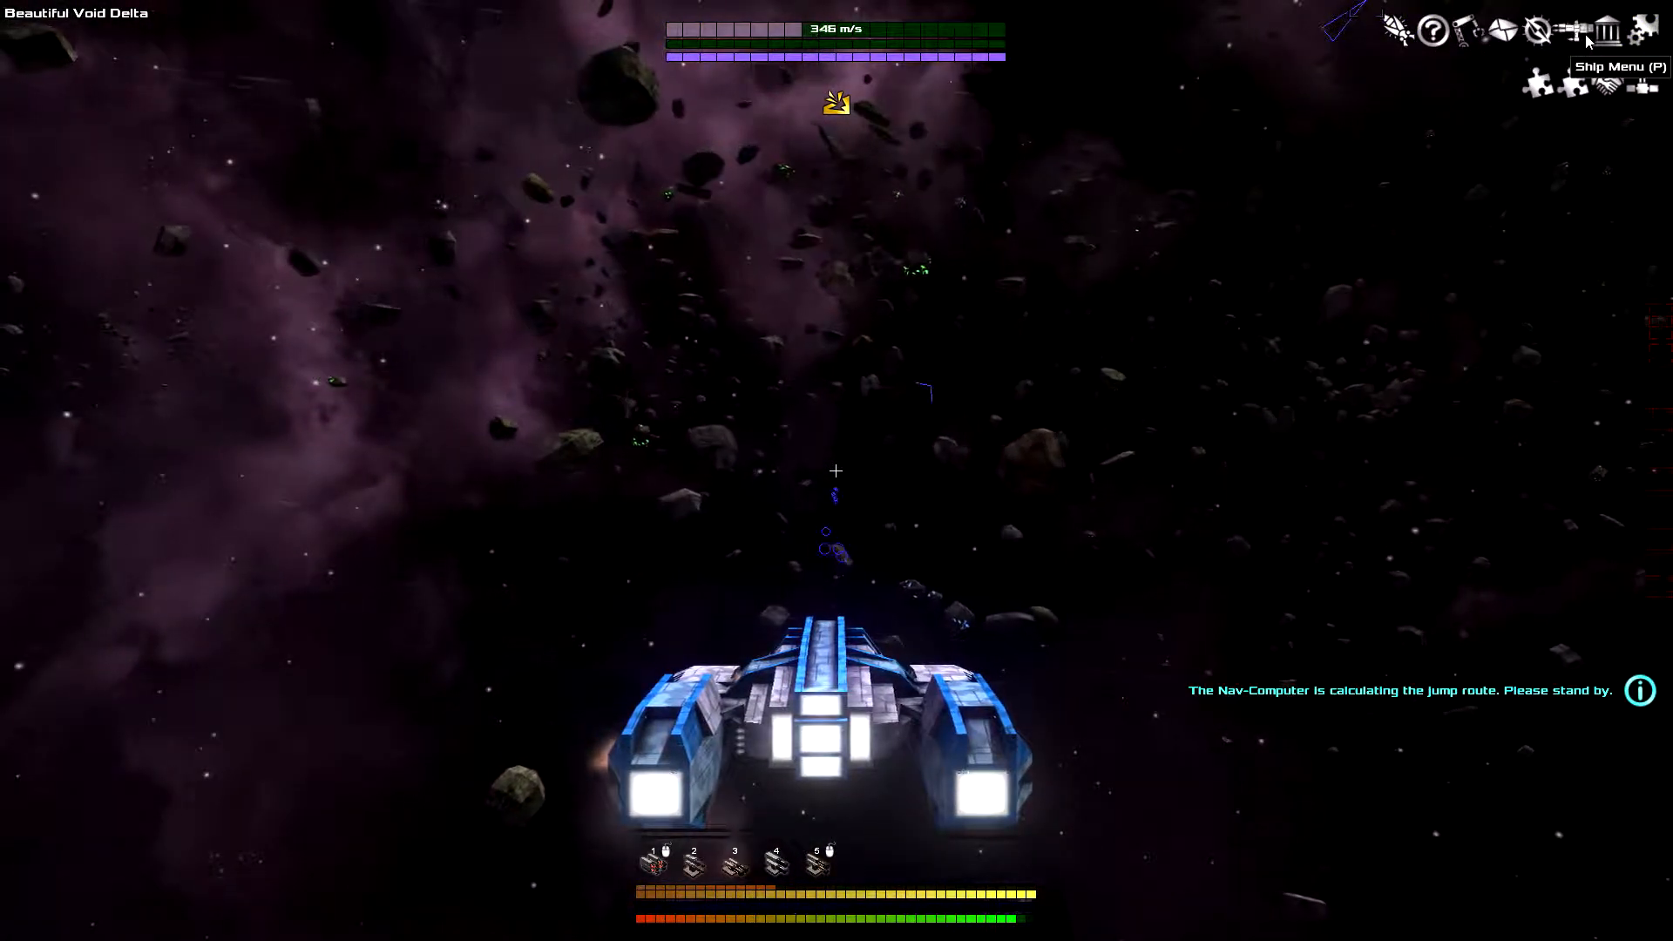
click(1577, 29)
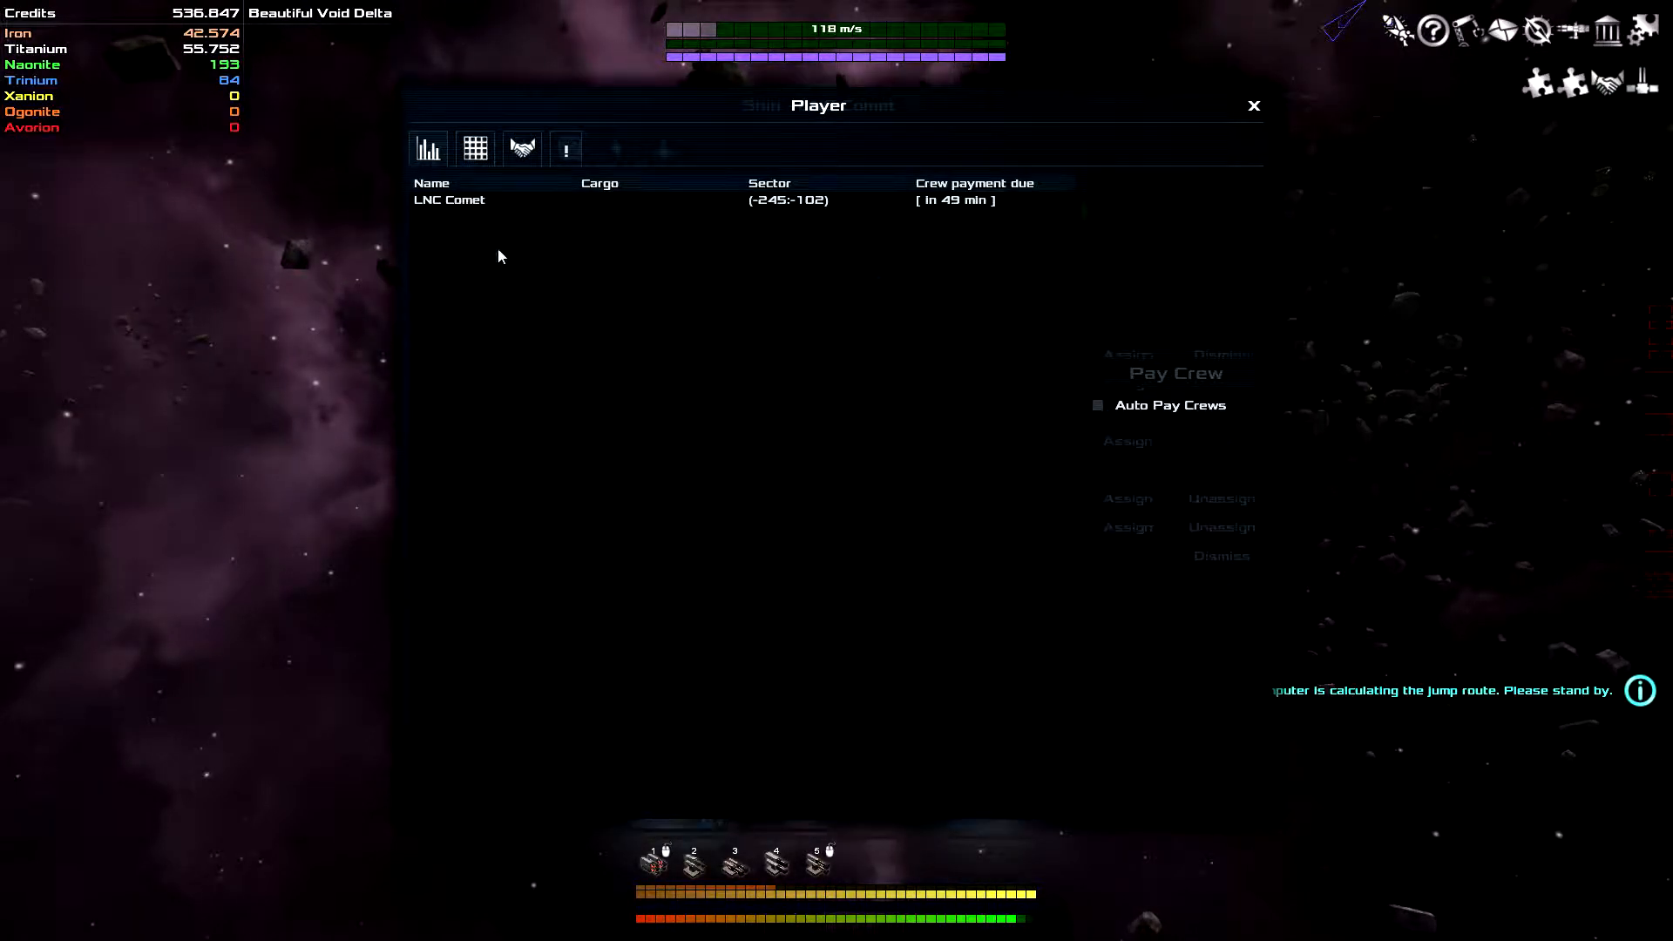
click(474, 148)
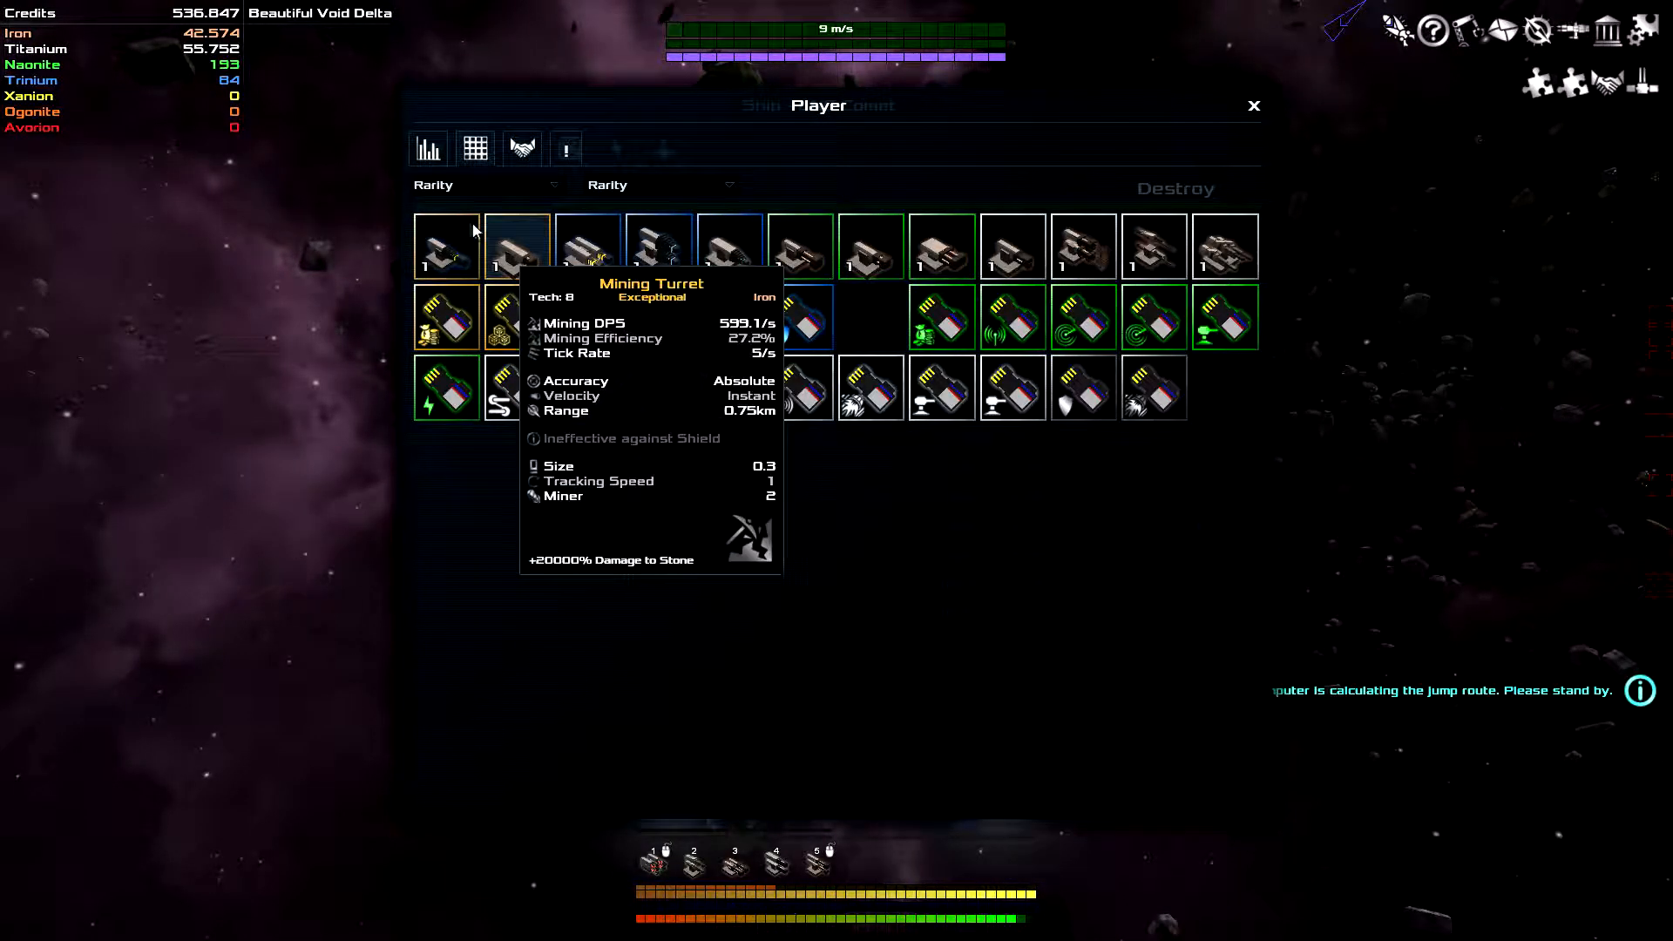
mouse_move(588, 246)
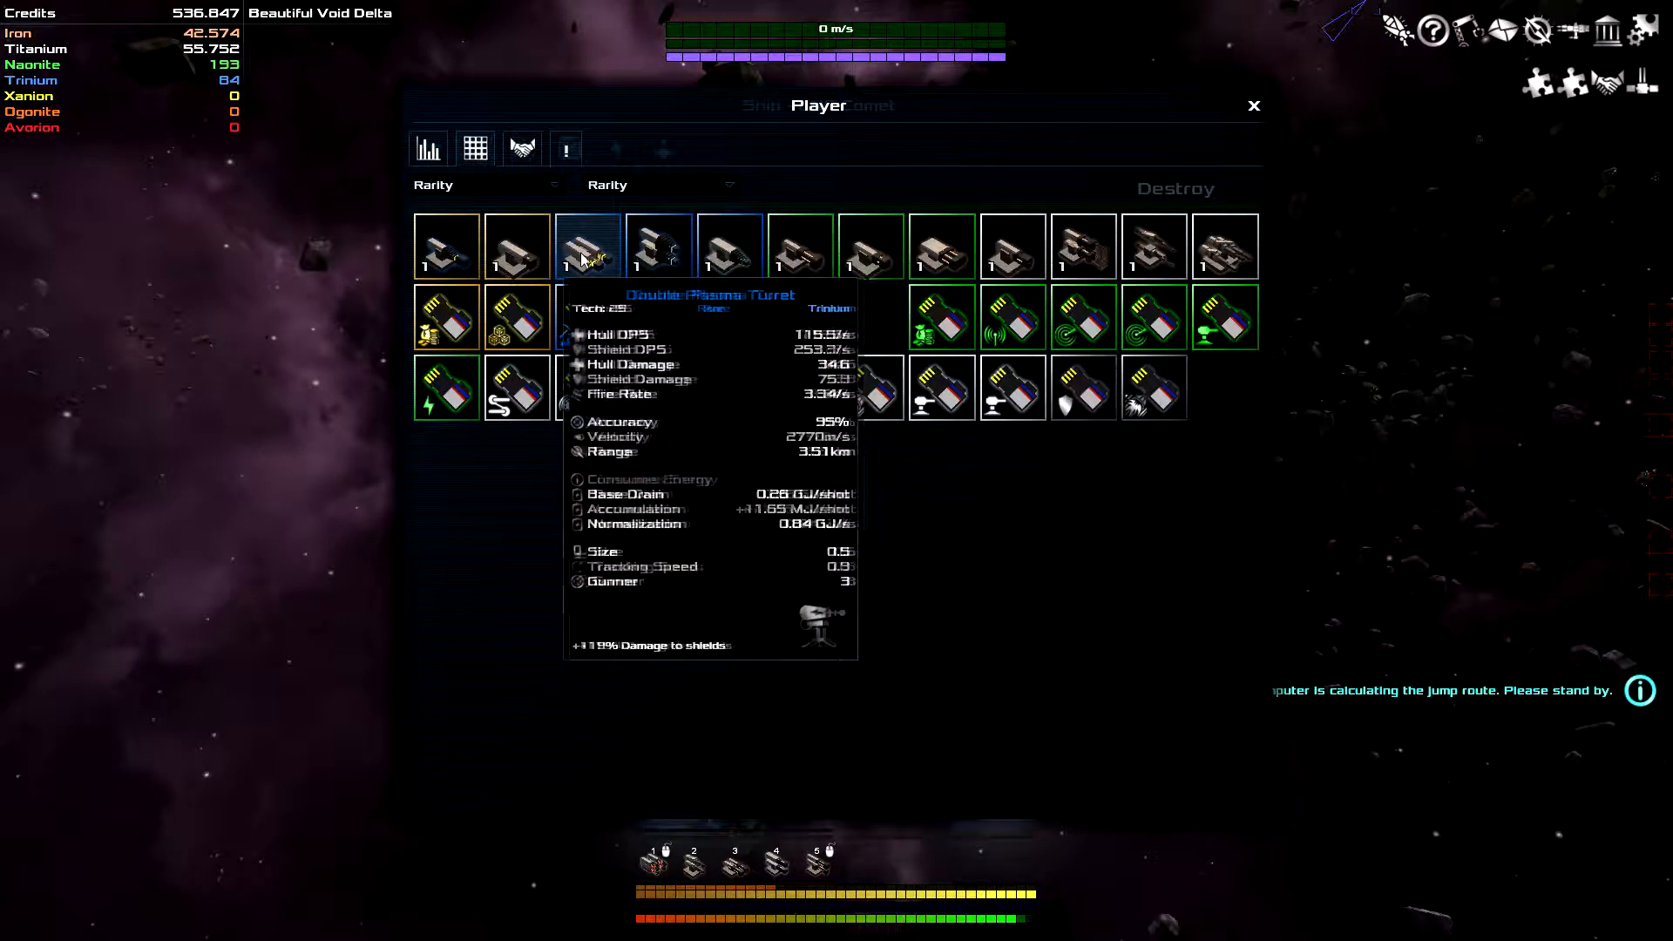
click(475, 148)
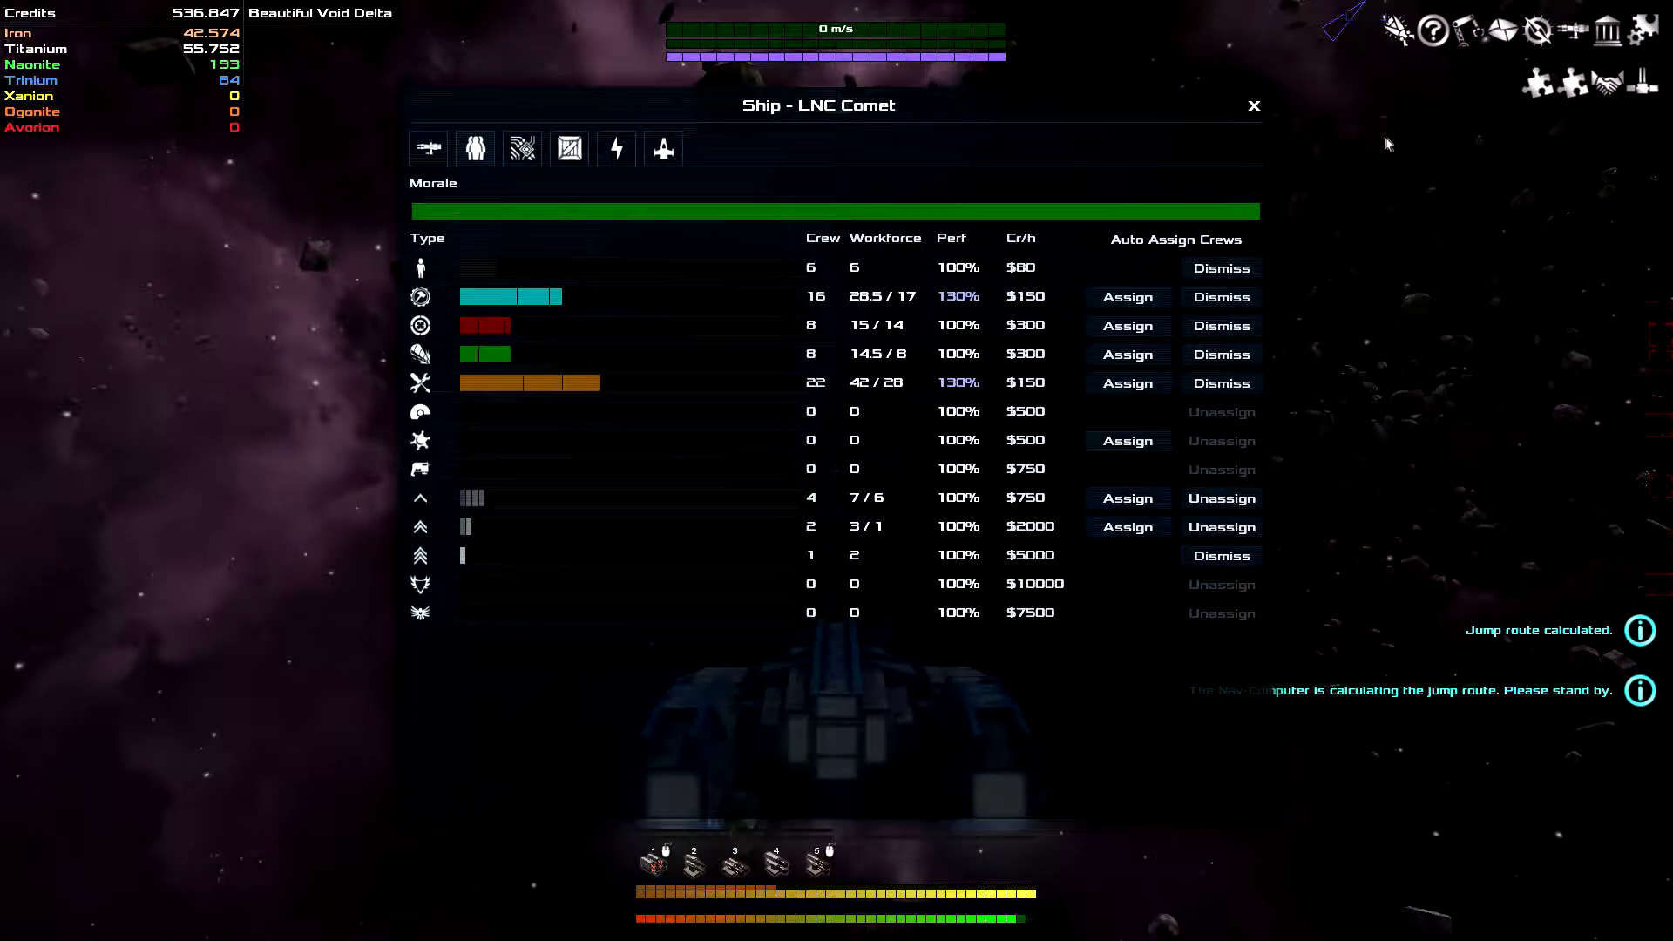
click(1254, 106)
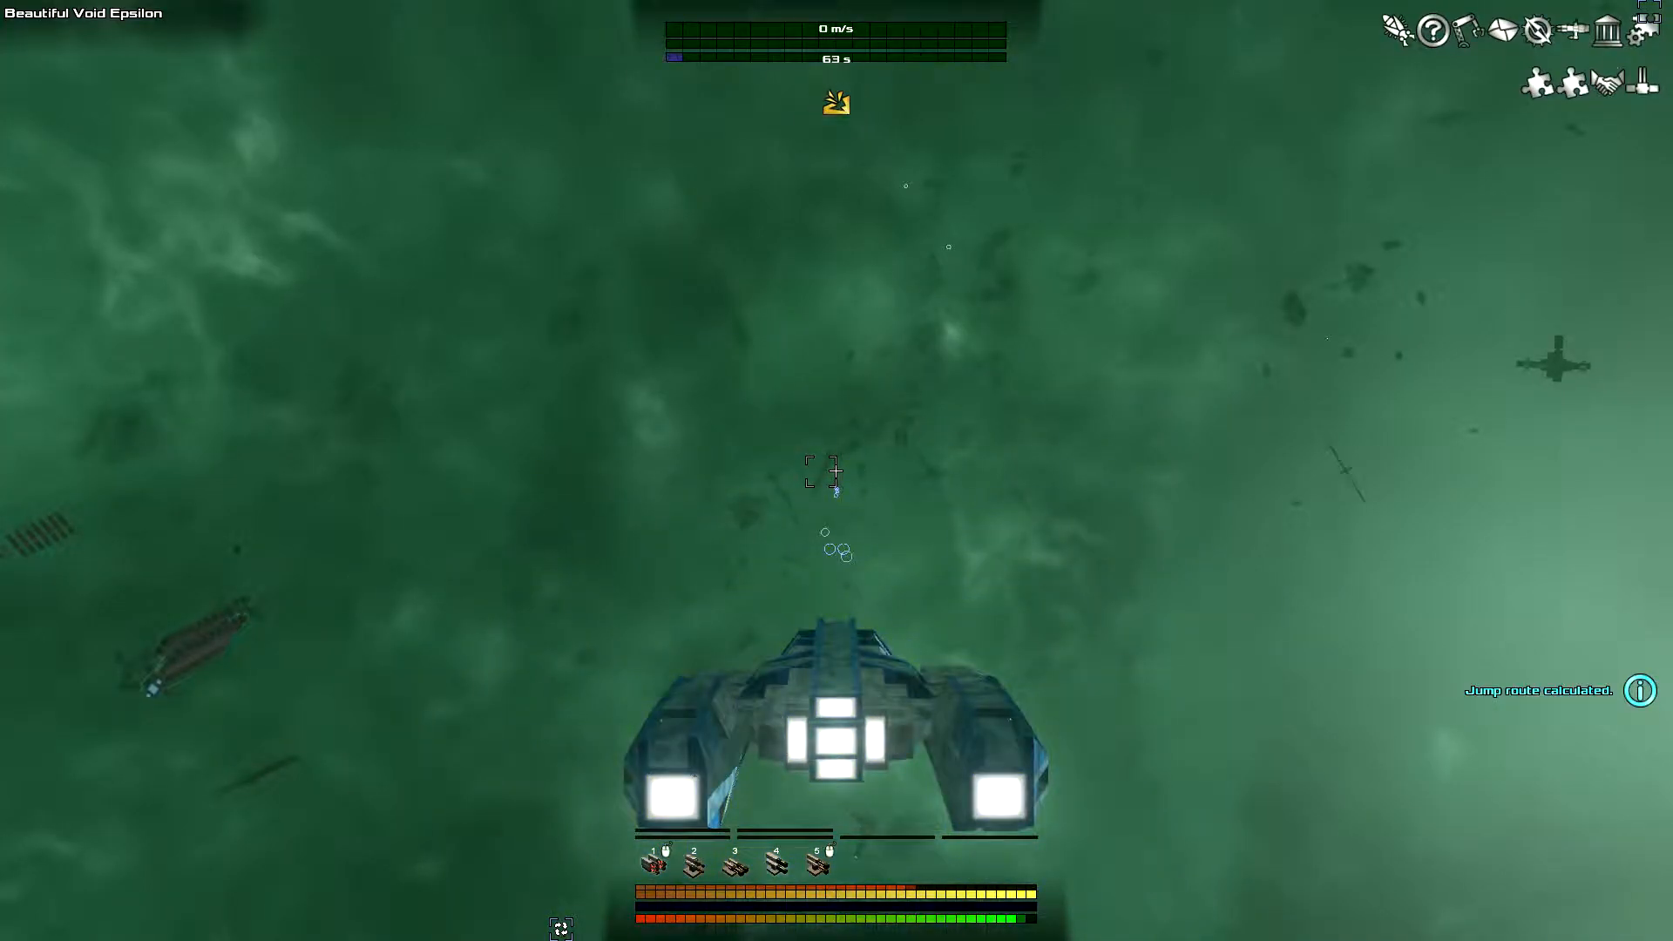
- Fly through the nebula and hyperspace jump to sector -241:-102
key(w)
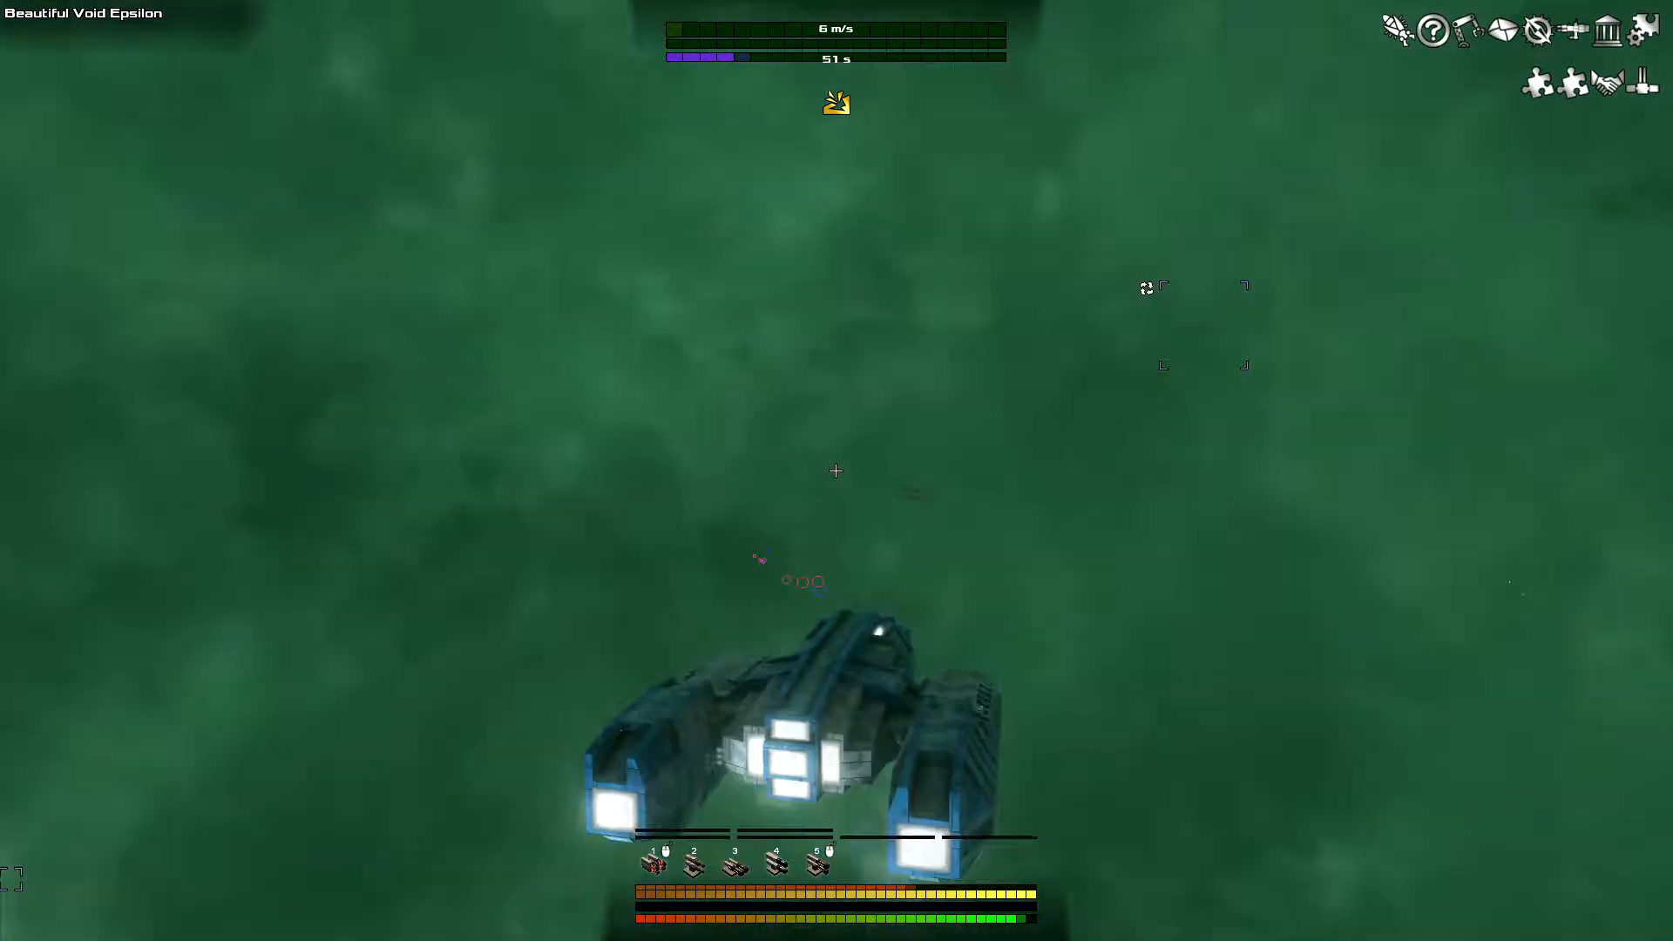
key(f)
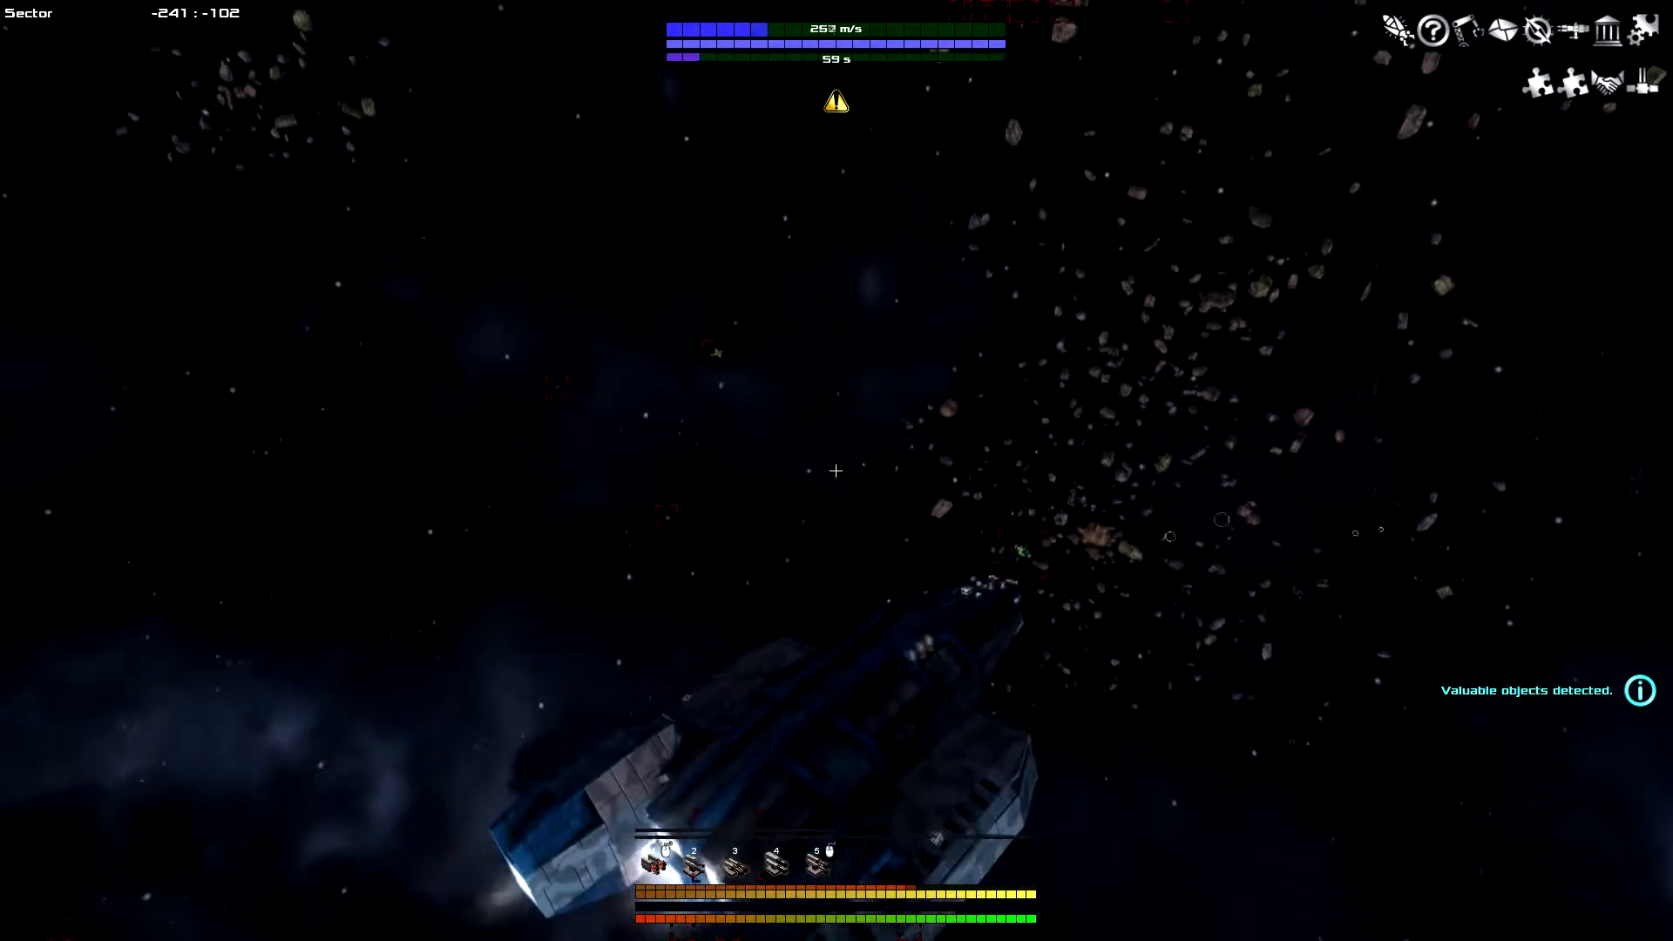
- Fly to the asteroid and sell it to The Oajgee' Federation for 169.019 credits
key(w)
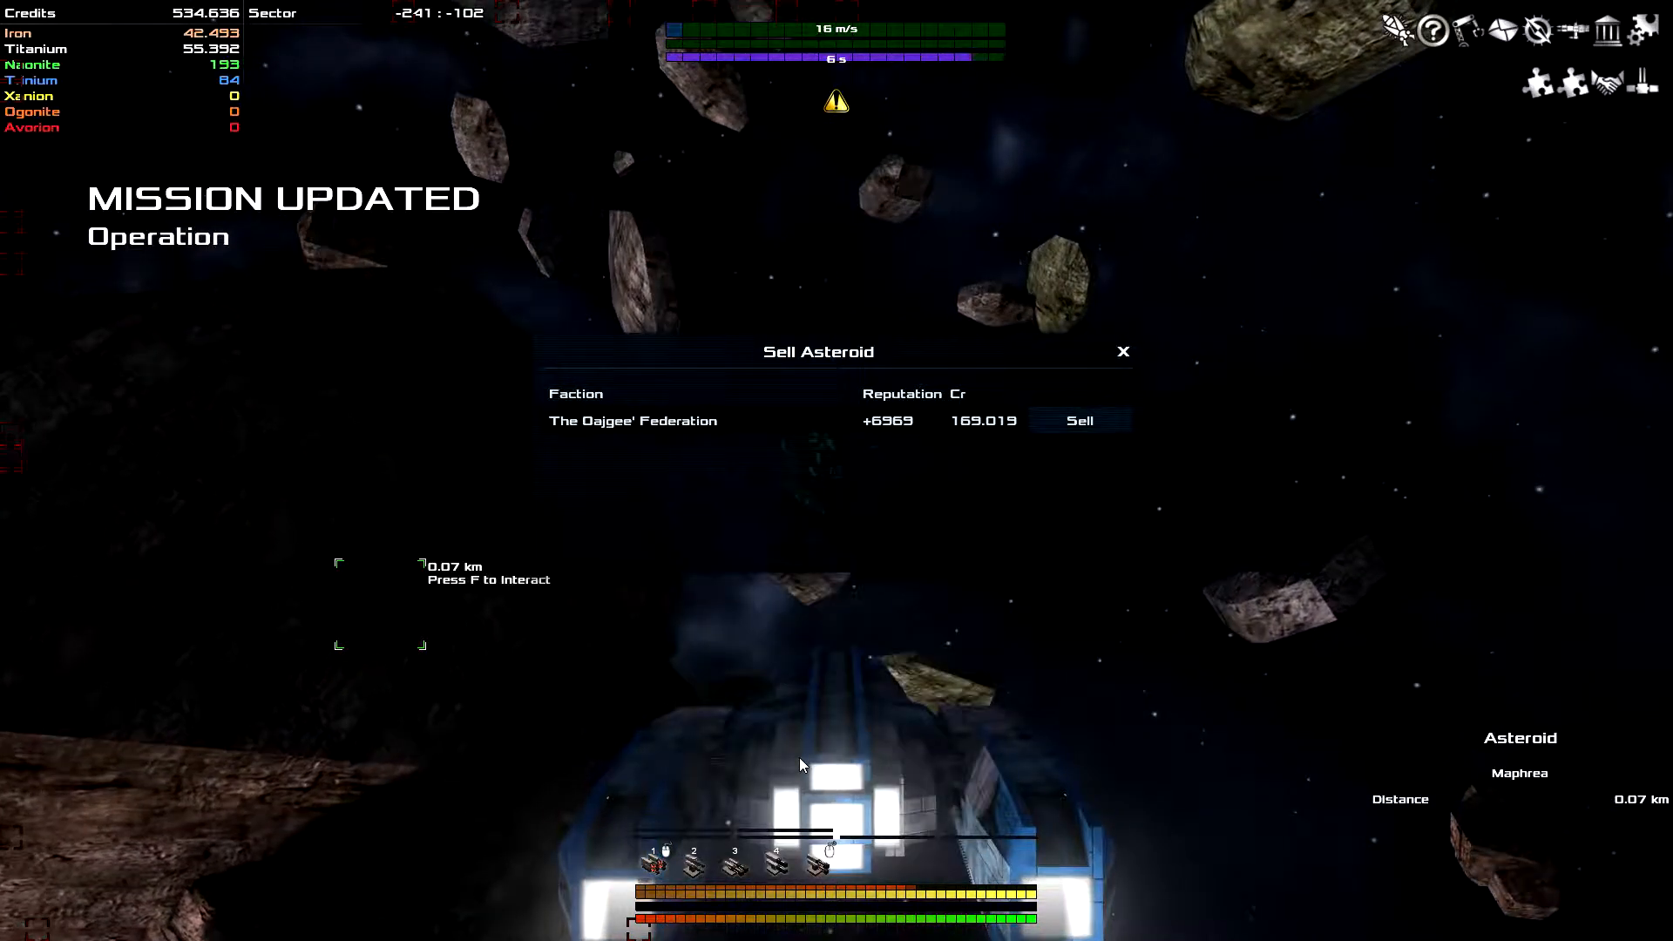
click(1080, 420)
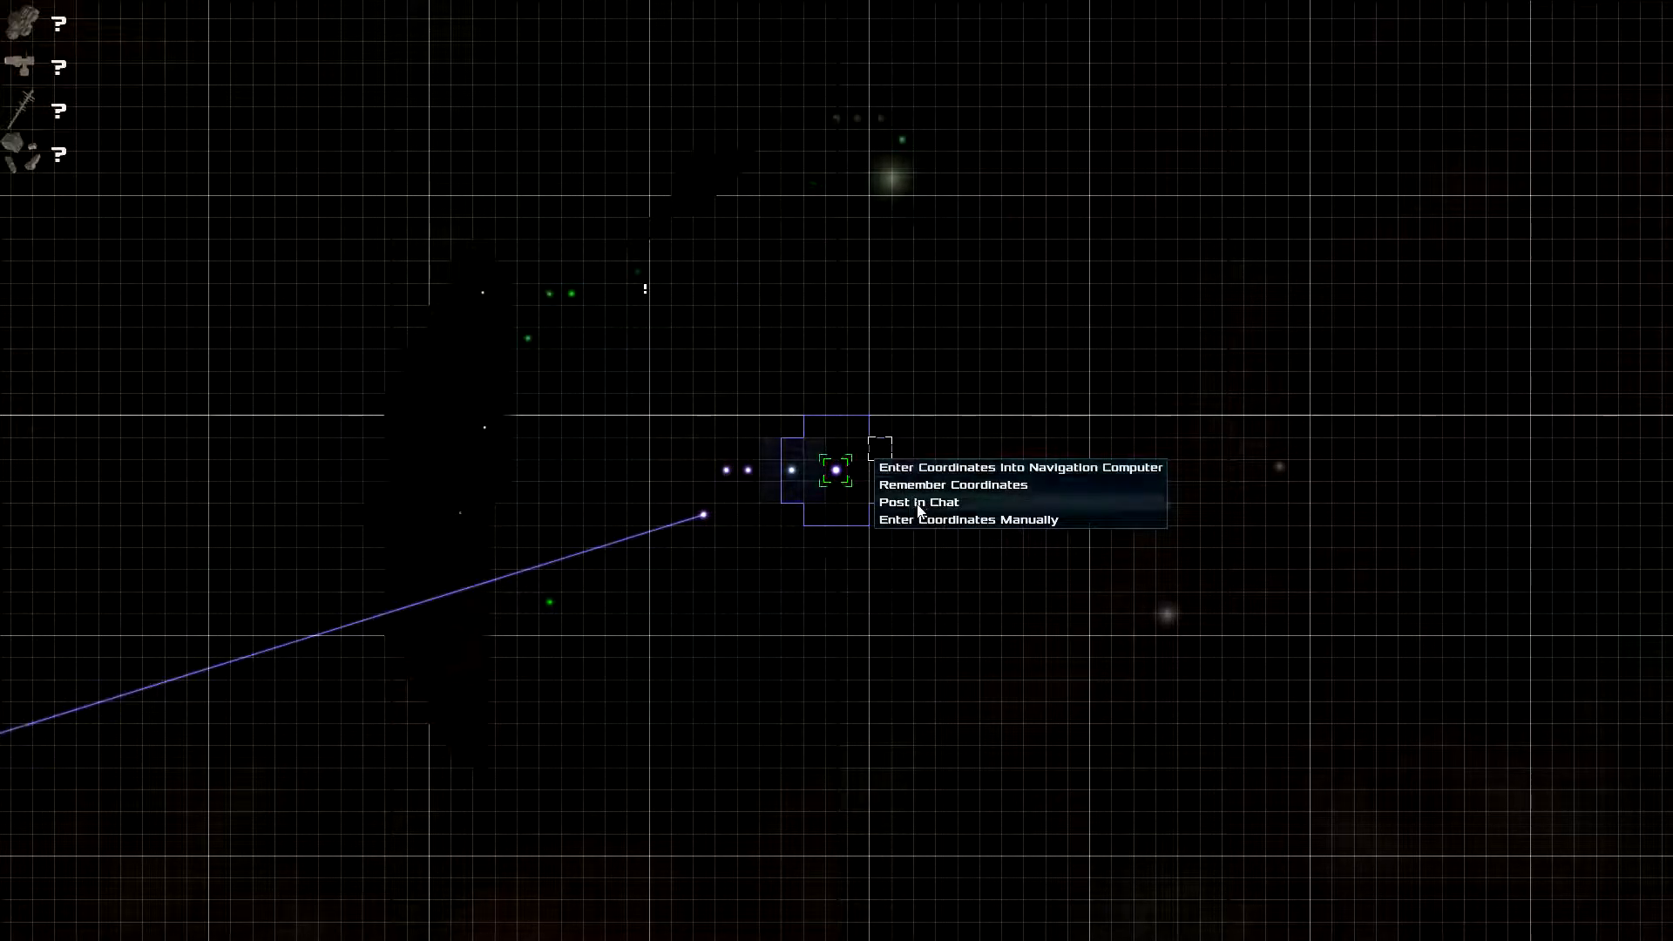
- Set Withering Happiness Alpha as the navigation destination and jump there
click(1020, 467)
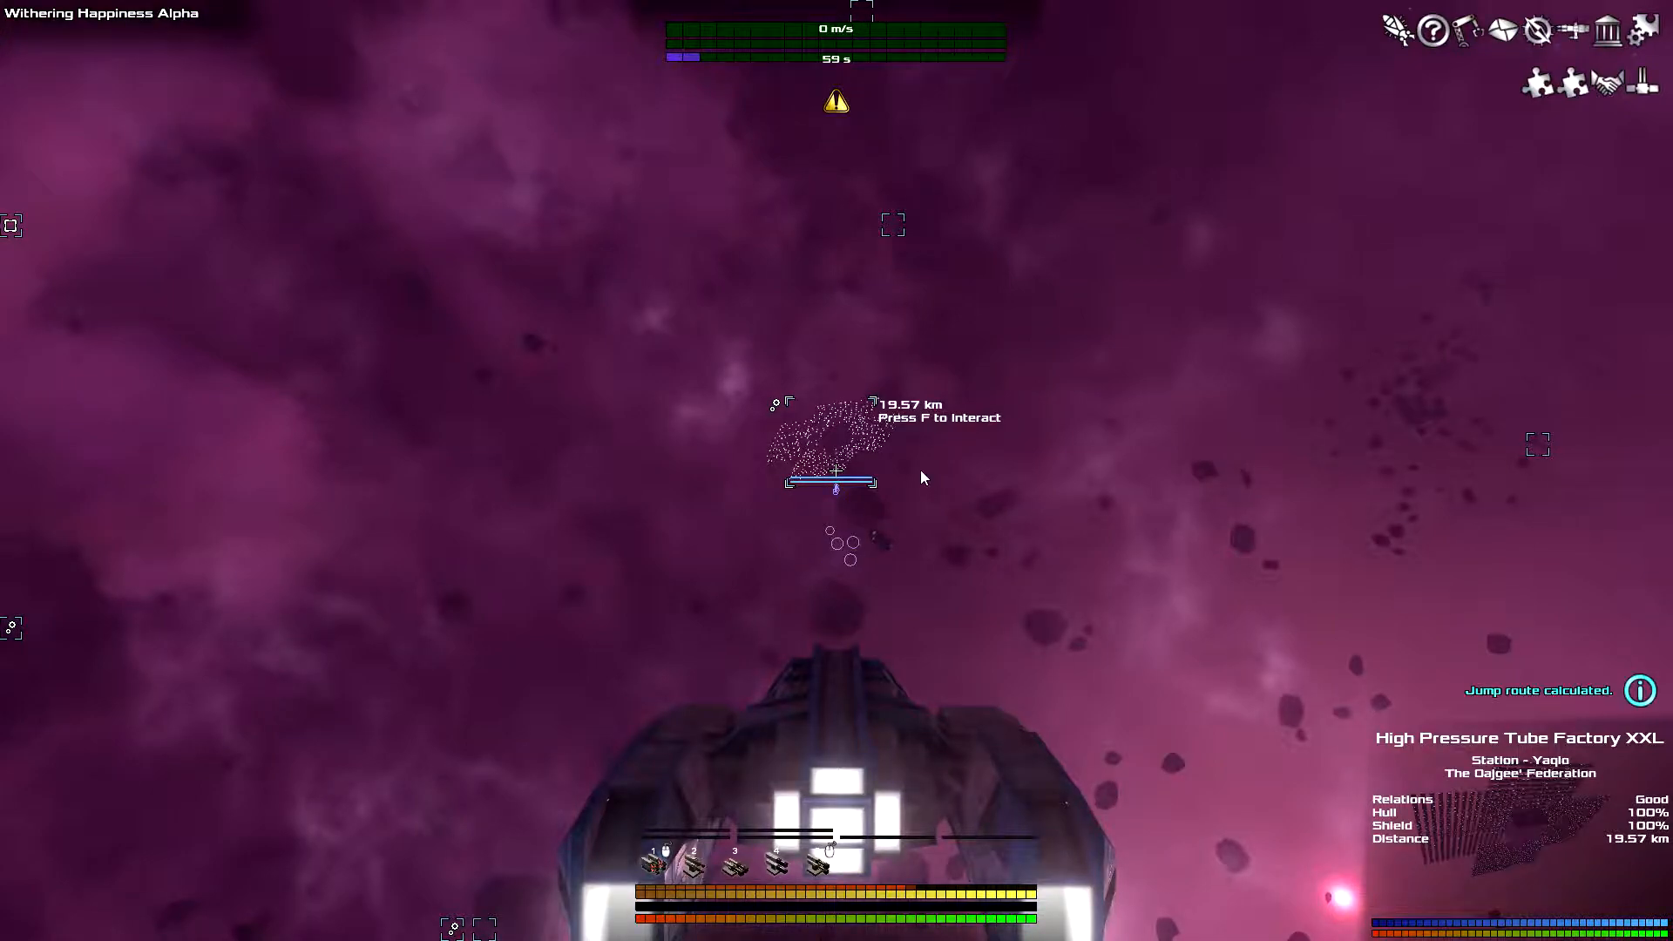
- Hail the High Pressure Tube Factory XXL, dismiss its dialog, and jump to Beautiful Void Alpha
key(f)
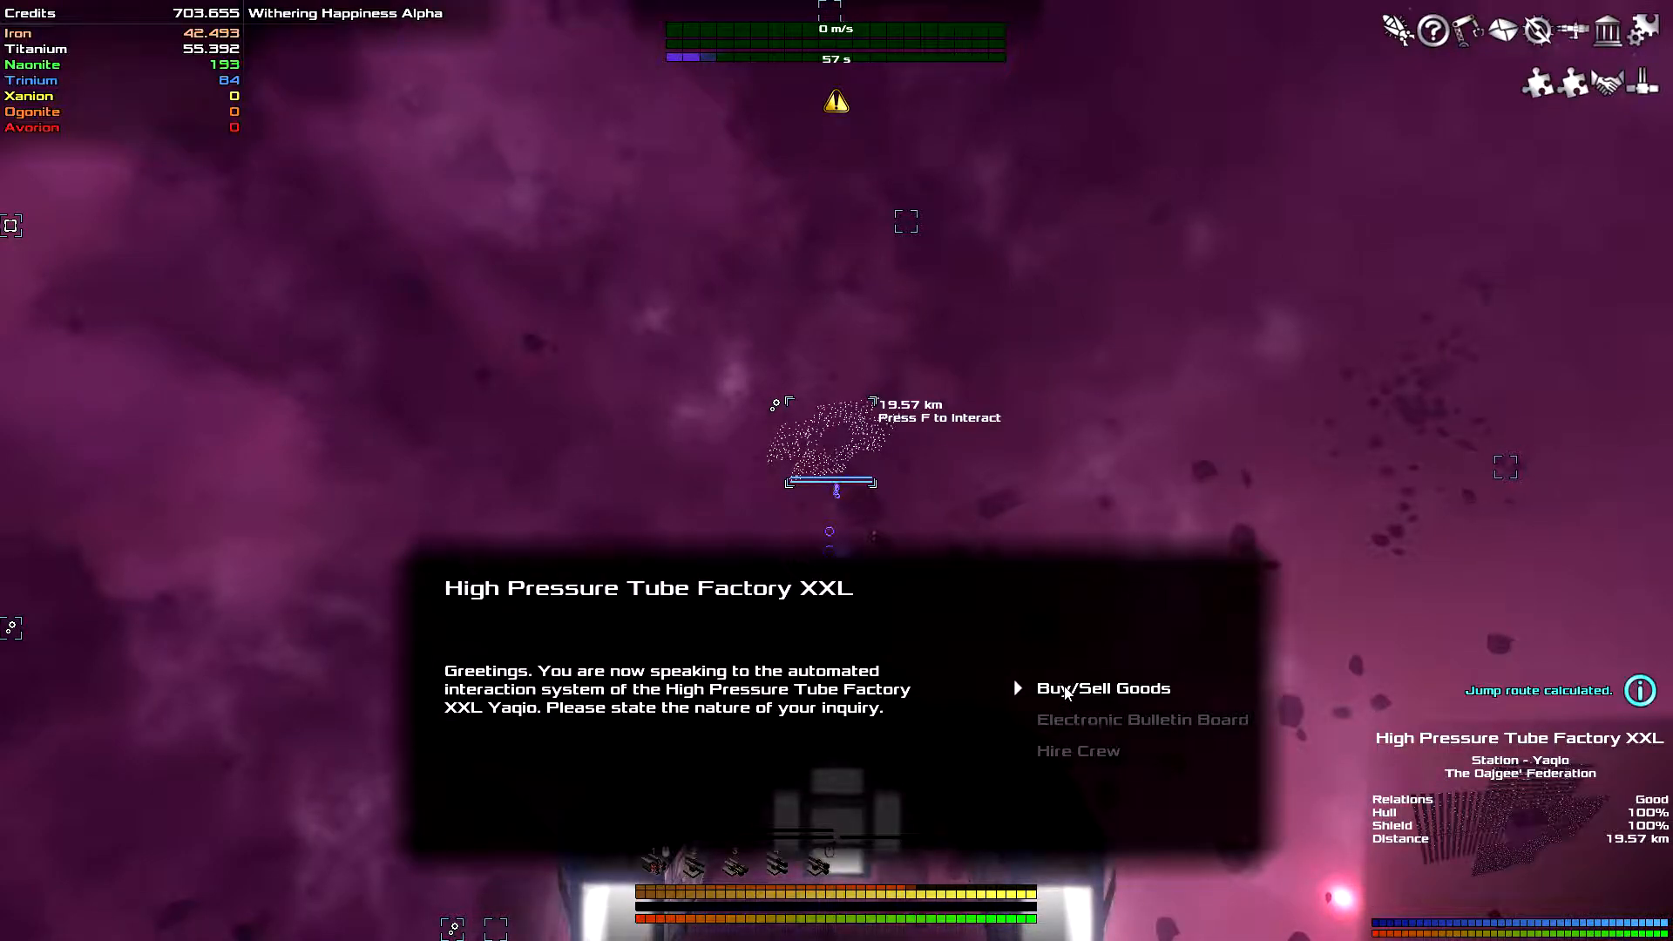
key(Escape)
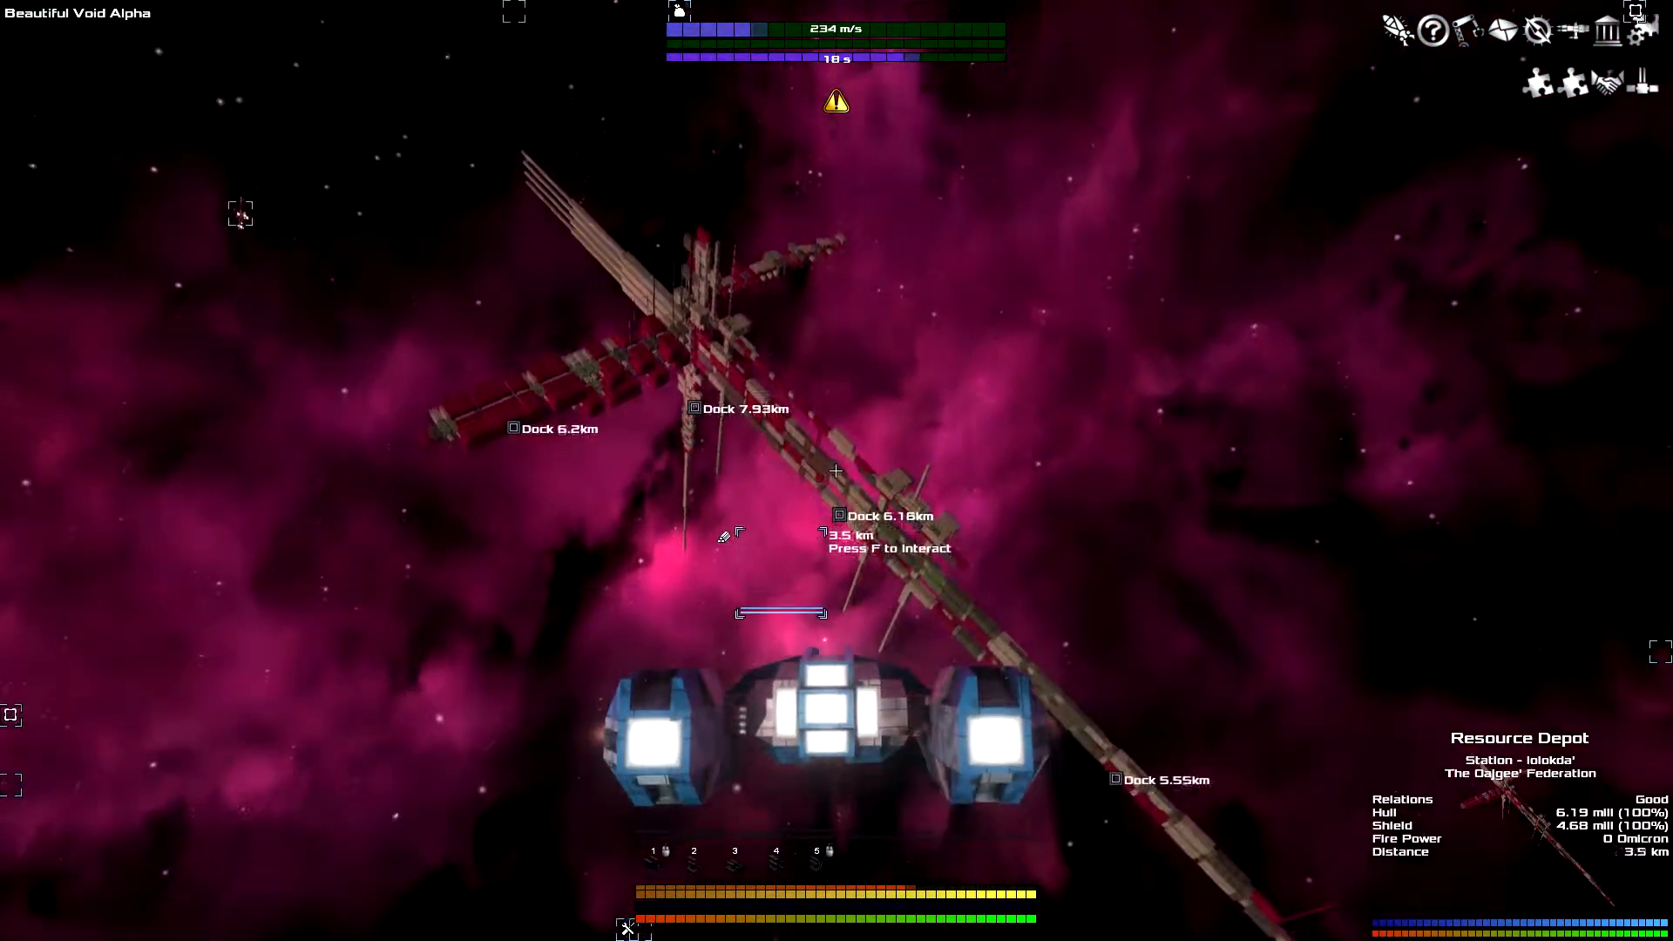
- Hail the Resource Depot and browse its material prices from iron to avorion
key(f)
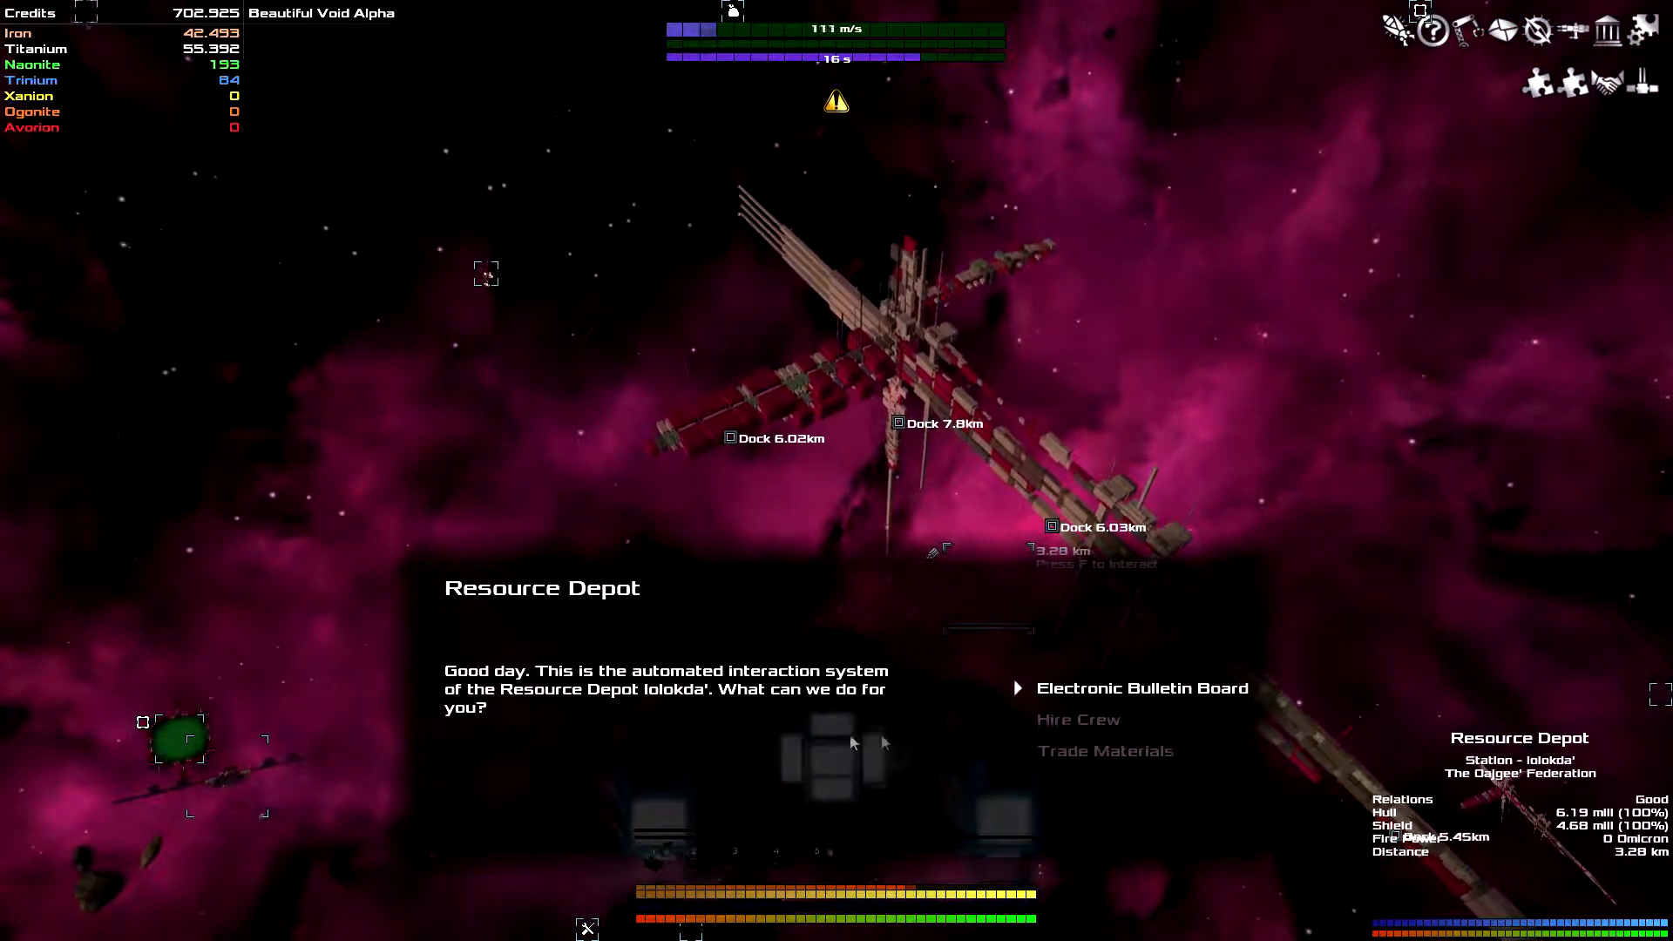
click(1106, 752)
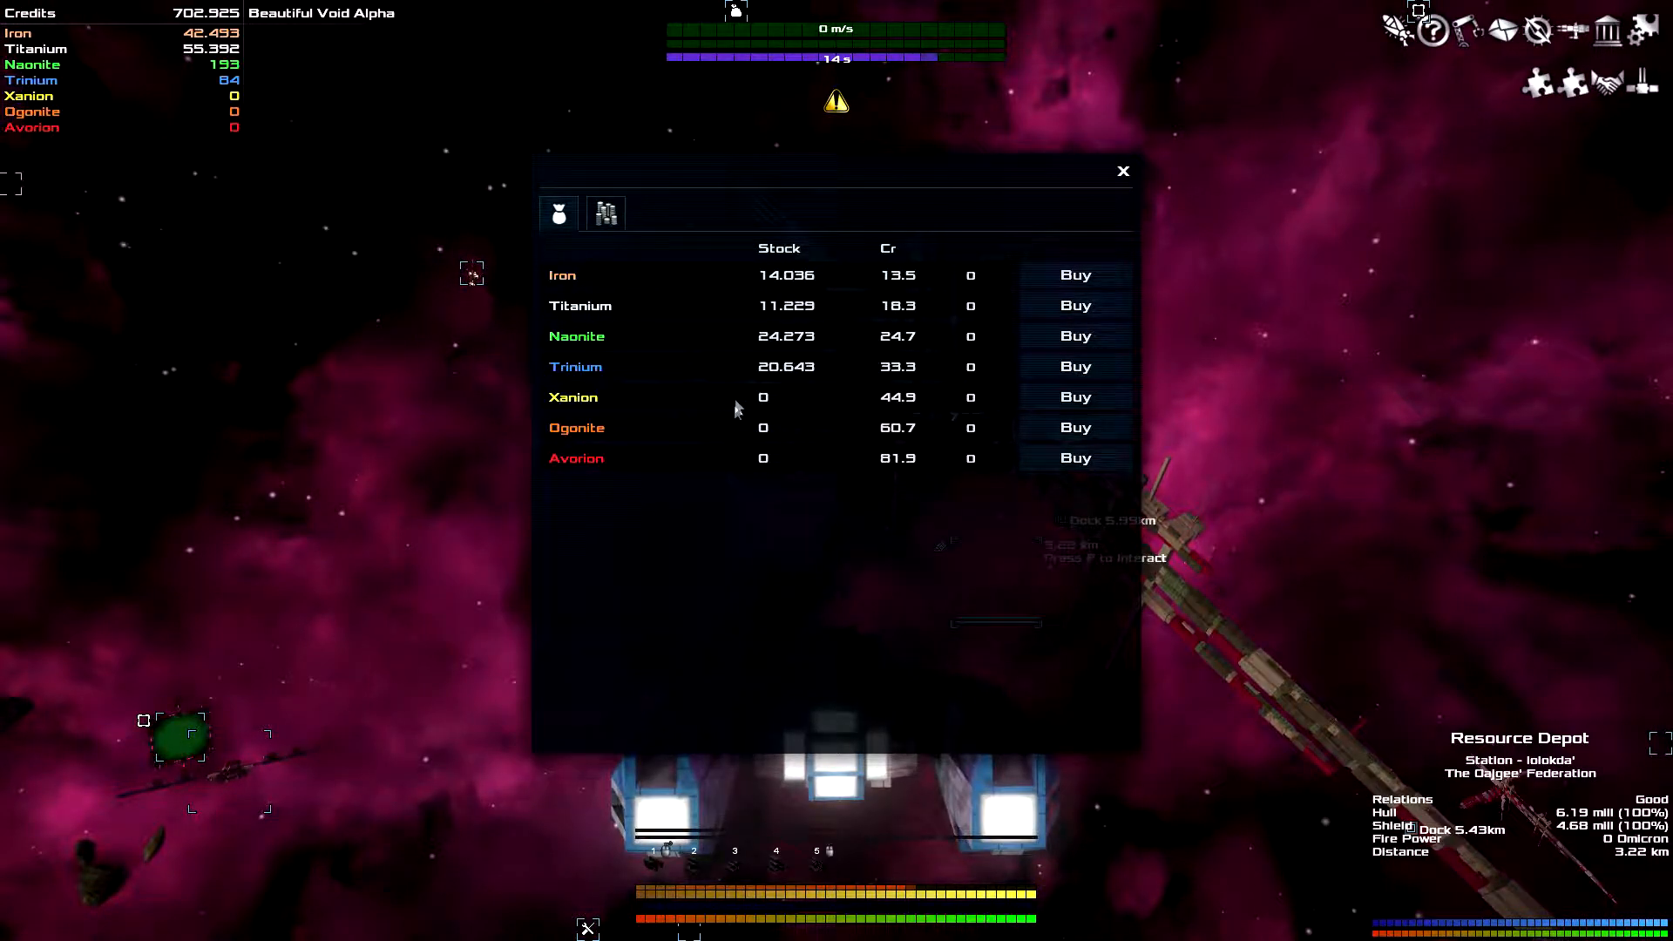
click(1122, 171)
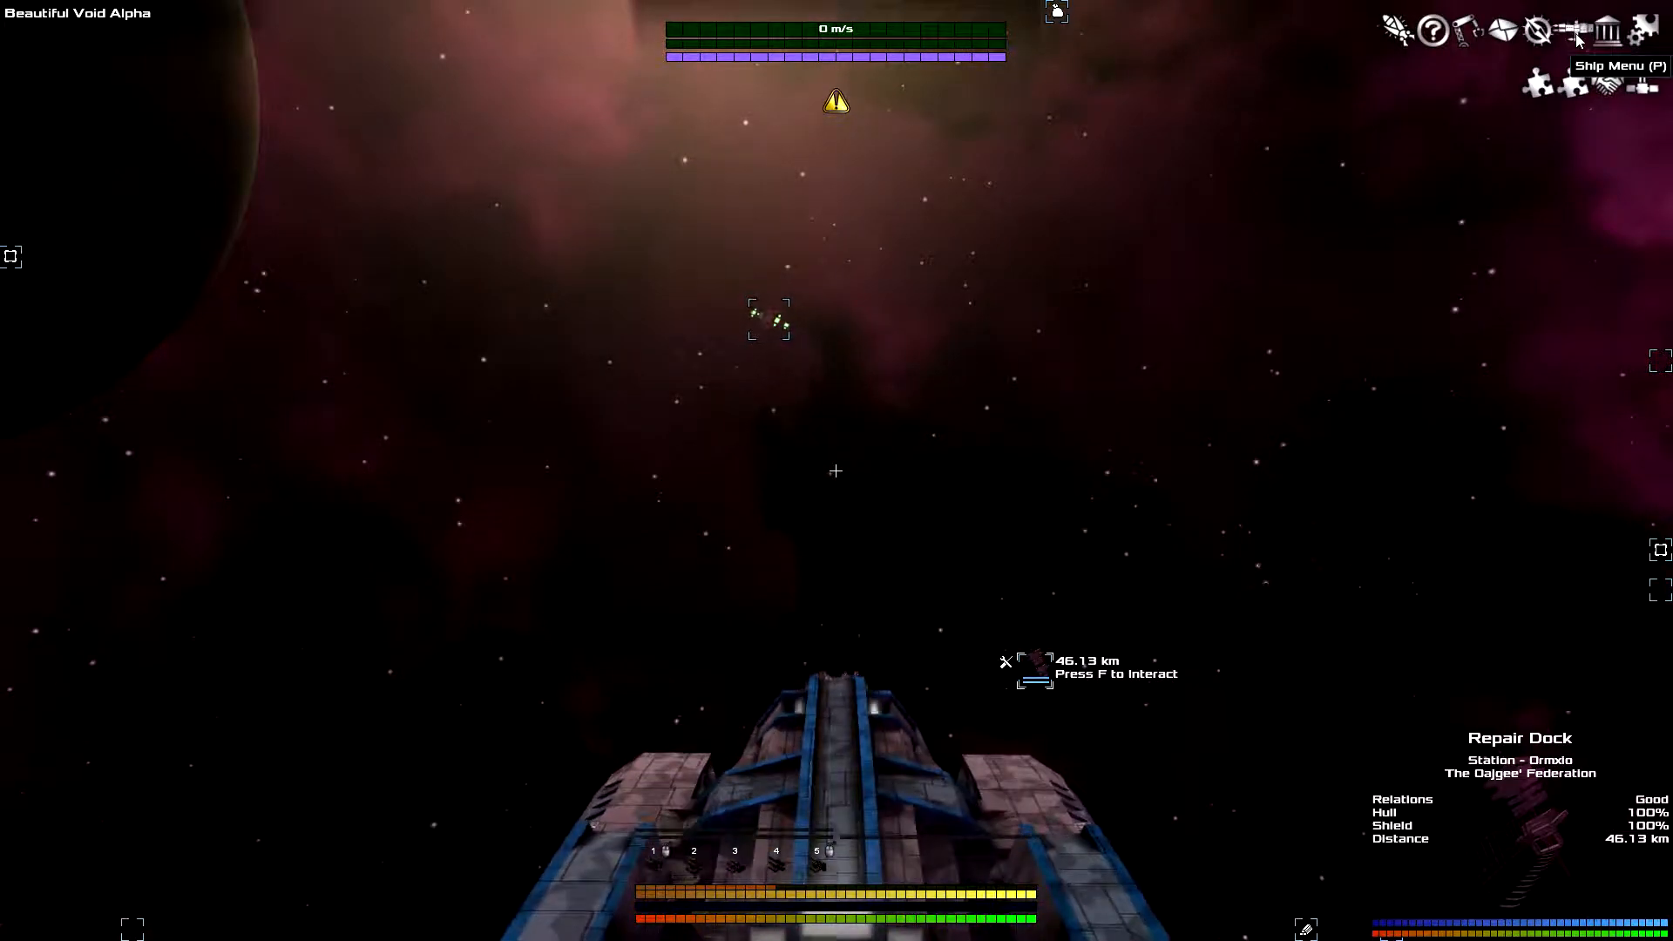
- Review the LNC Comet's crew and installed system upgrades in the Ship Menu
click(1575, 29)
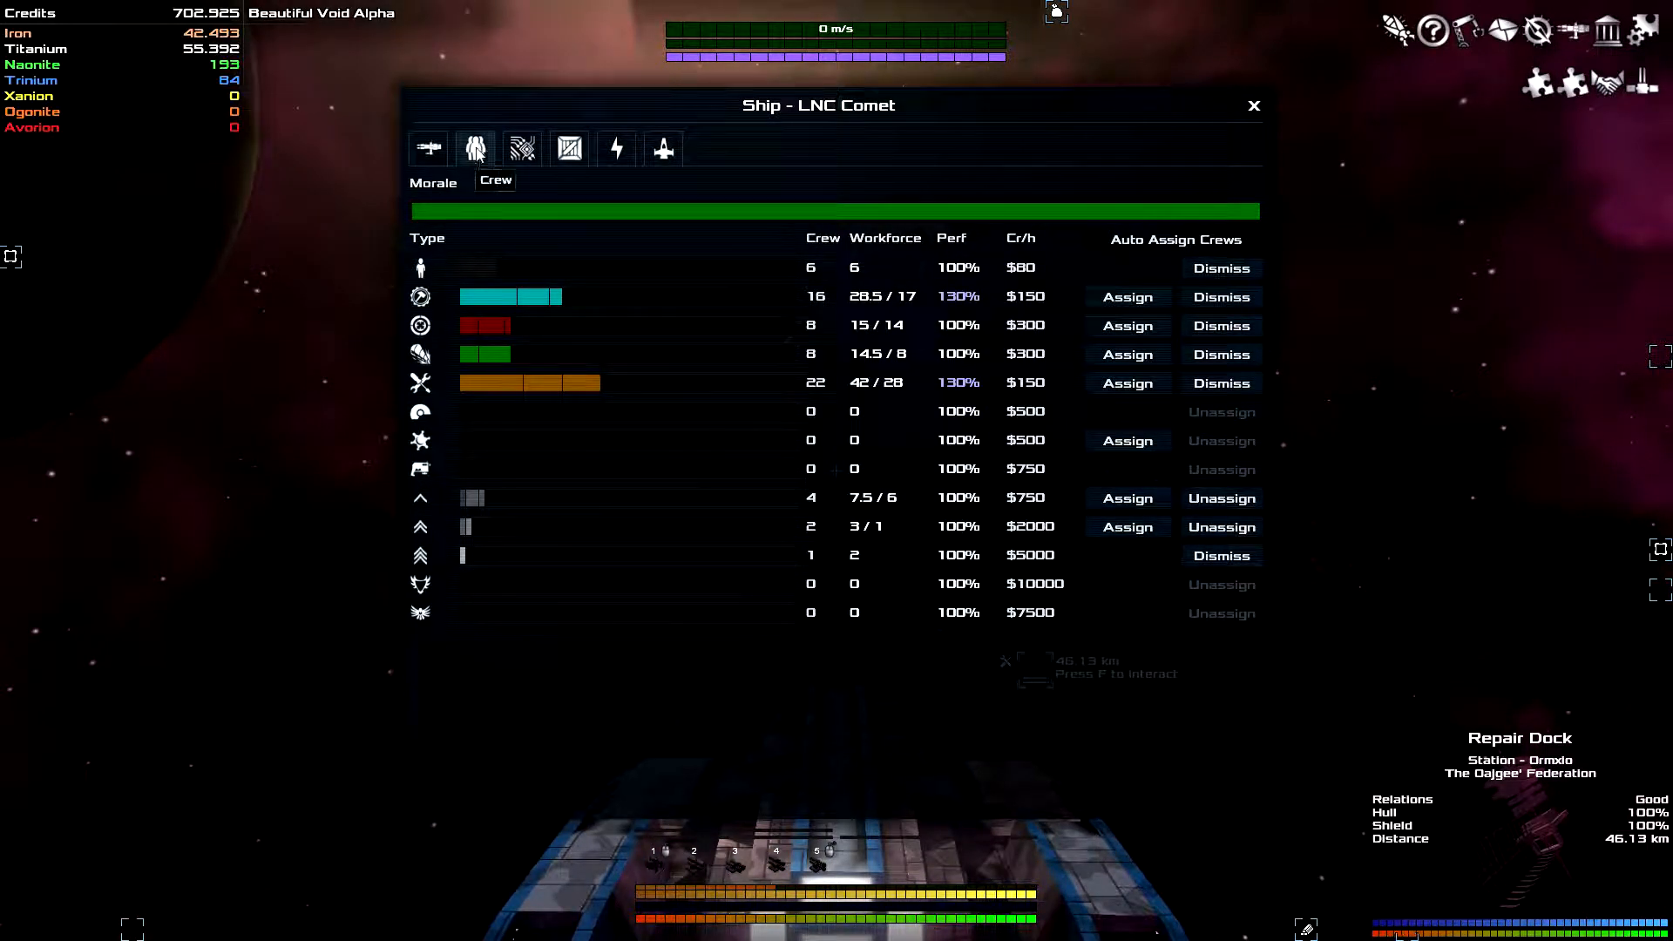
mouse_move(523, 148)
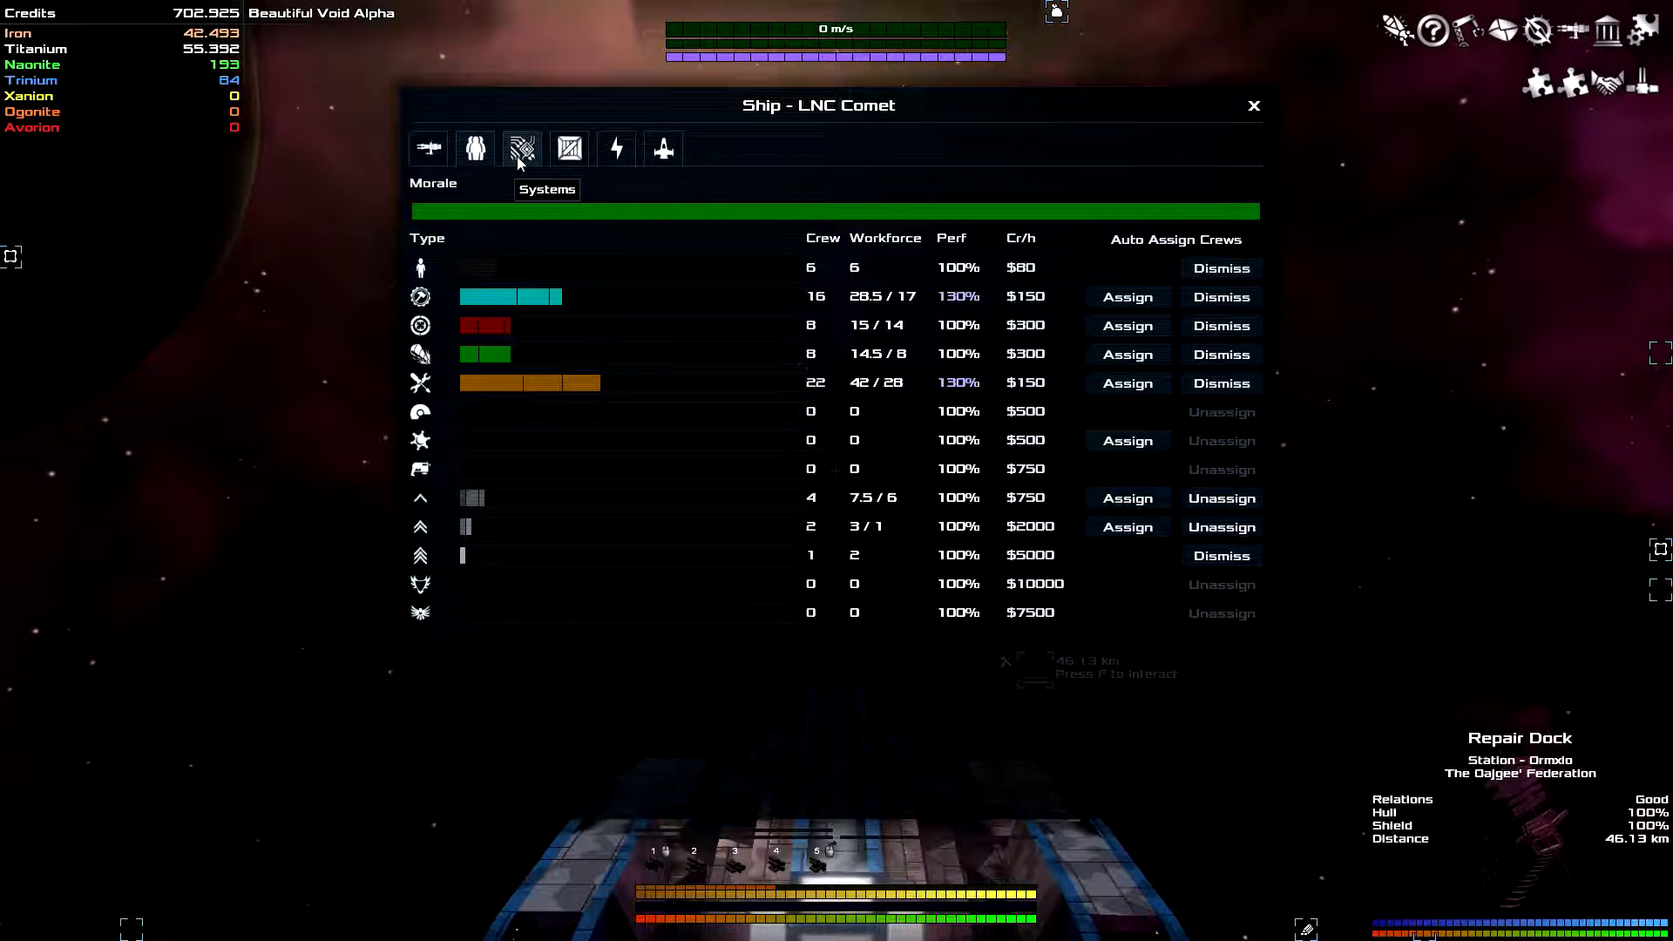
click(522, 149)
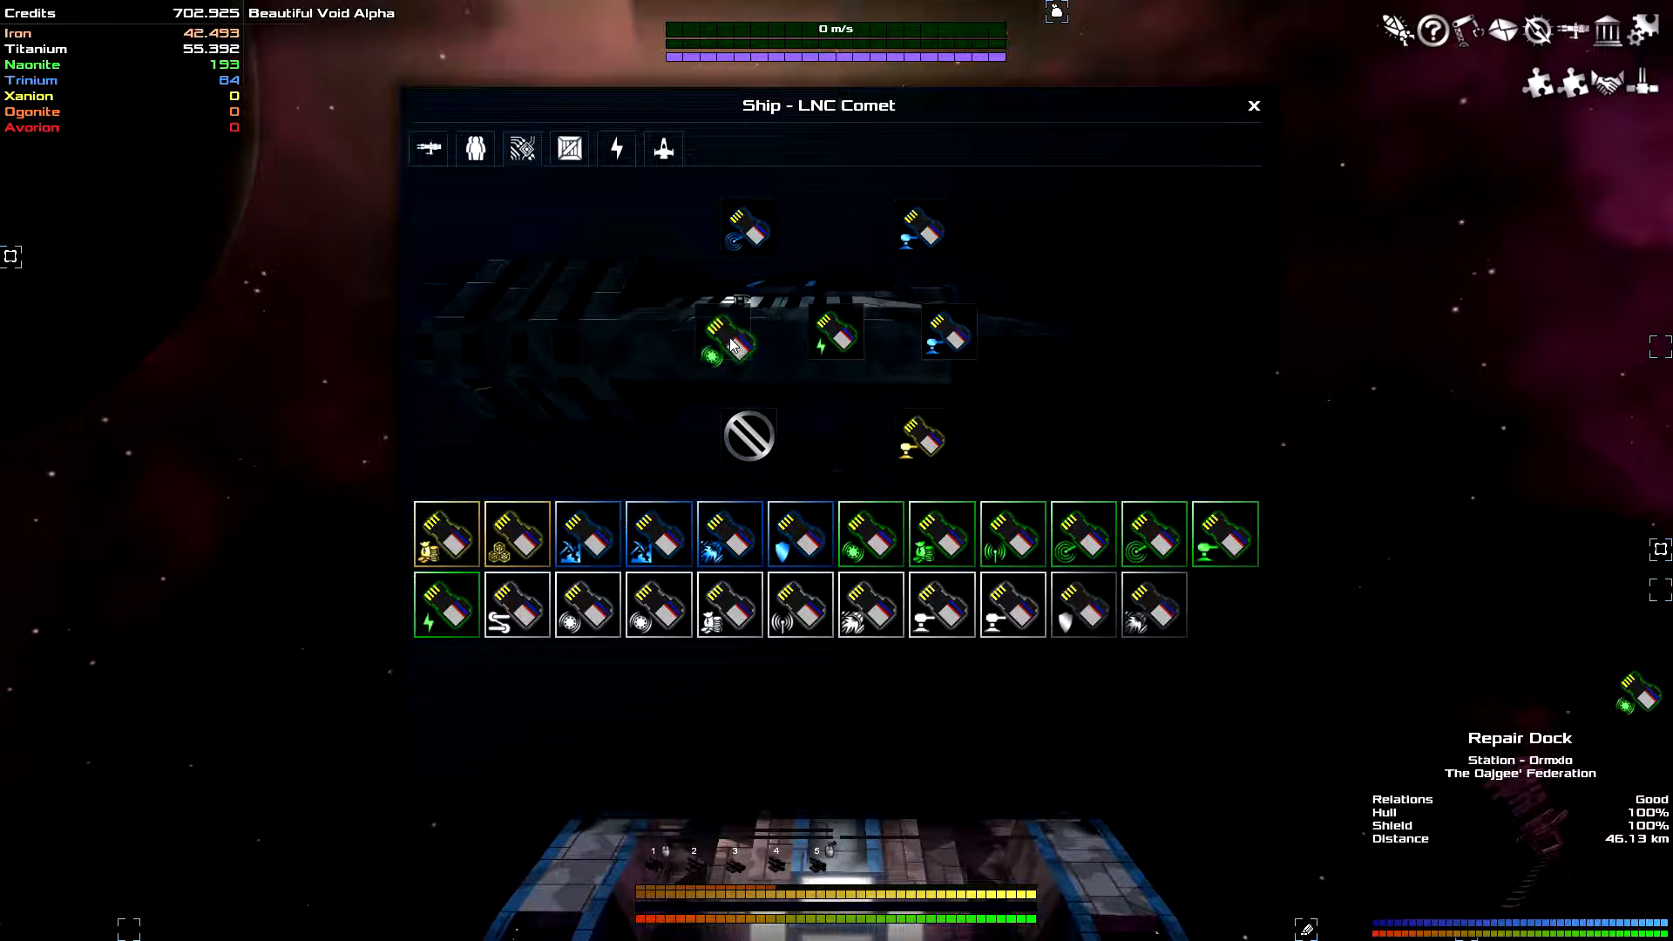
click(1254, 105)
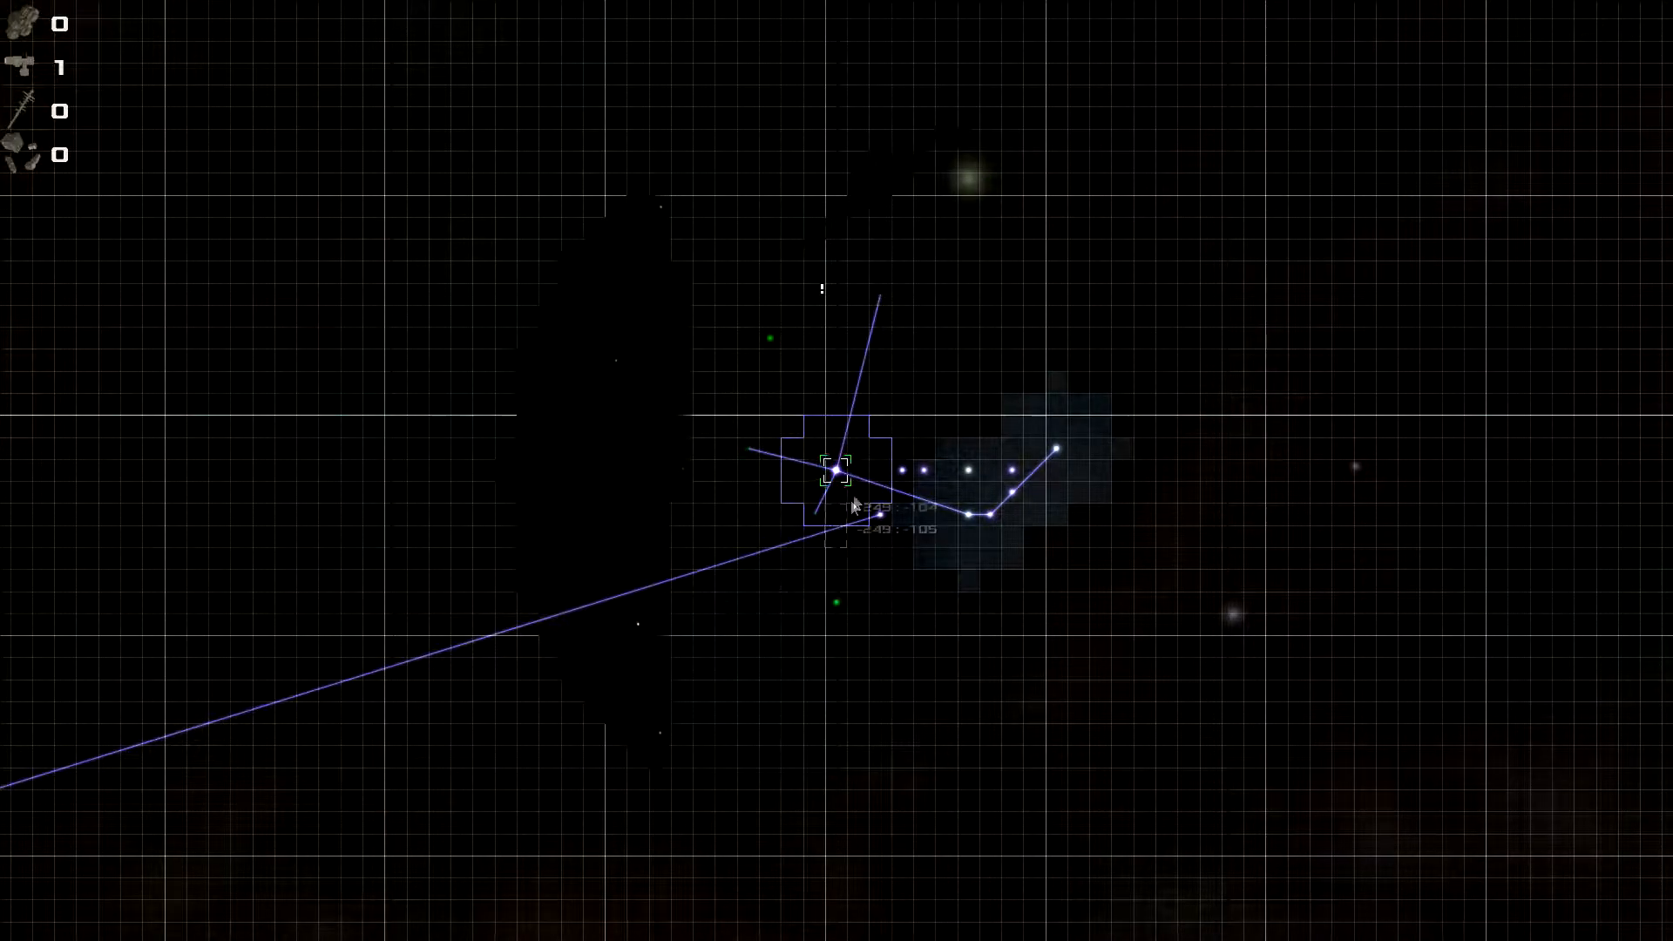
- Right-click a nearby sector on the galaxy map to plot a route
right_click(836, 474)
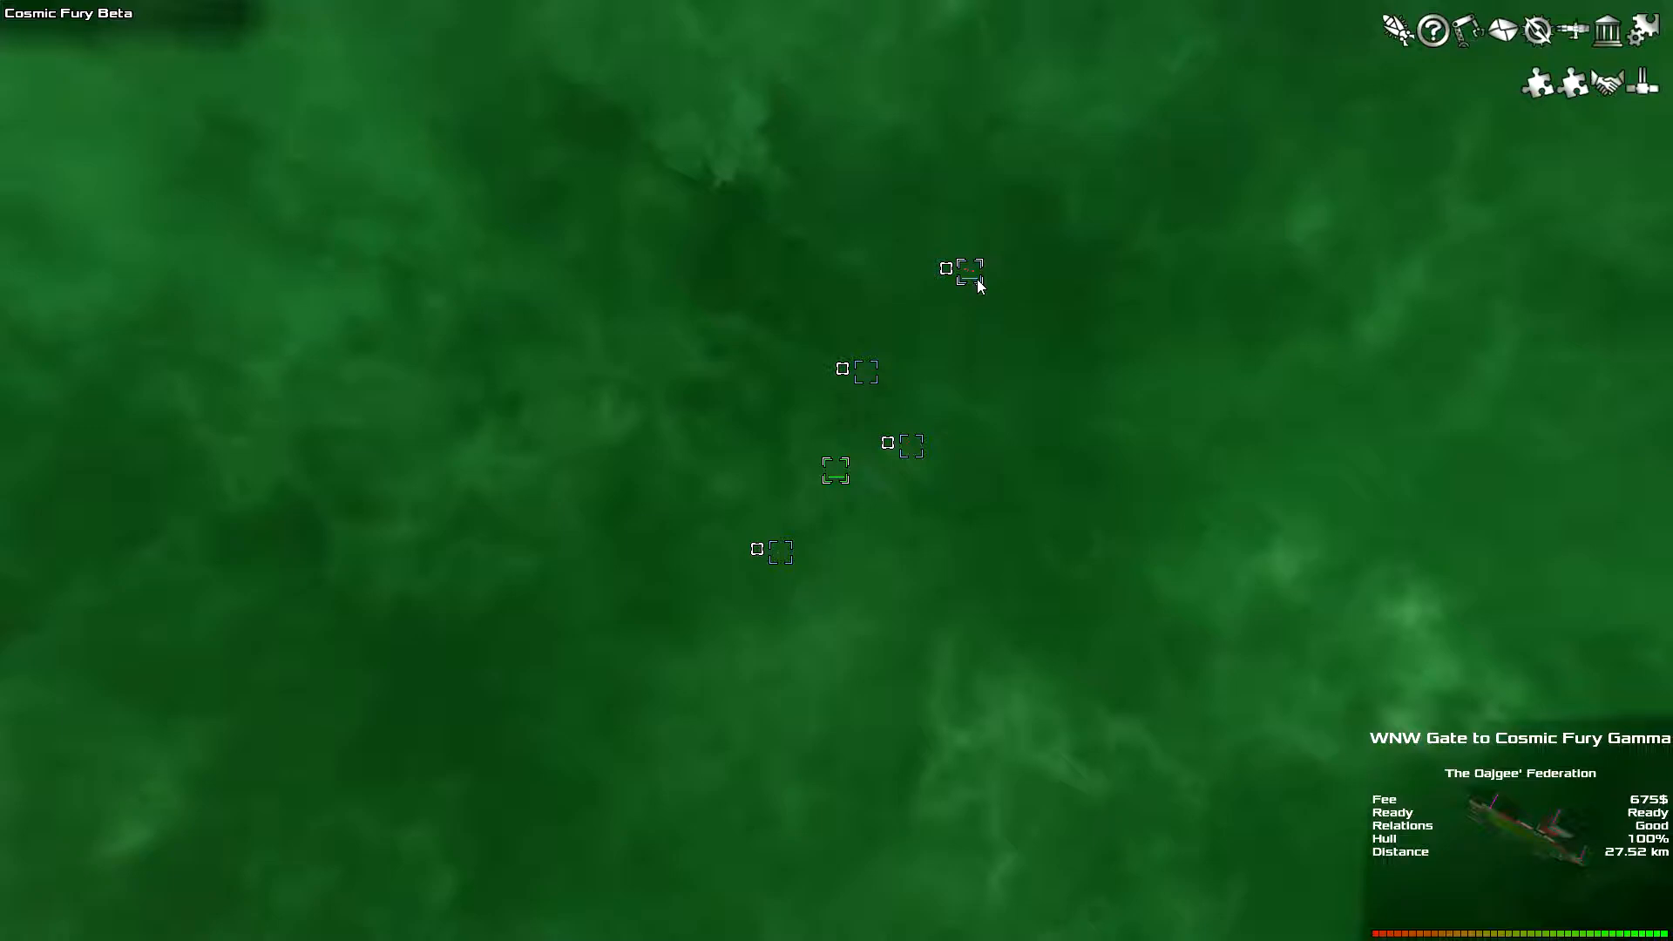
mouse_move(868, 373)
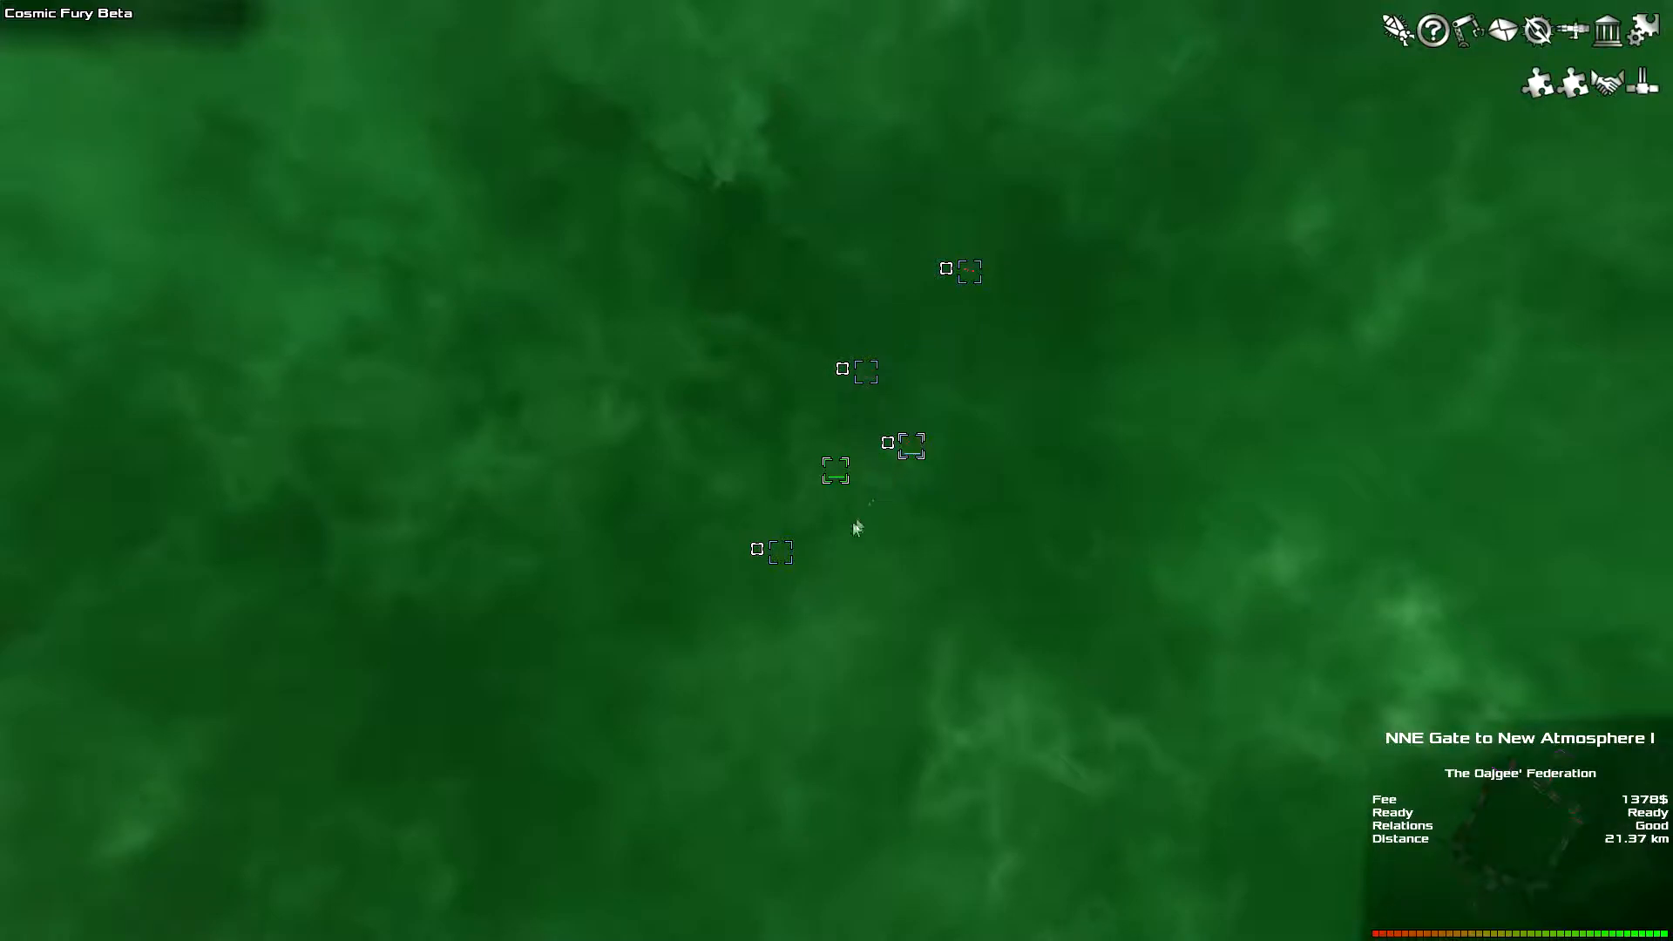
mouse_move(932, 464)
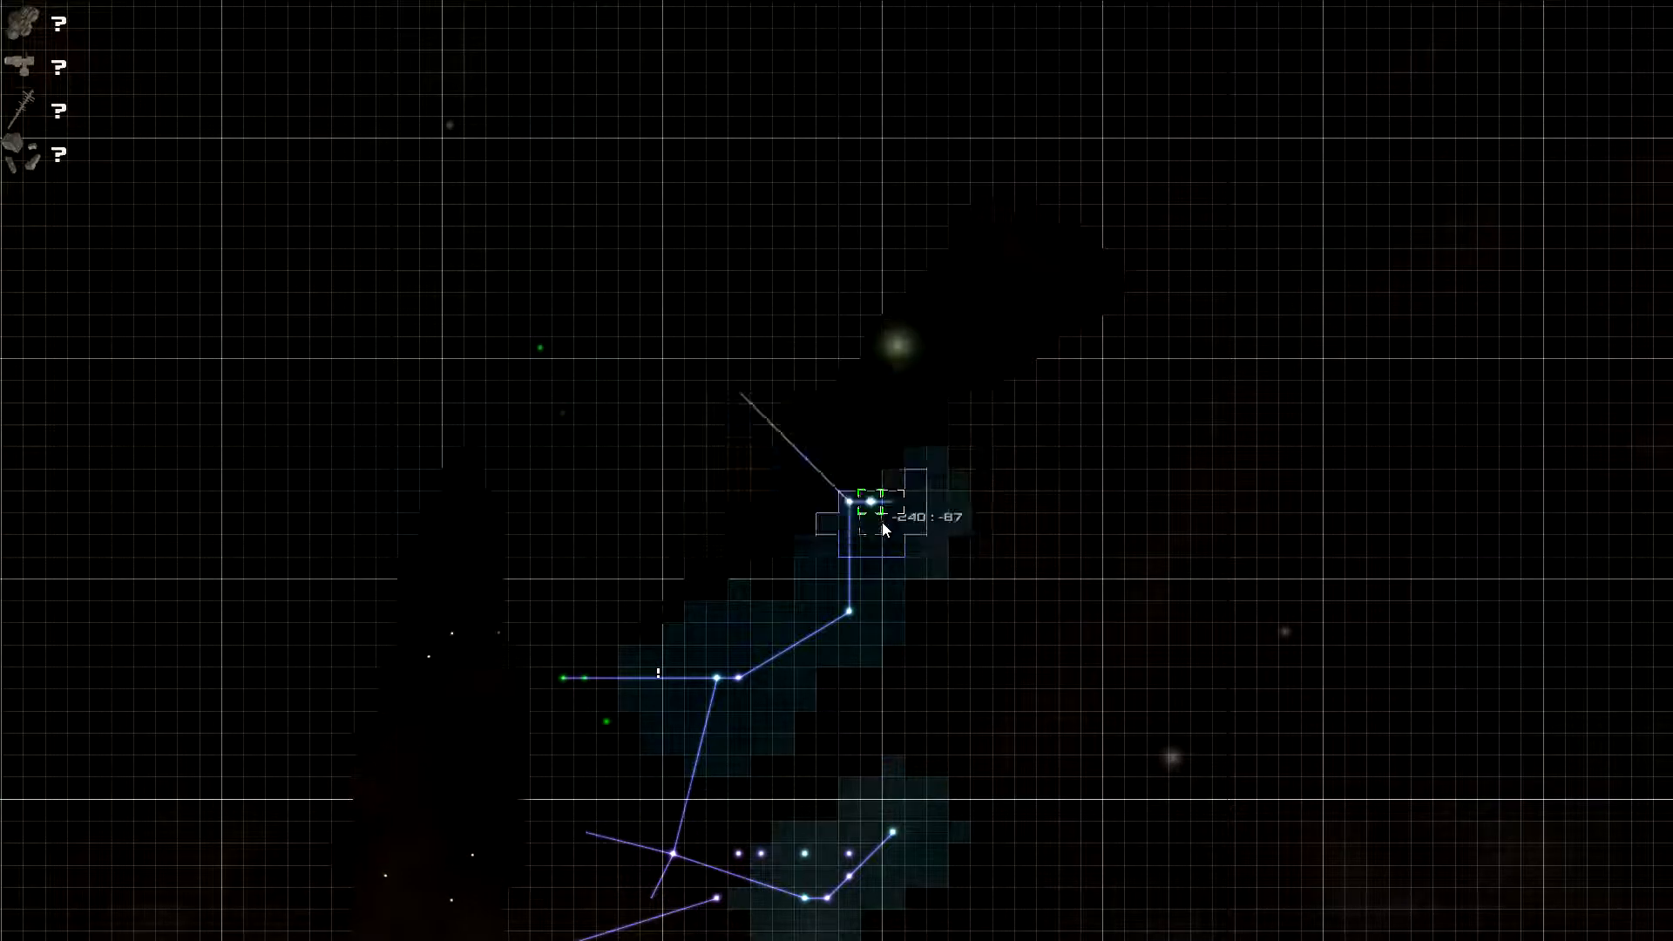
- Right-click the next destination sector to plot a multi-sector route
right_click(877, 515)
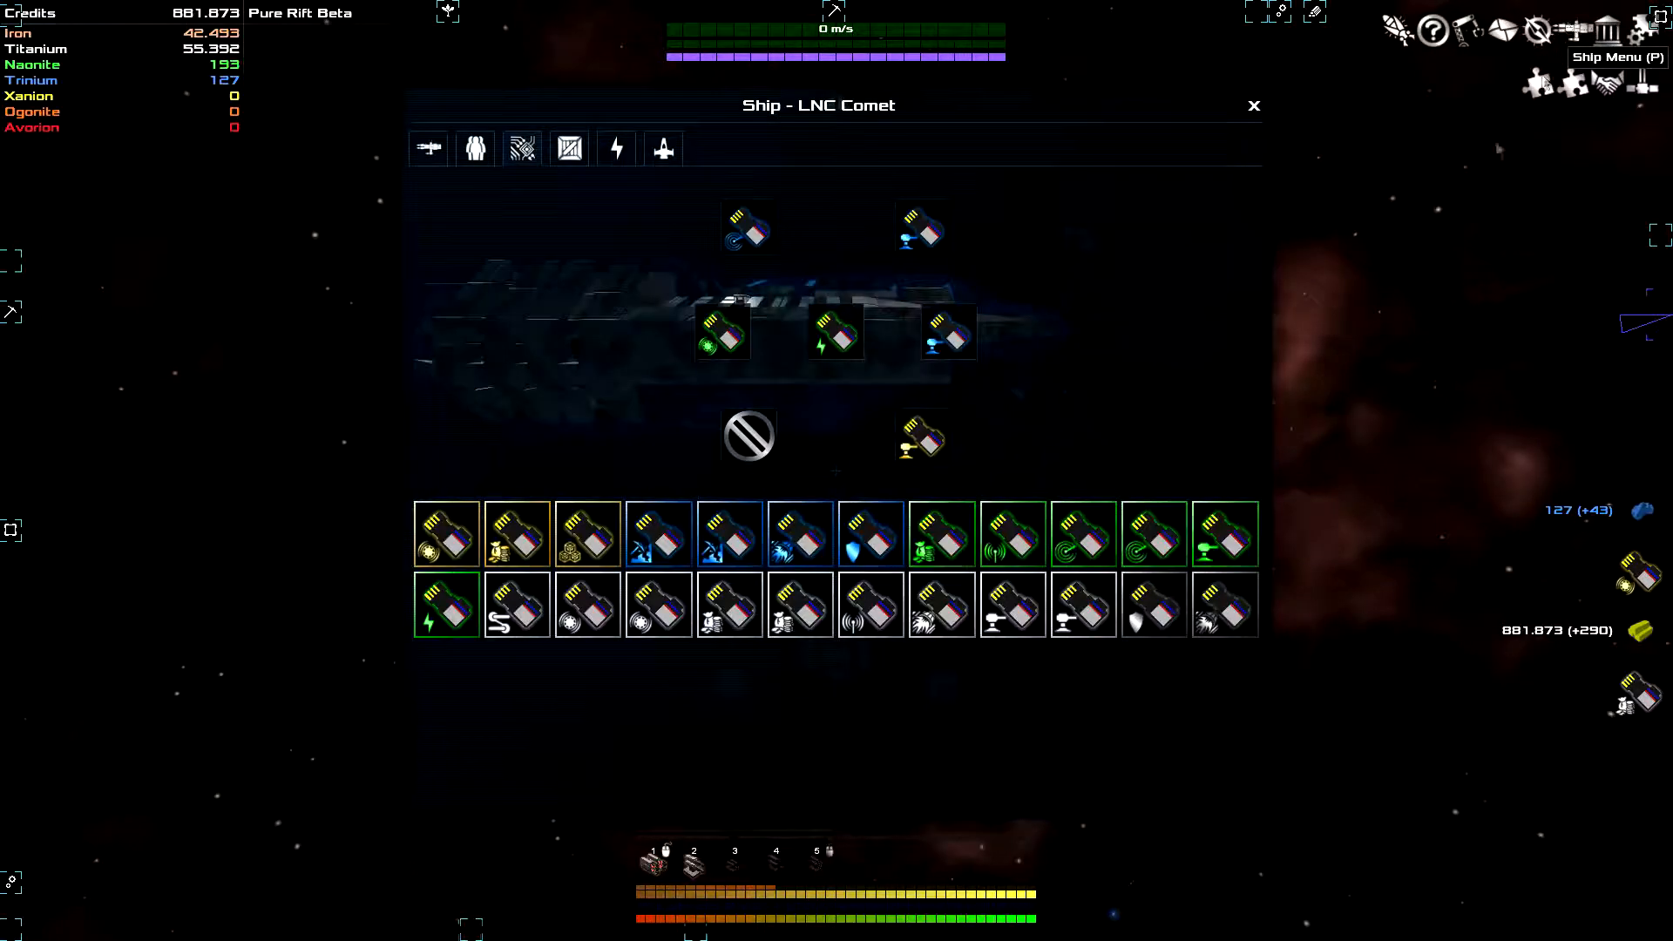
mouse_move(717, 339)
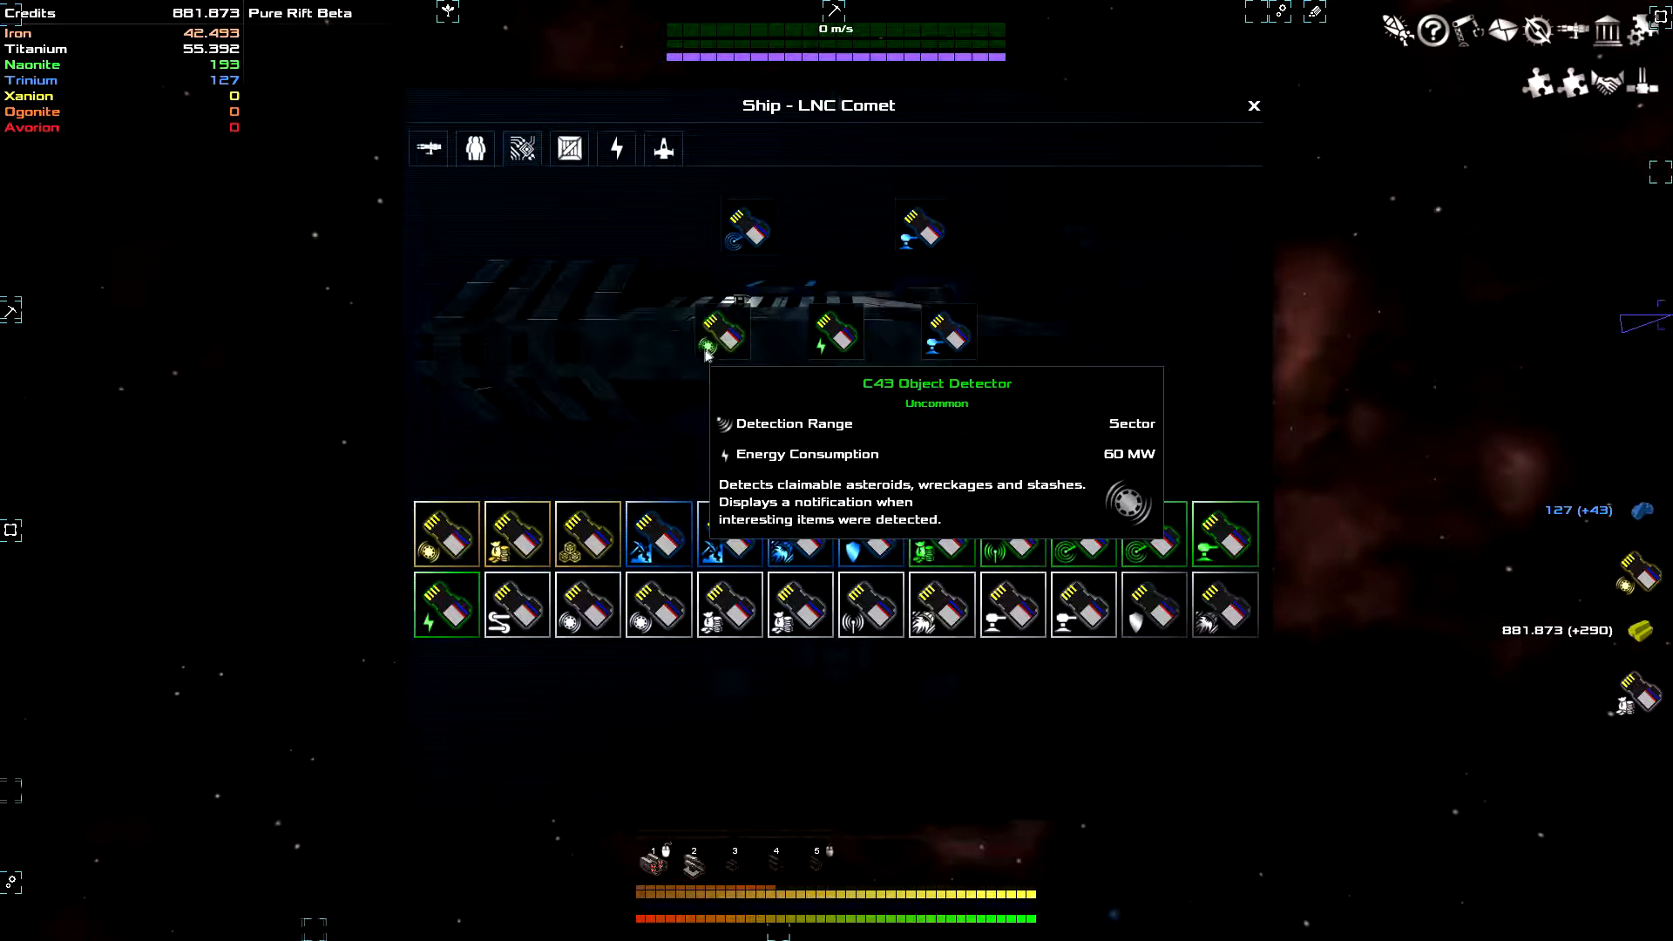
- Inspect the installed C43 Object Detector upgrade in the LNC Comet's Systems tab
click(1253, 105)
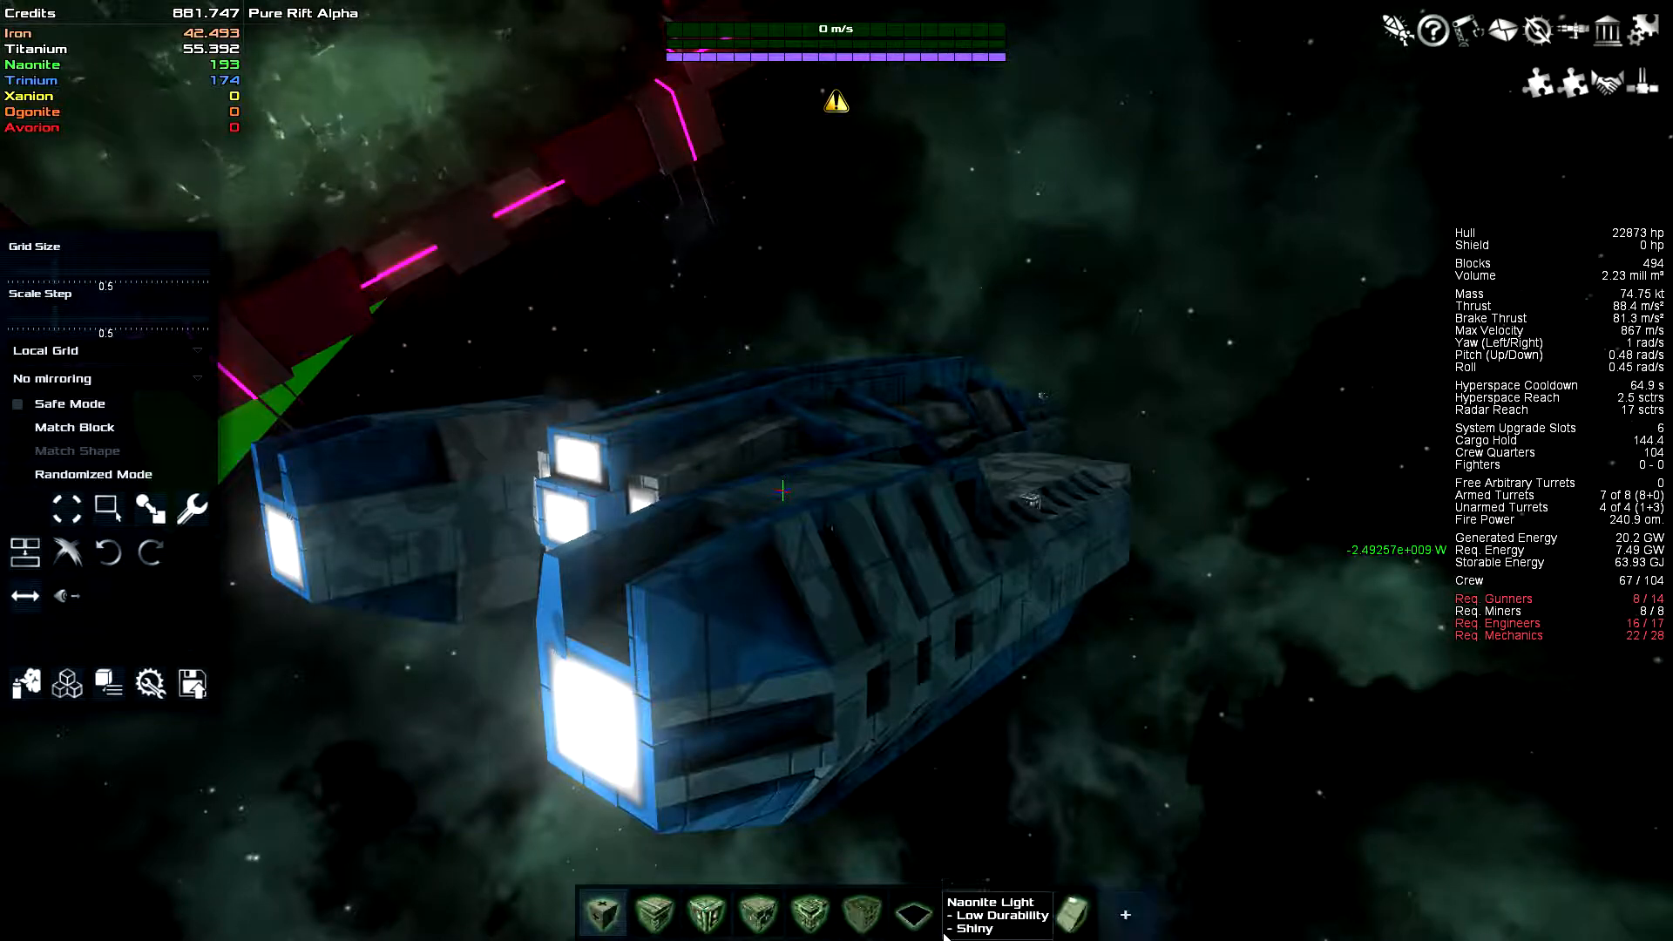
mouse_move(870, 916)
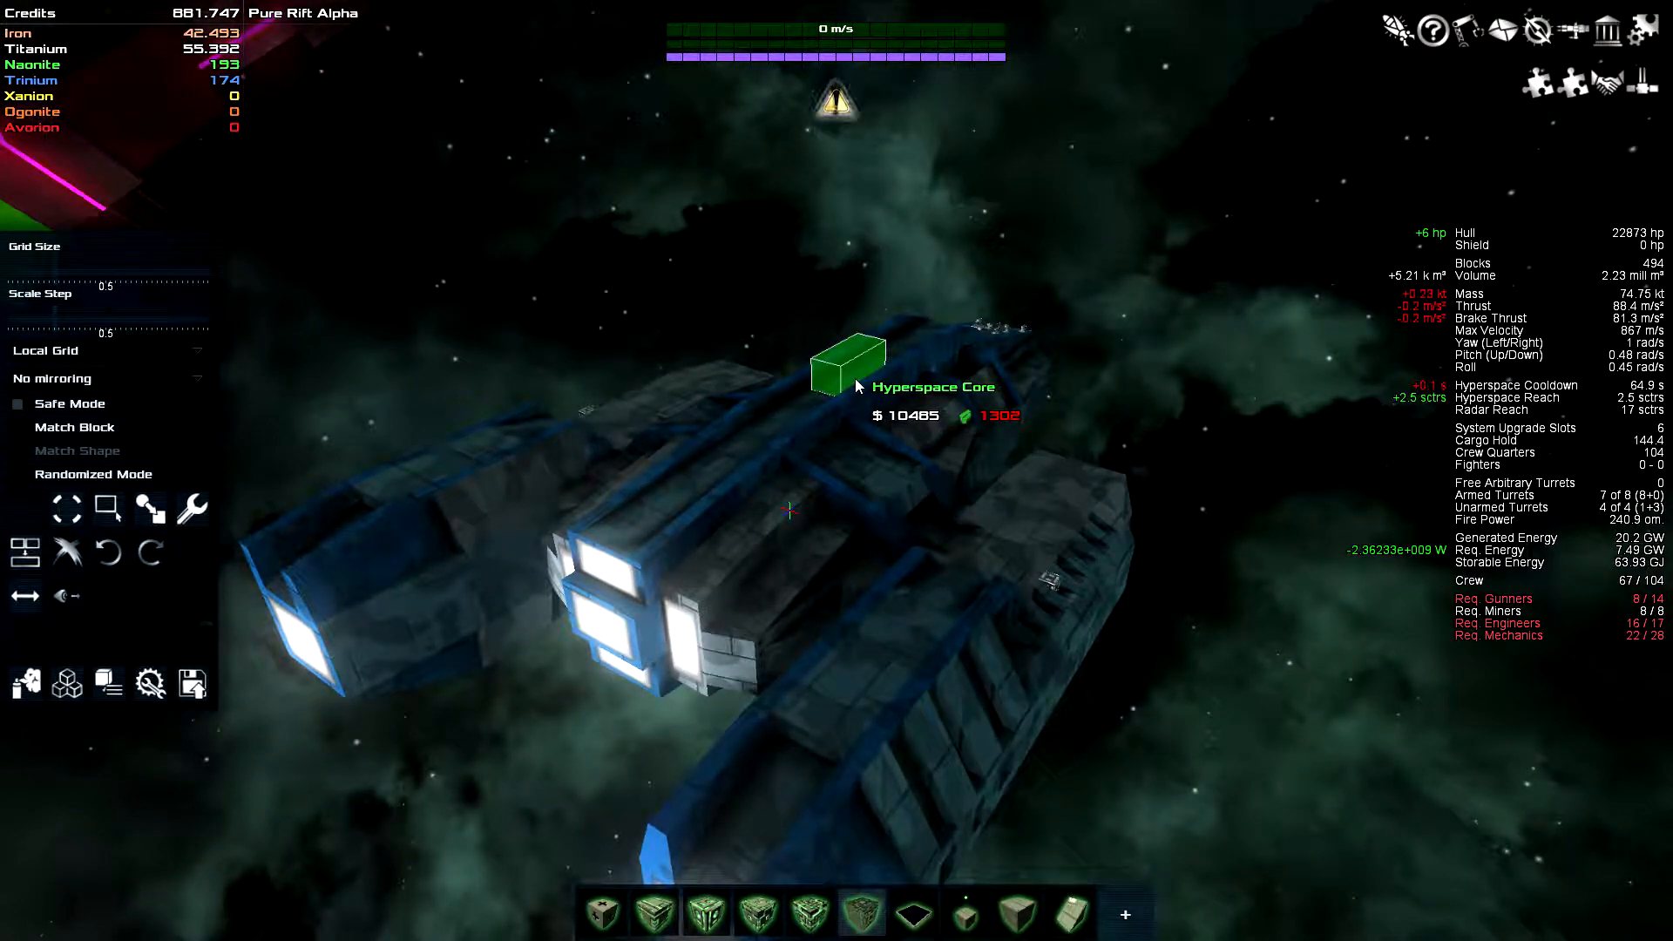
mouse_move(326, 213)
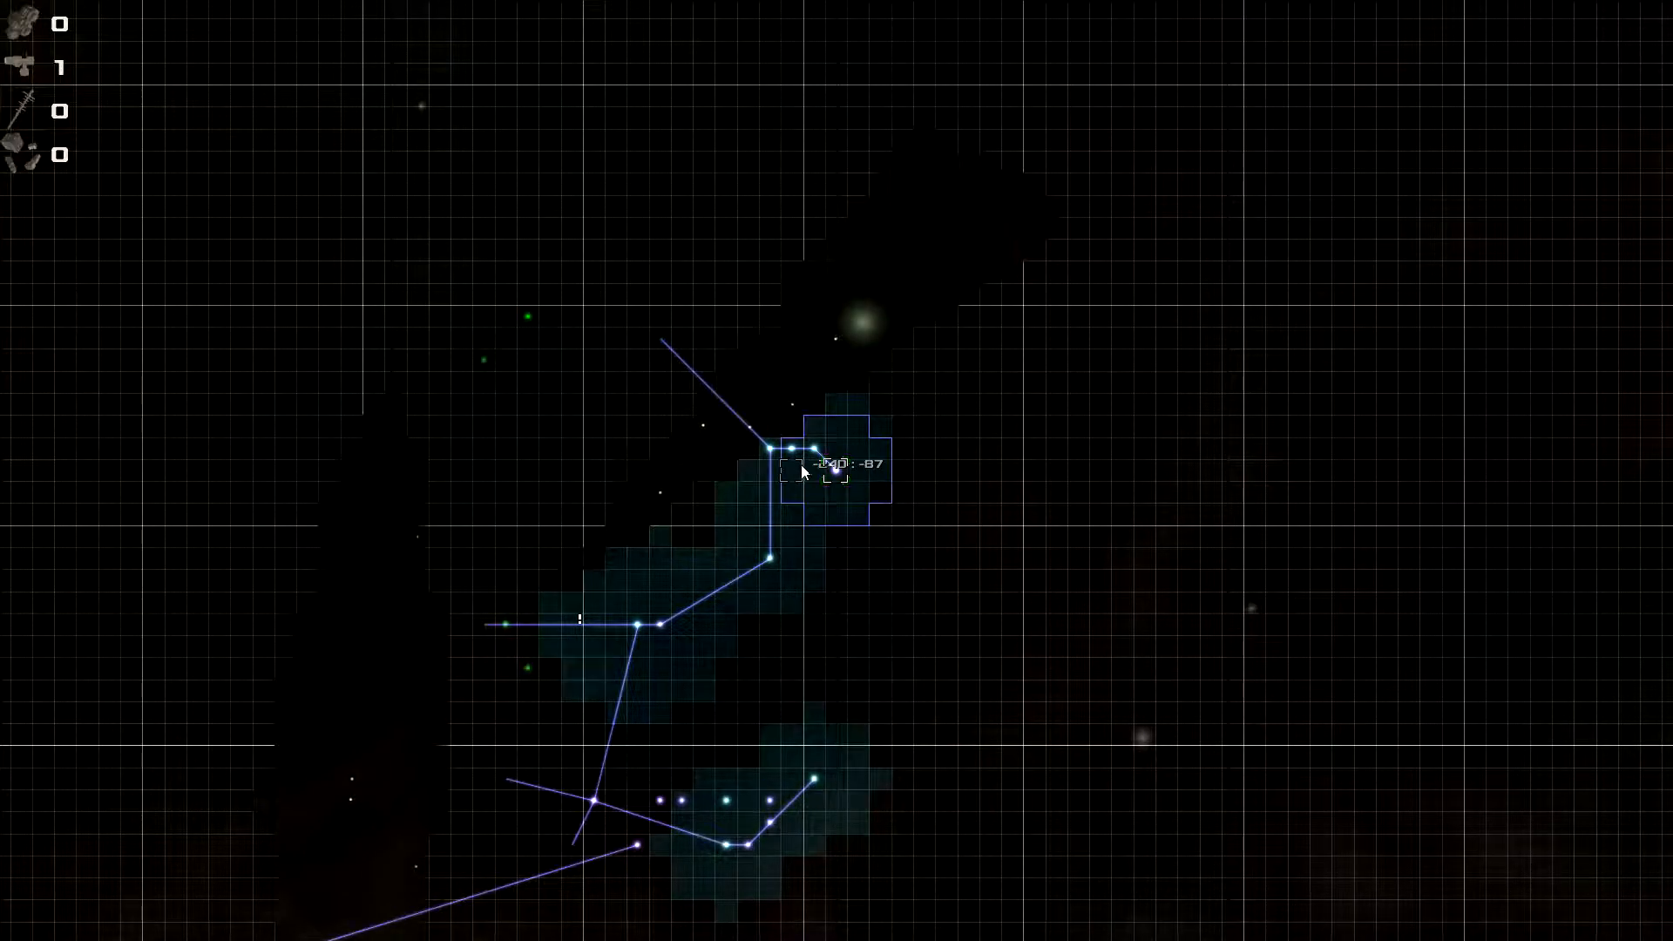
- Set sector -240:-86 as the navigation target and throttle toward the gate
right_click(792, 473)
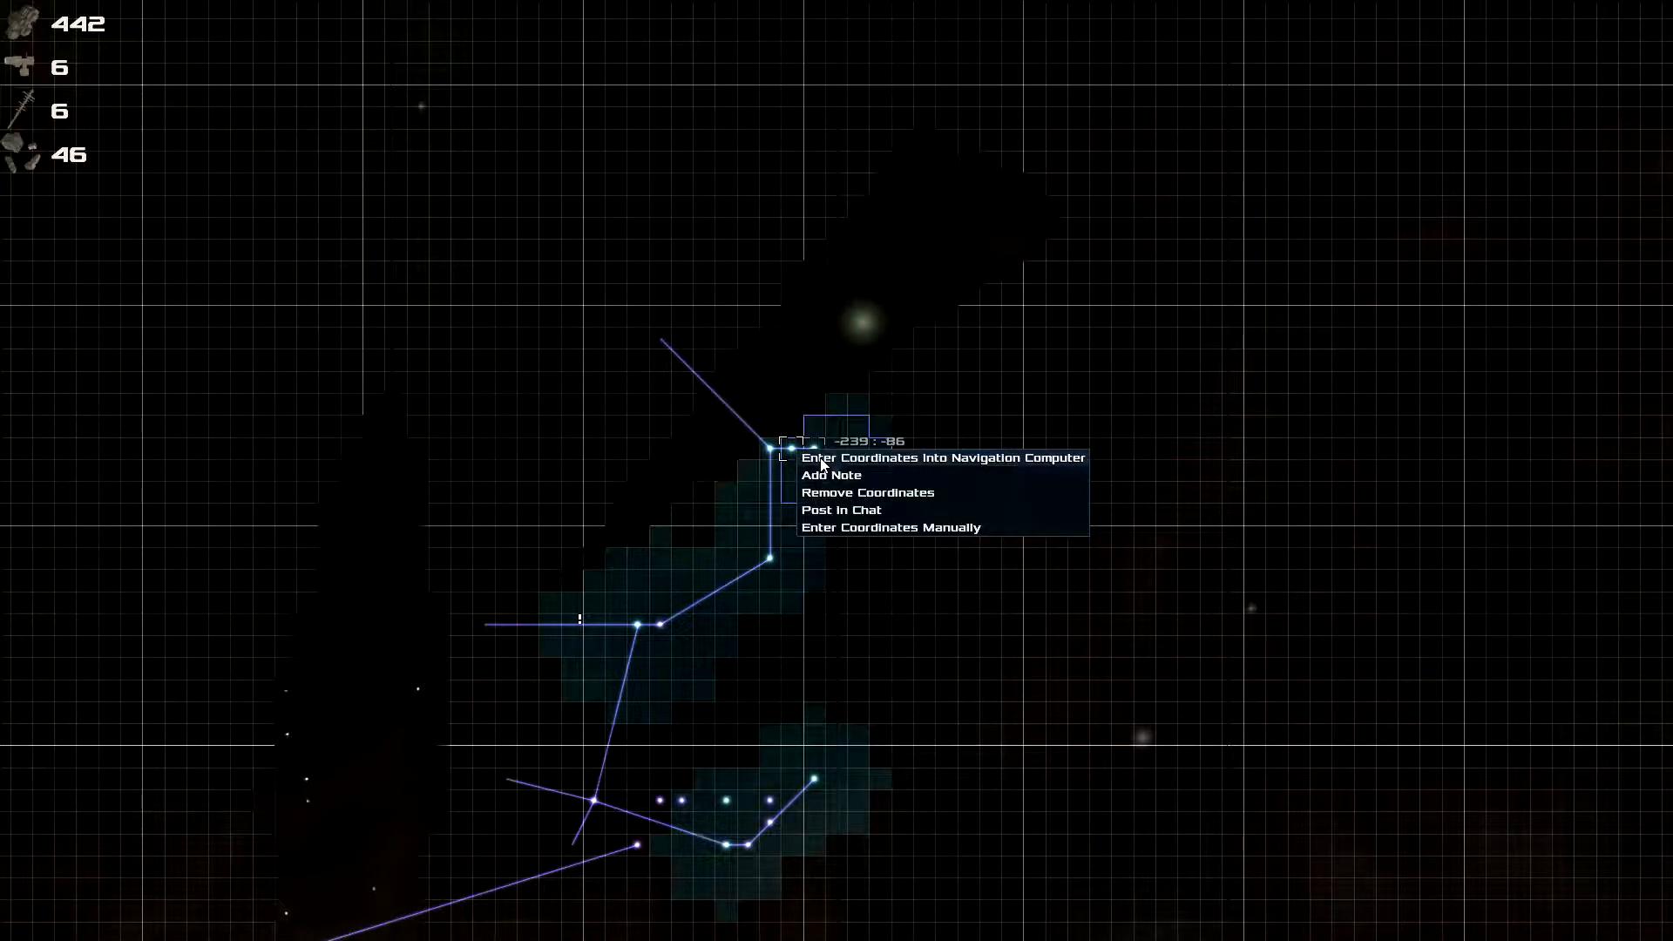
click(943, 457)
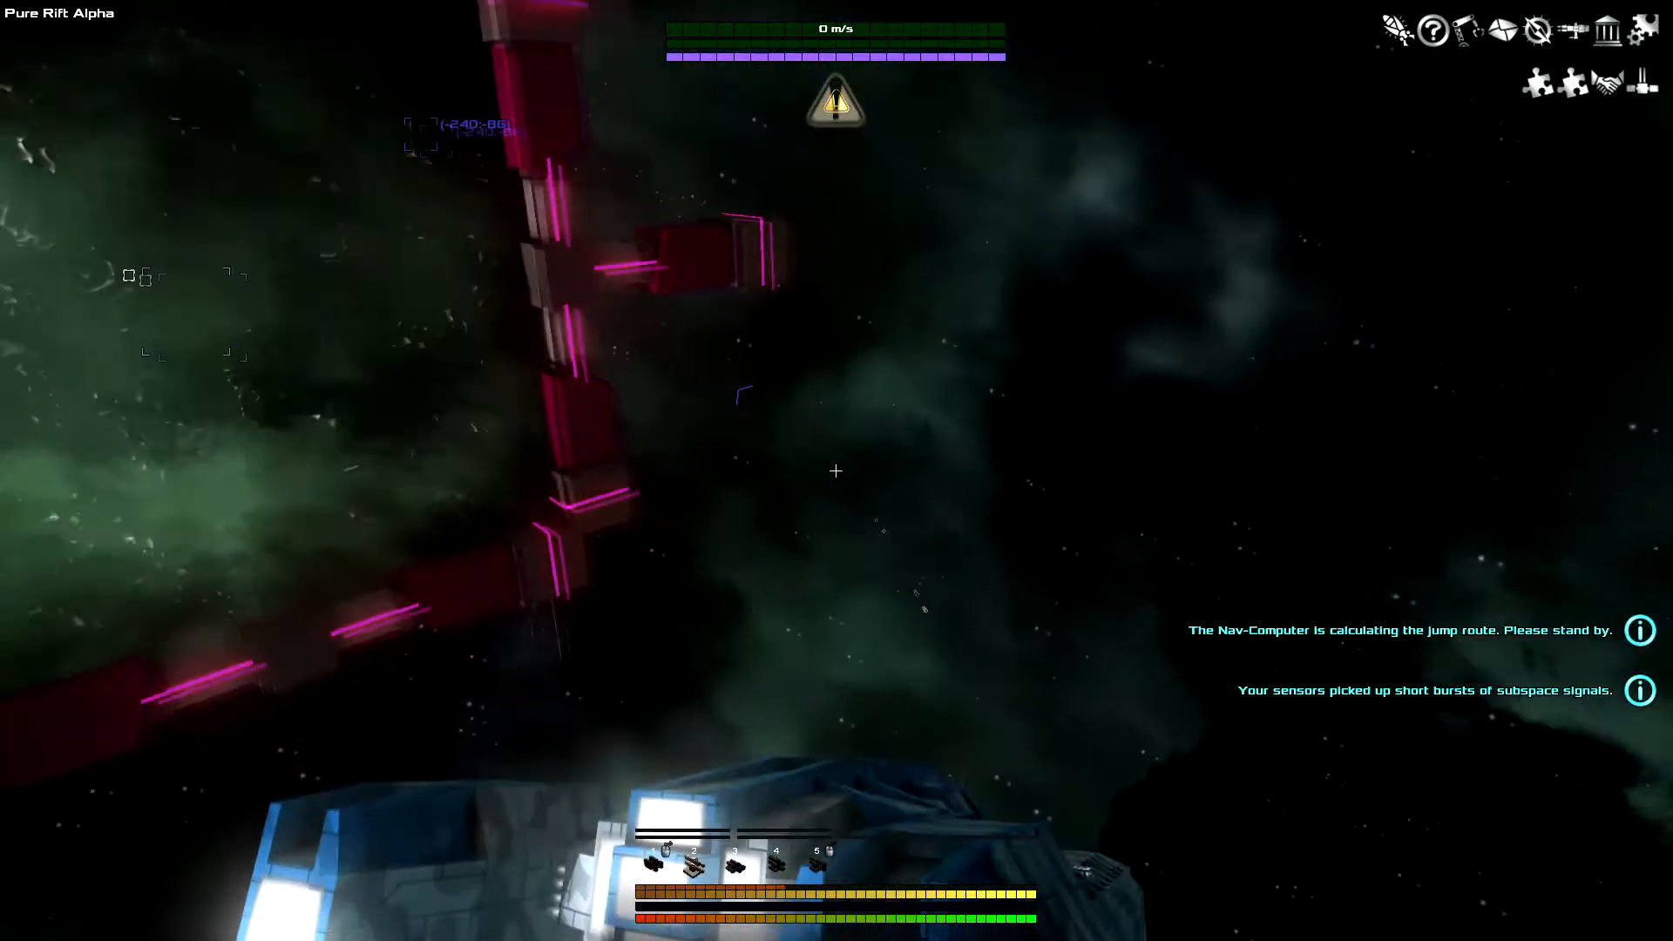
key(w)
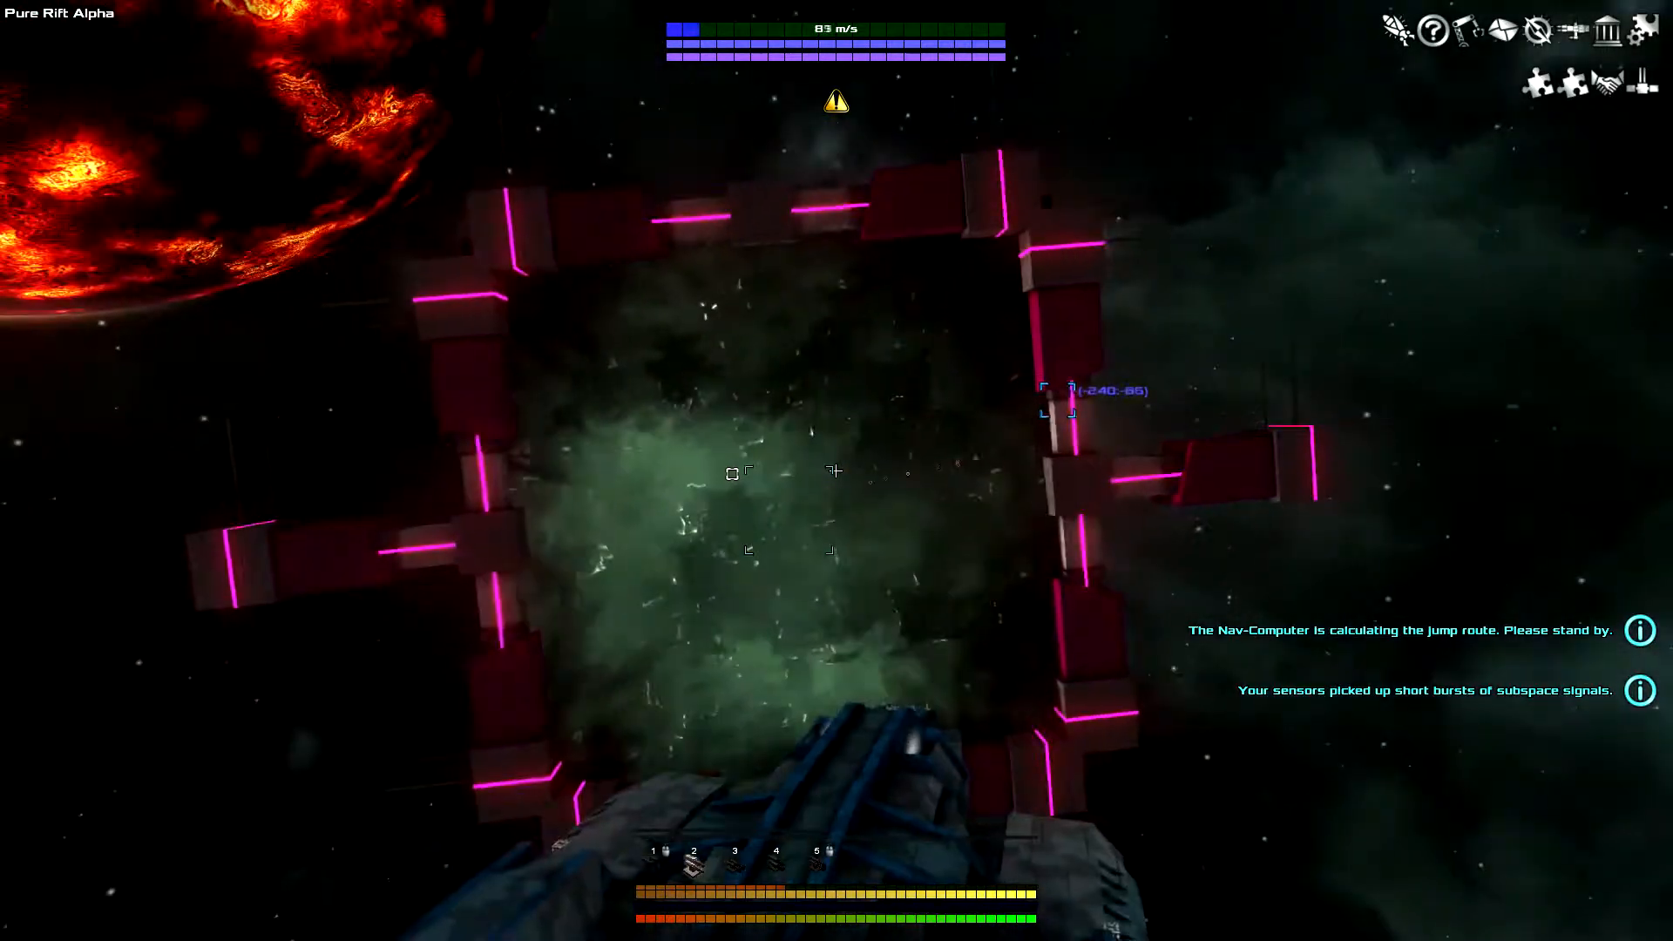
key(w)
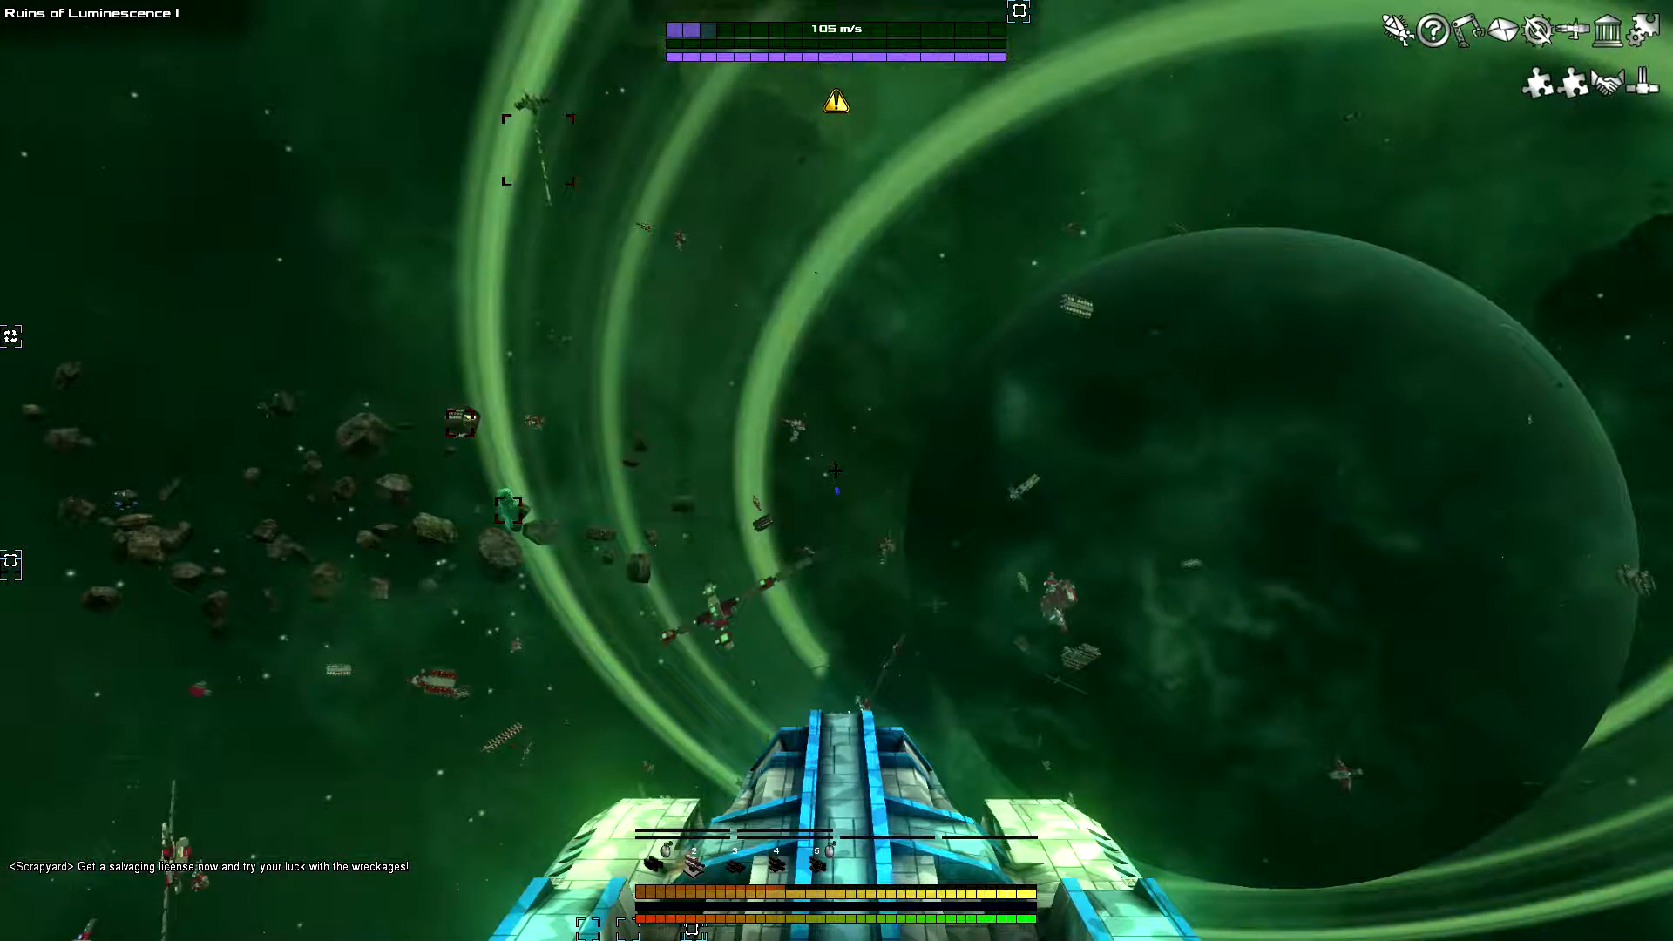
- Keep flying forward through the gate into Ruins of Luminescence I
key(W)
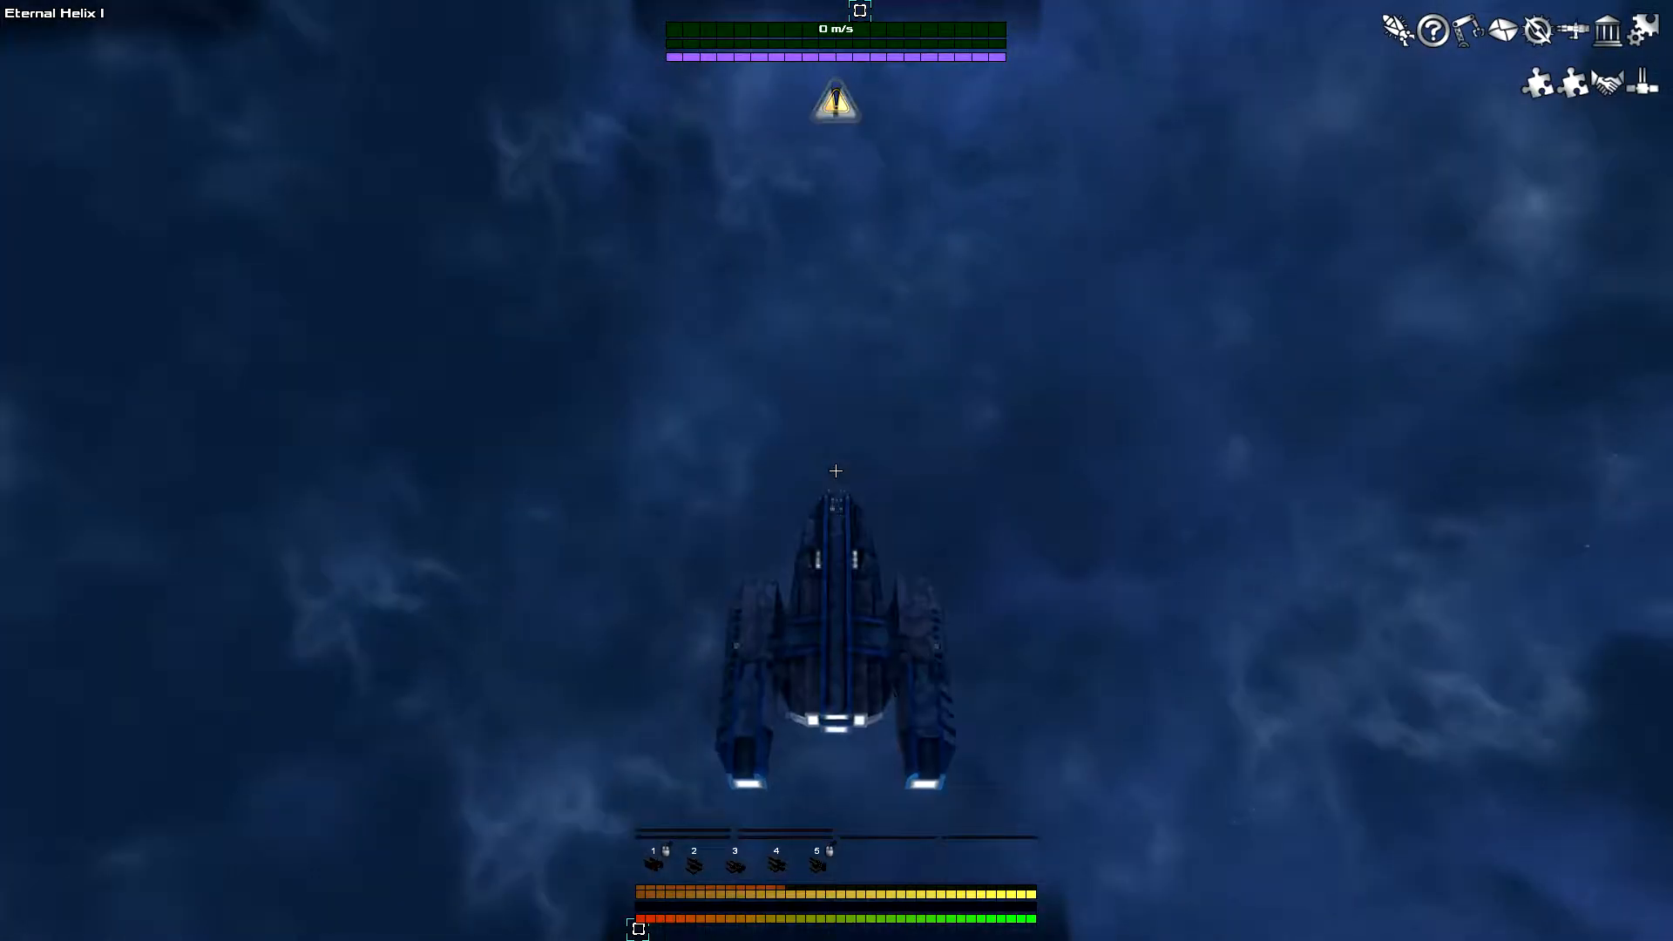
- Accelerate out of the Eternal Helix I nebula toward the next sector
key(w)
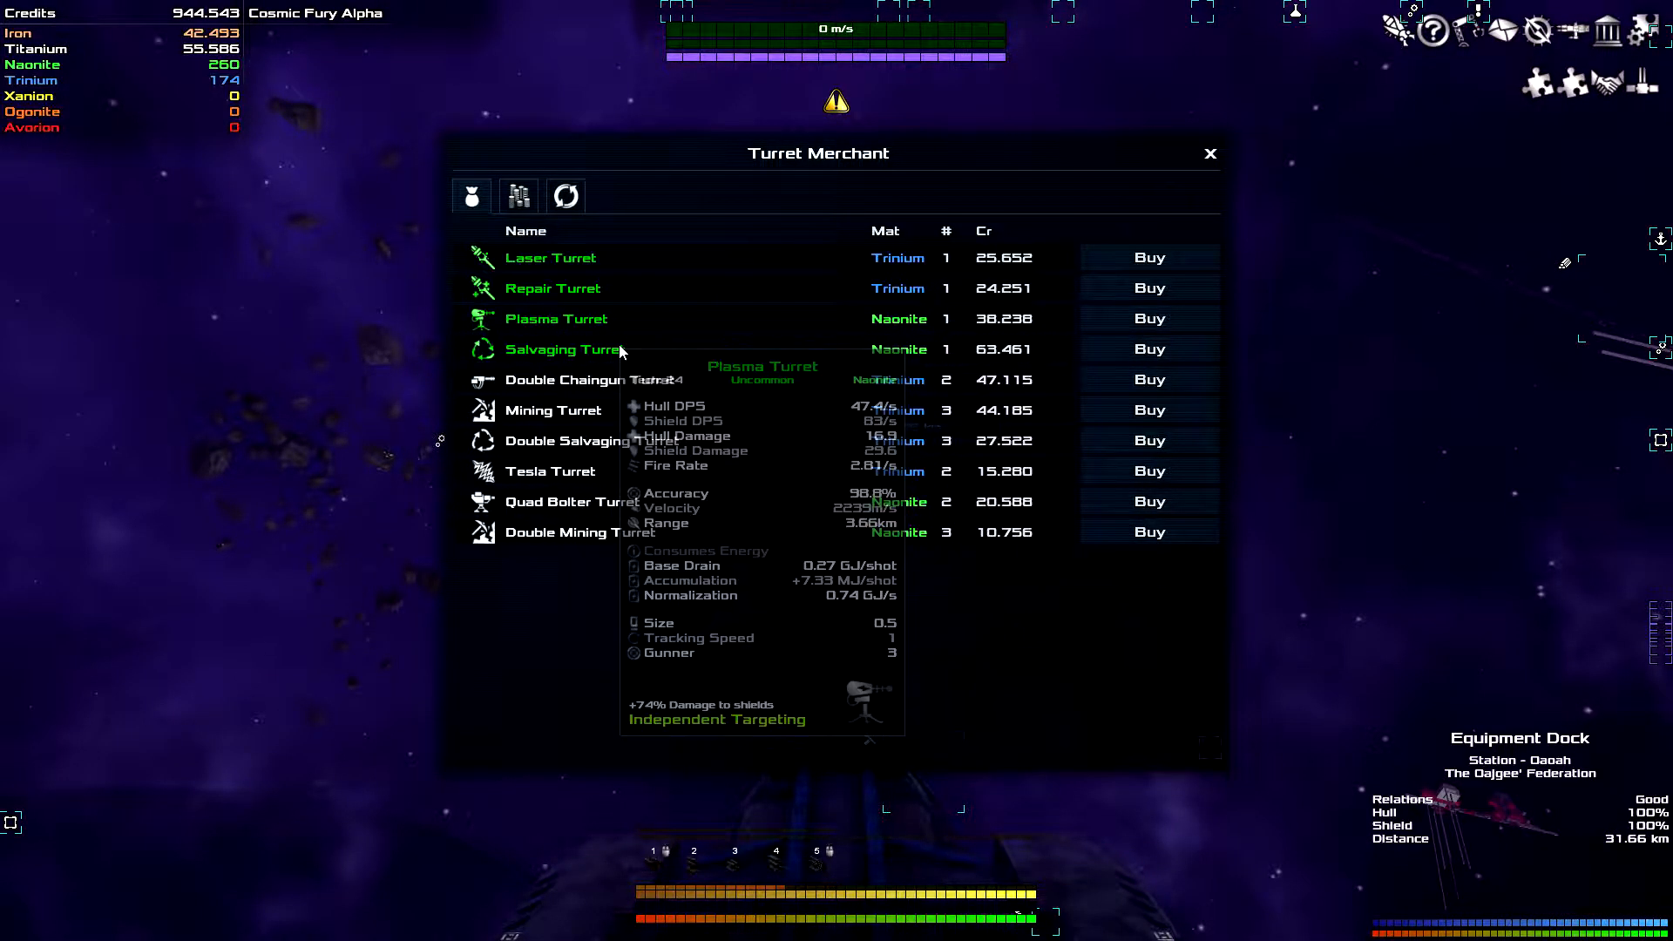
mouse_move(658, 370)
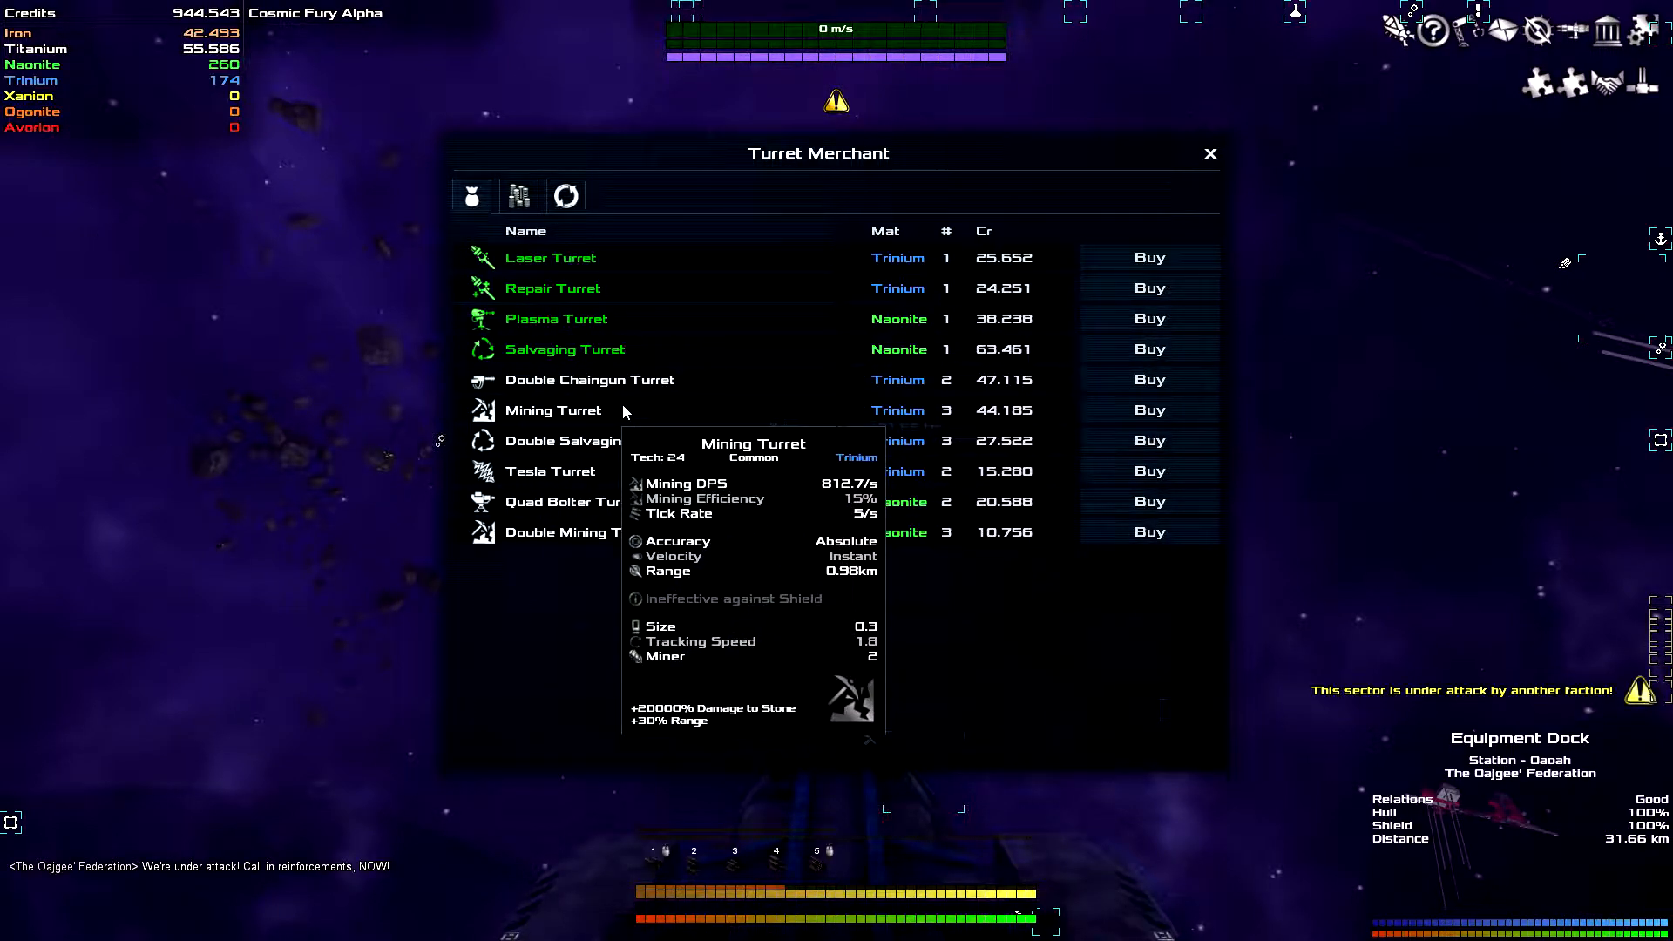
mouse_move(1004, 421)
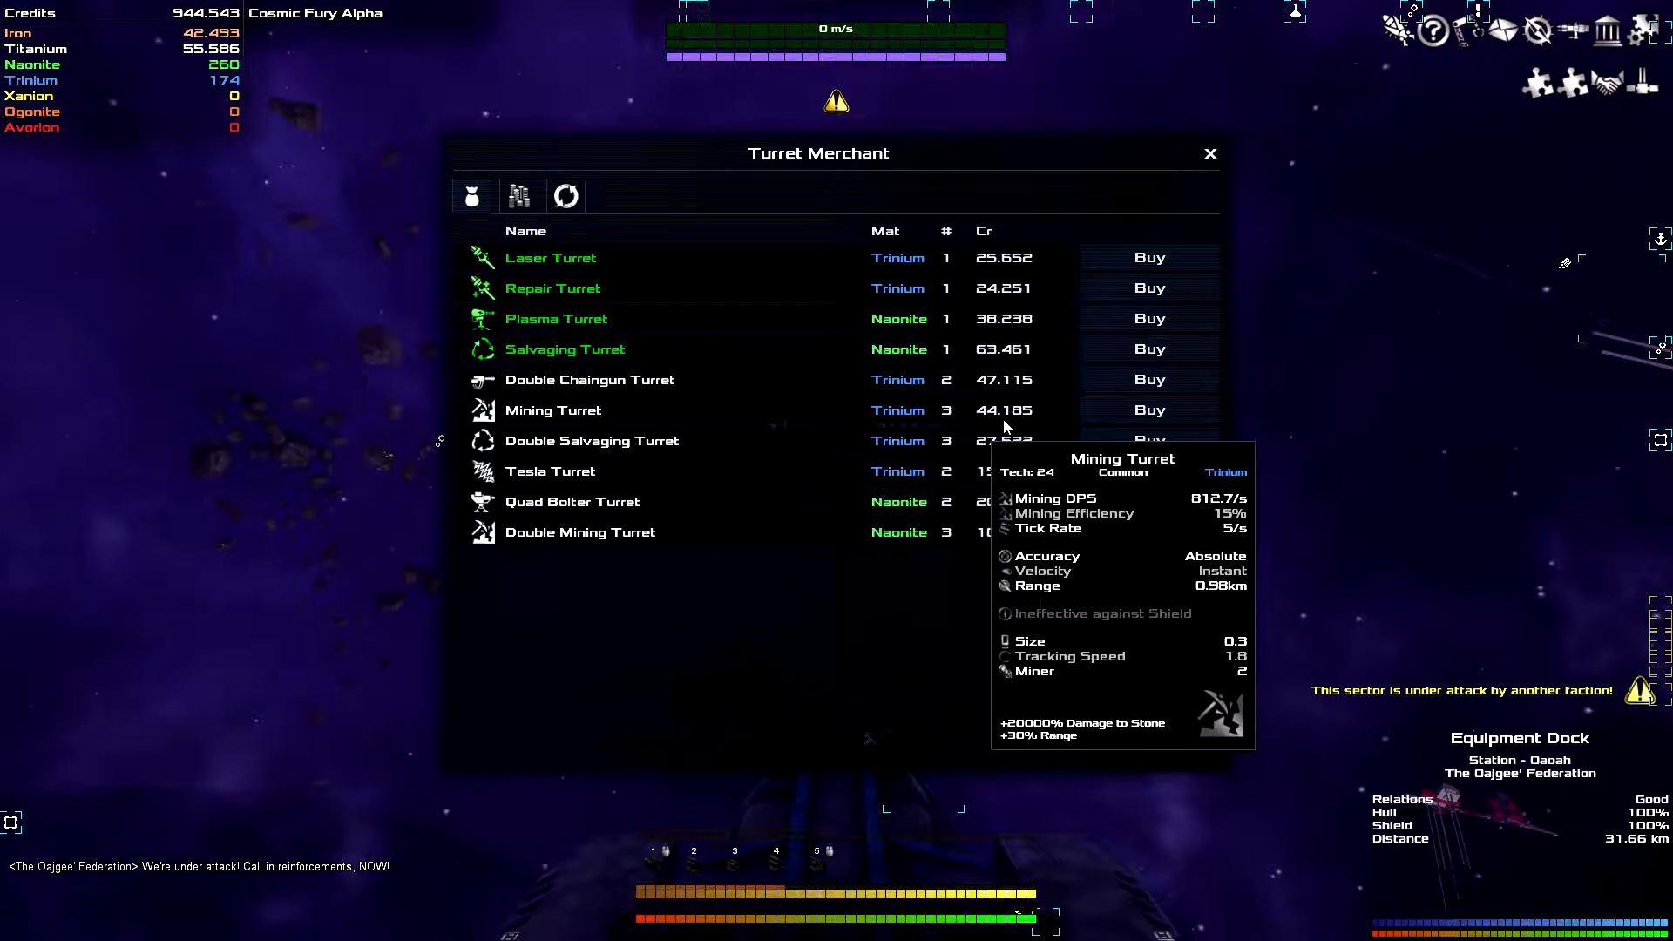
- Close the Turret Merchant after comparing its laser, plasma and mining turrets
click(1211, 154)
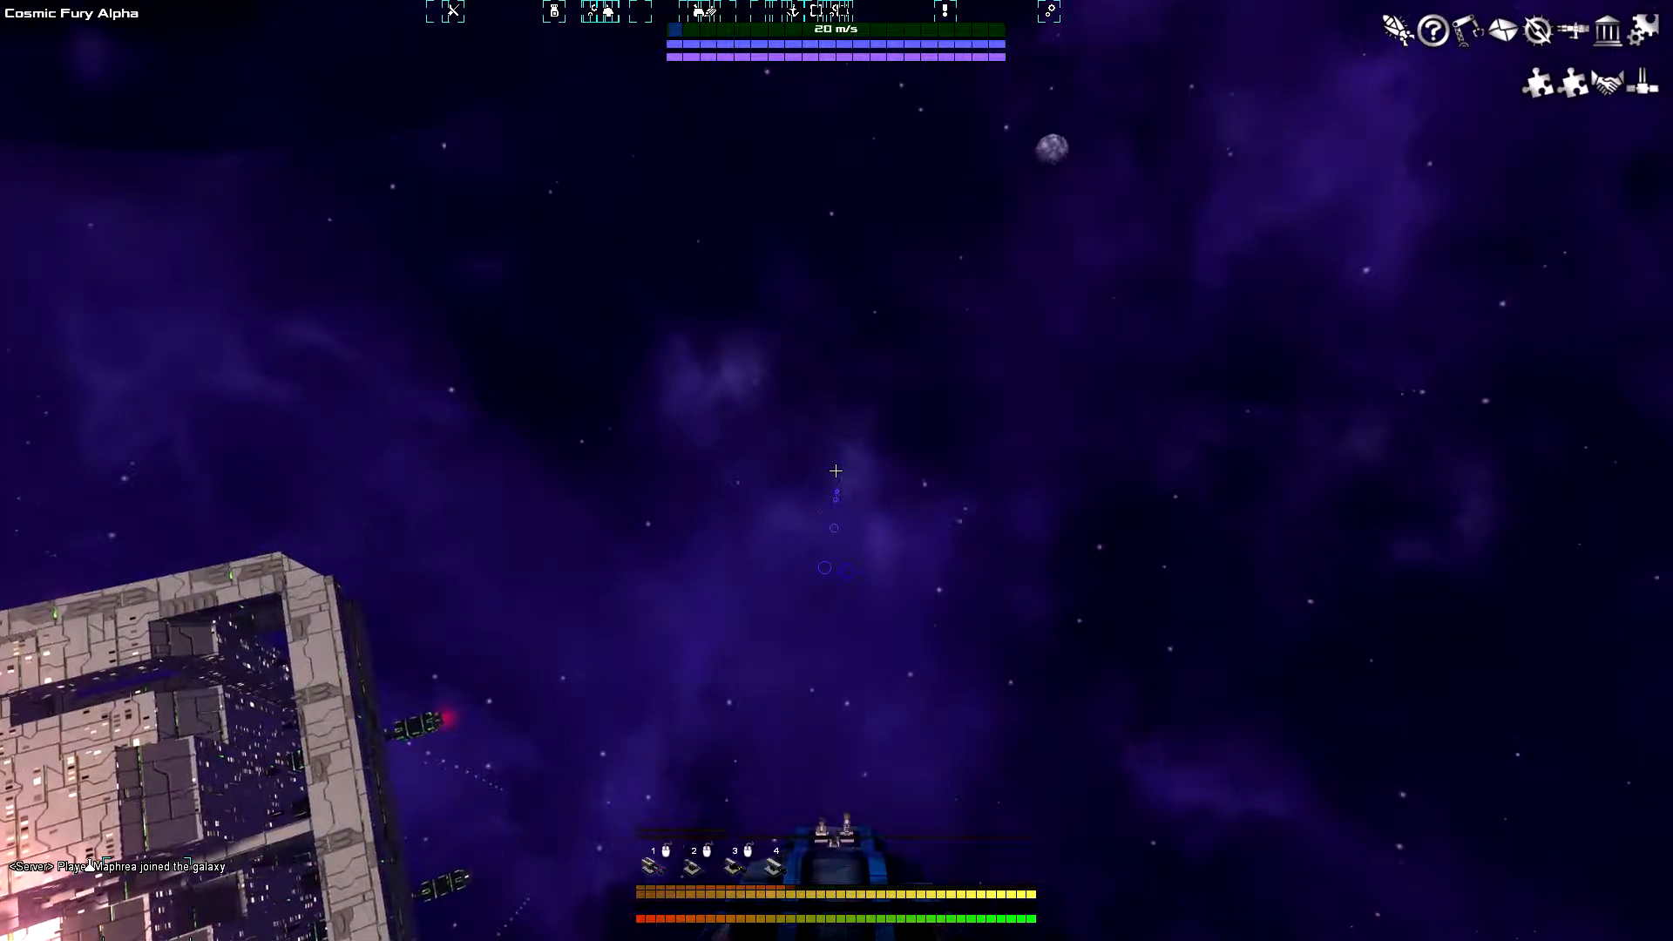
- Accelerate the ship away from the Equipment Dock in Cosmic Fury Alpha
key(w)
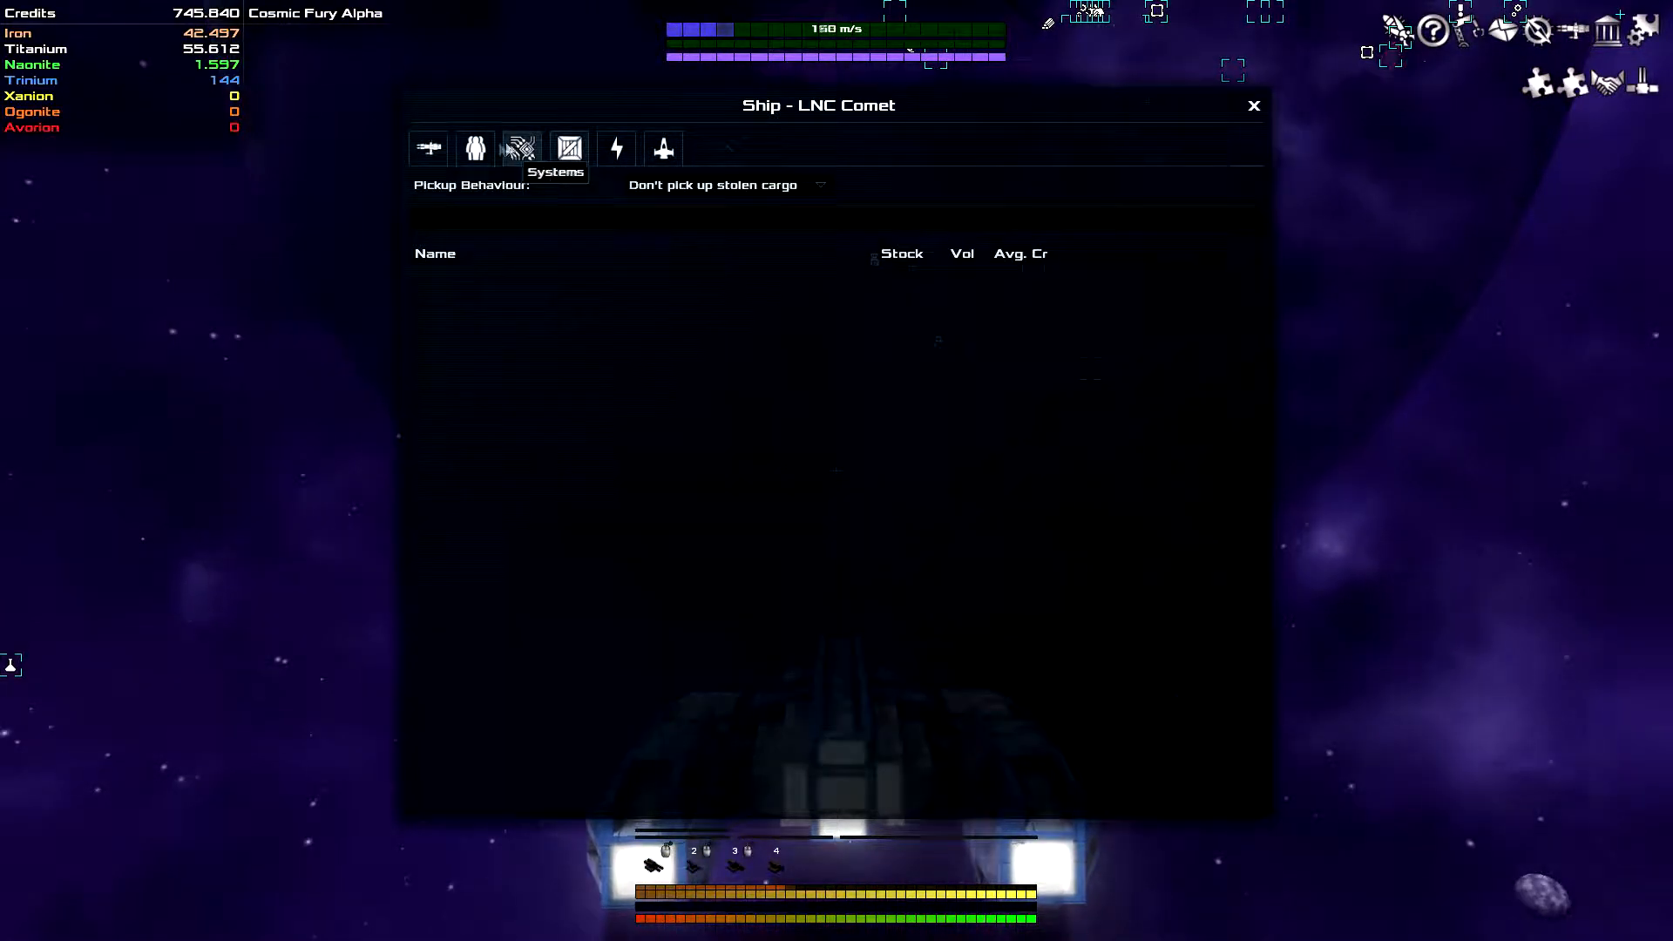
- Review the LNC Comet's installed system upgrades, then switch to the crew roster
click(428, 148)
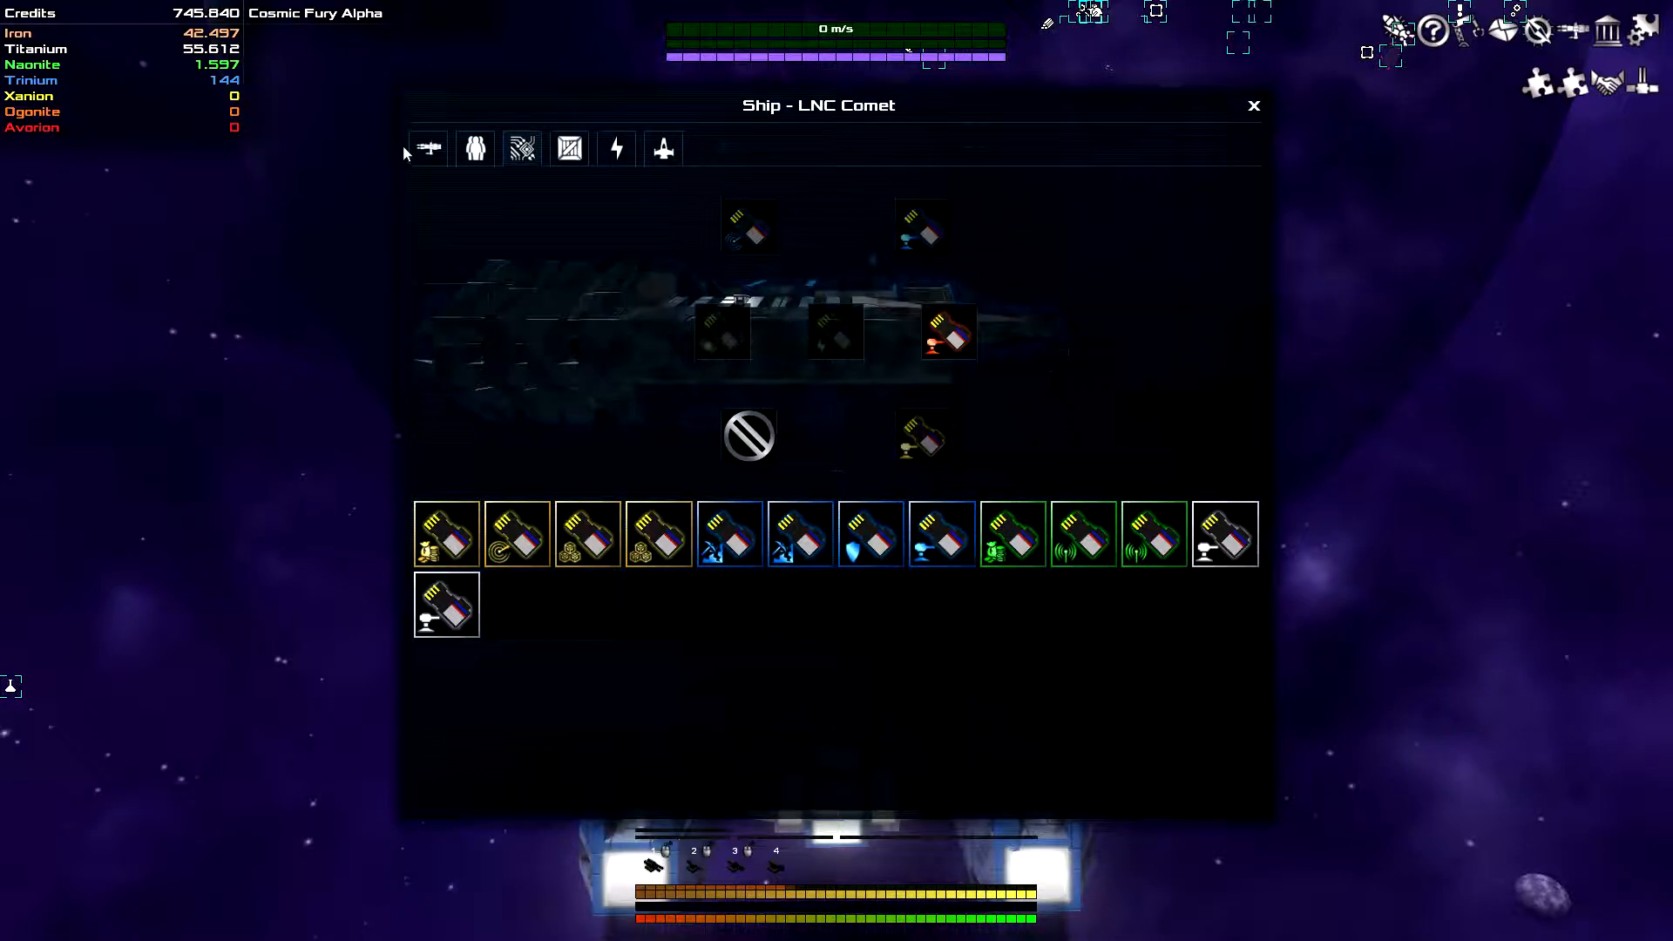
mouse_move(517, 534)
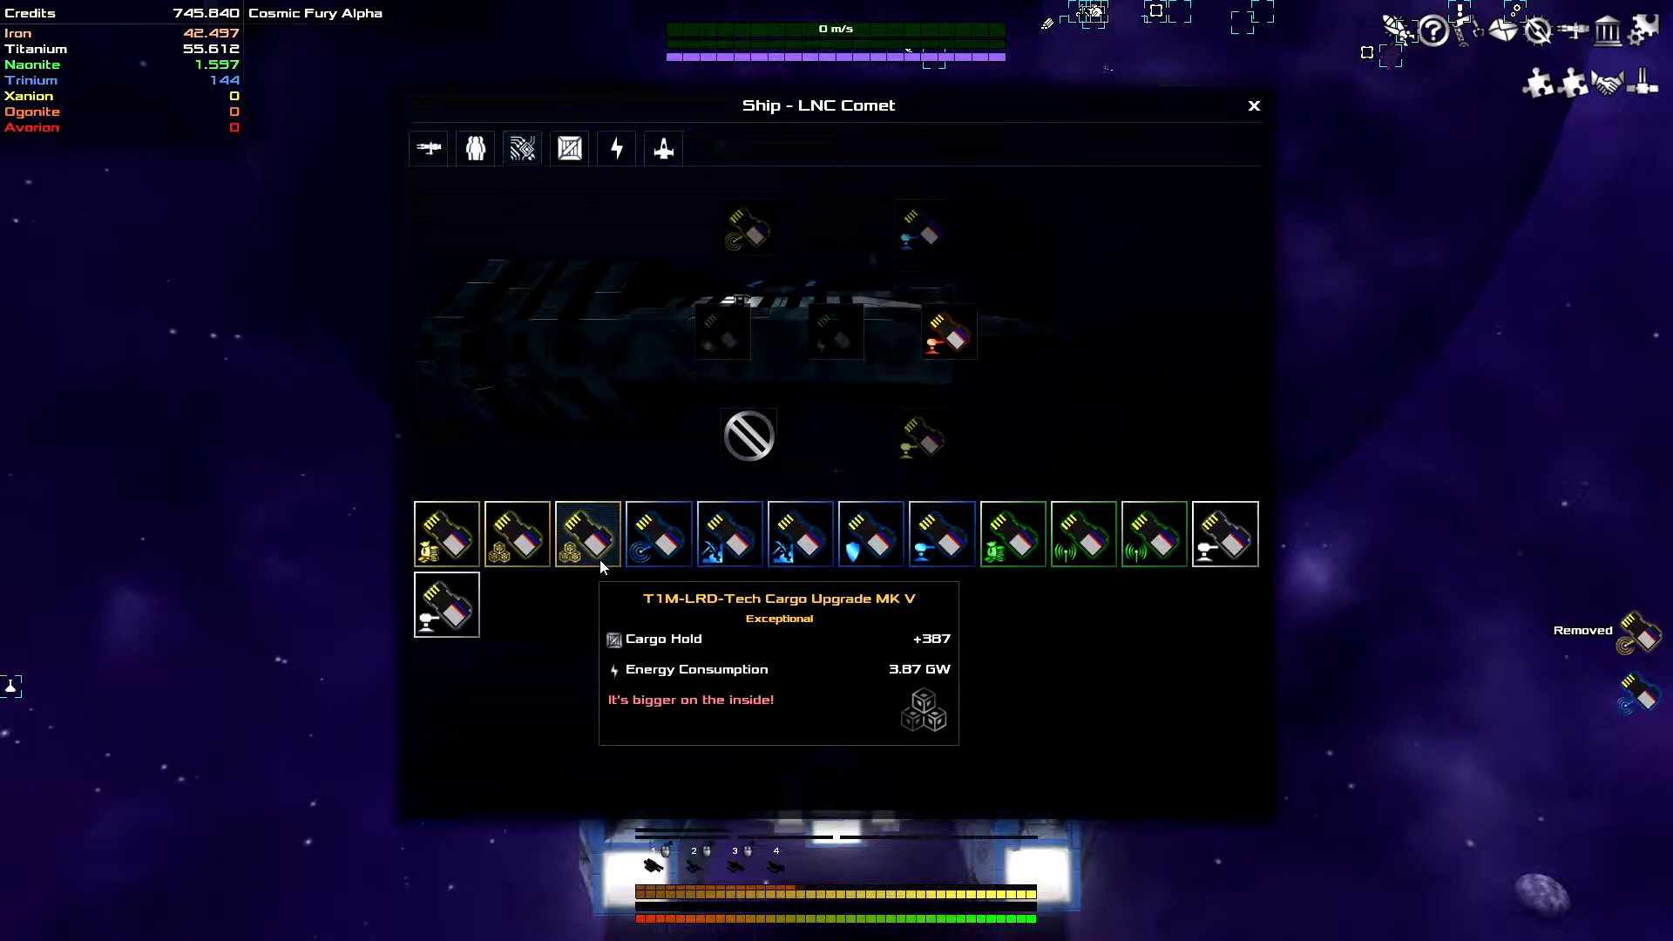
mouse_move(647, 657)
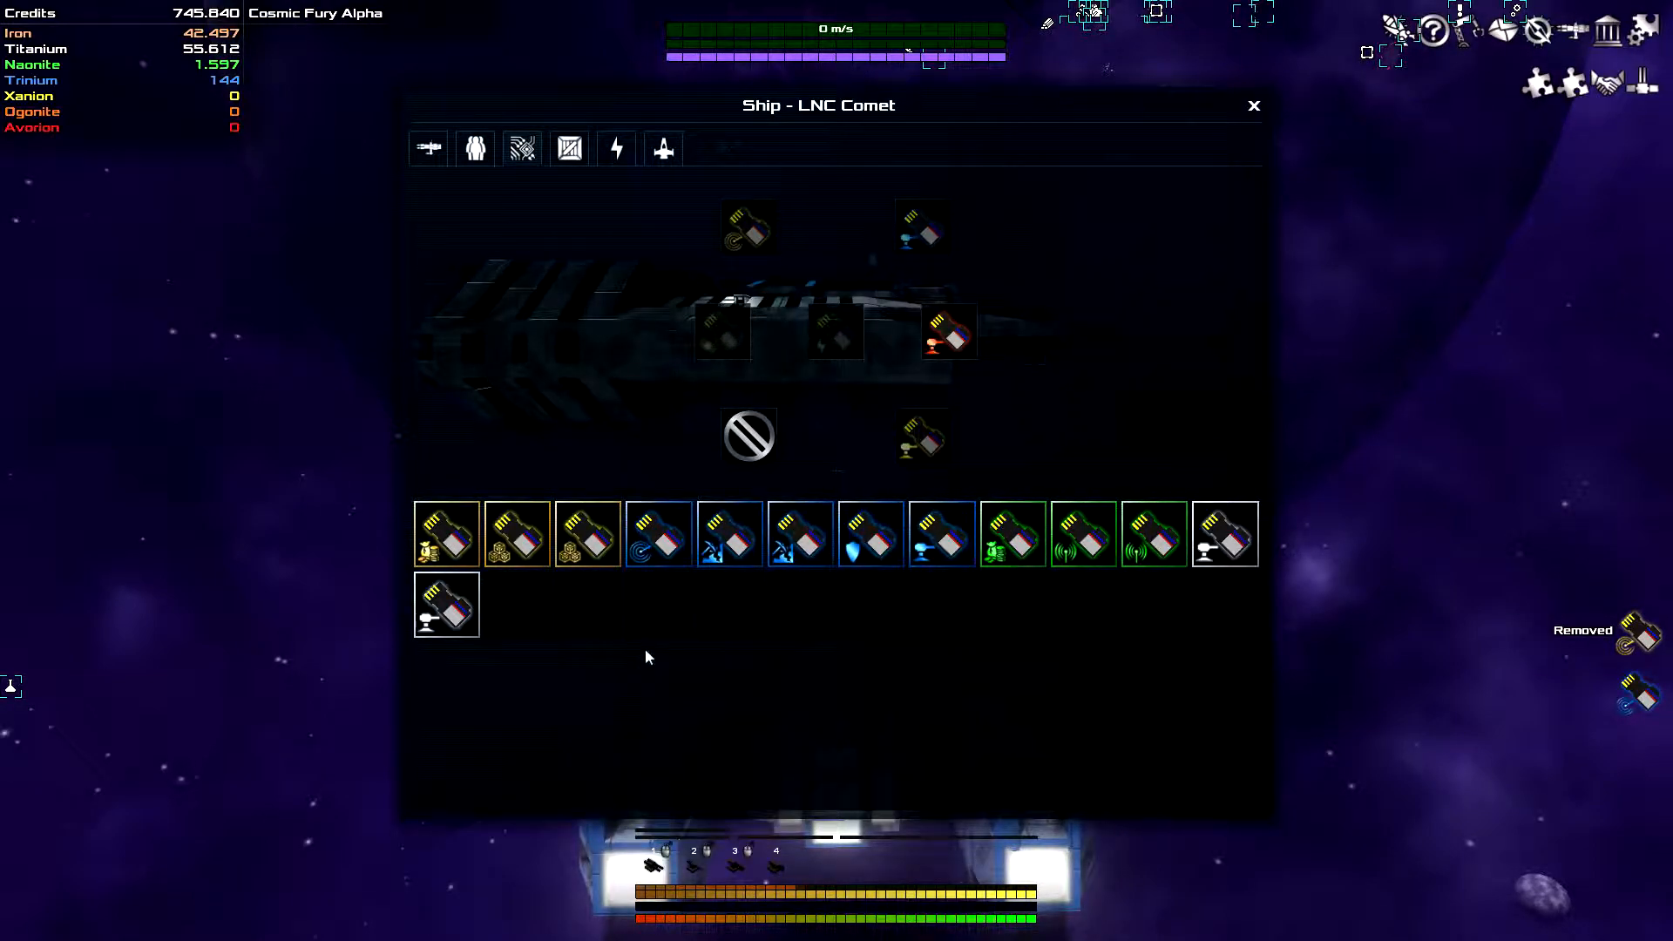
mouse_move(916, 451)
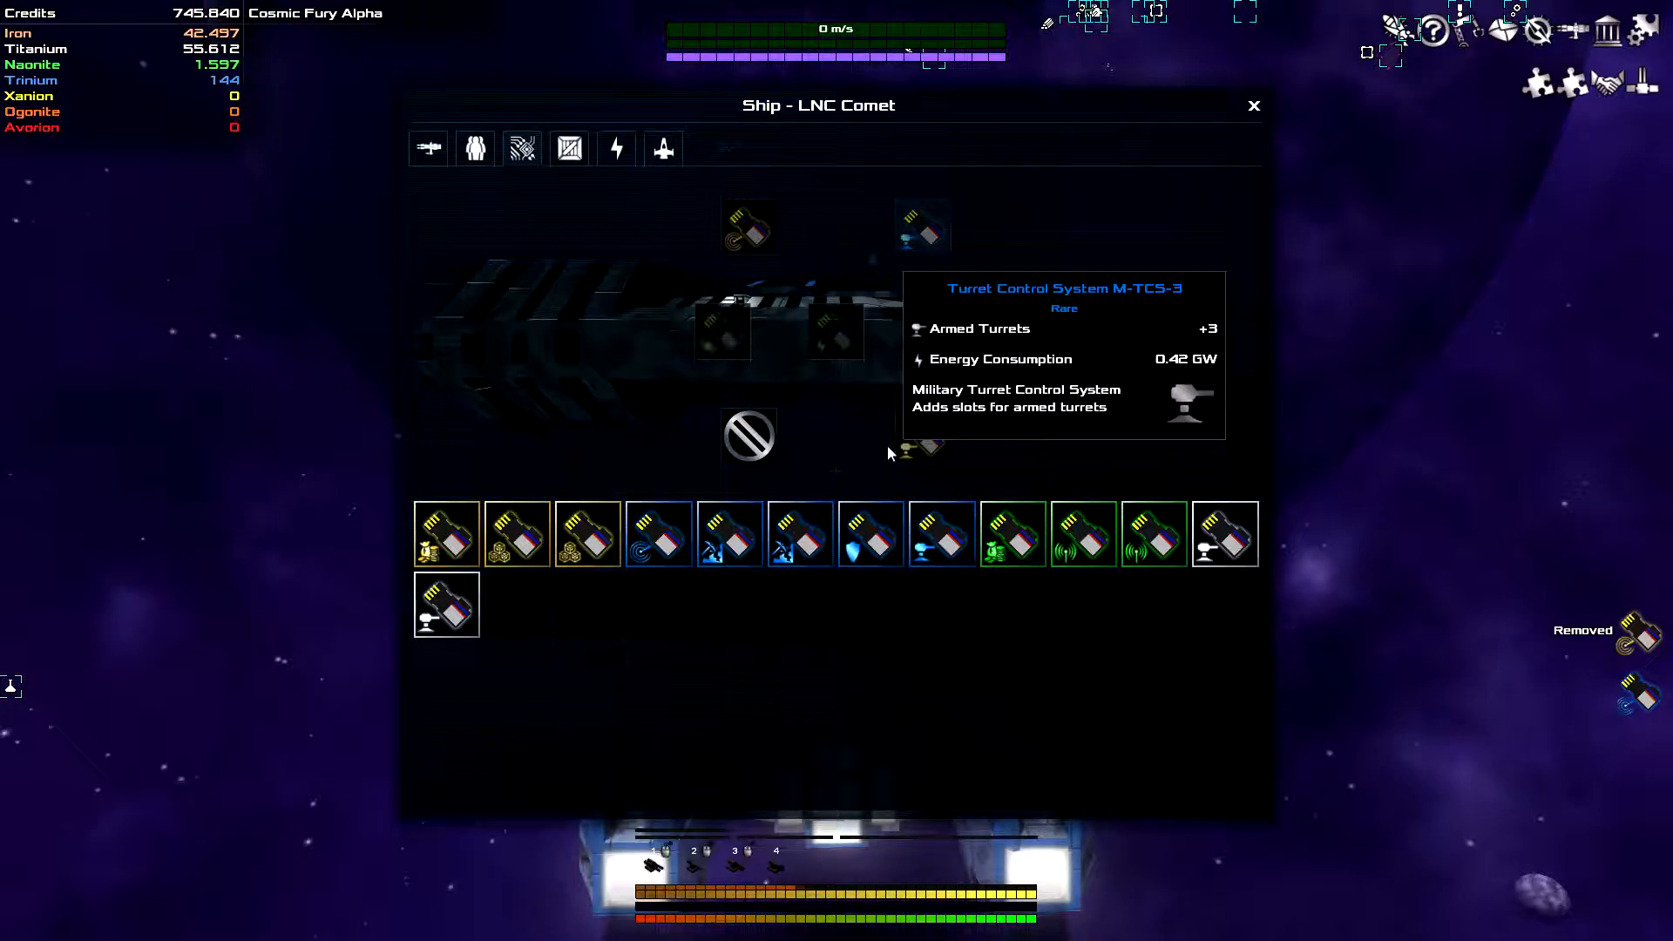
click(1254, 104)
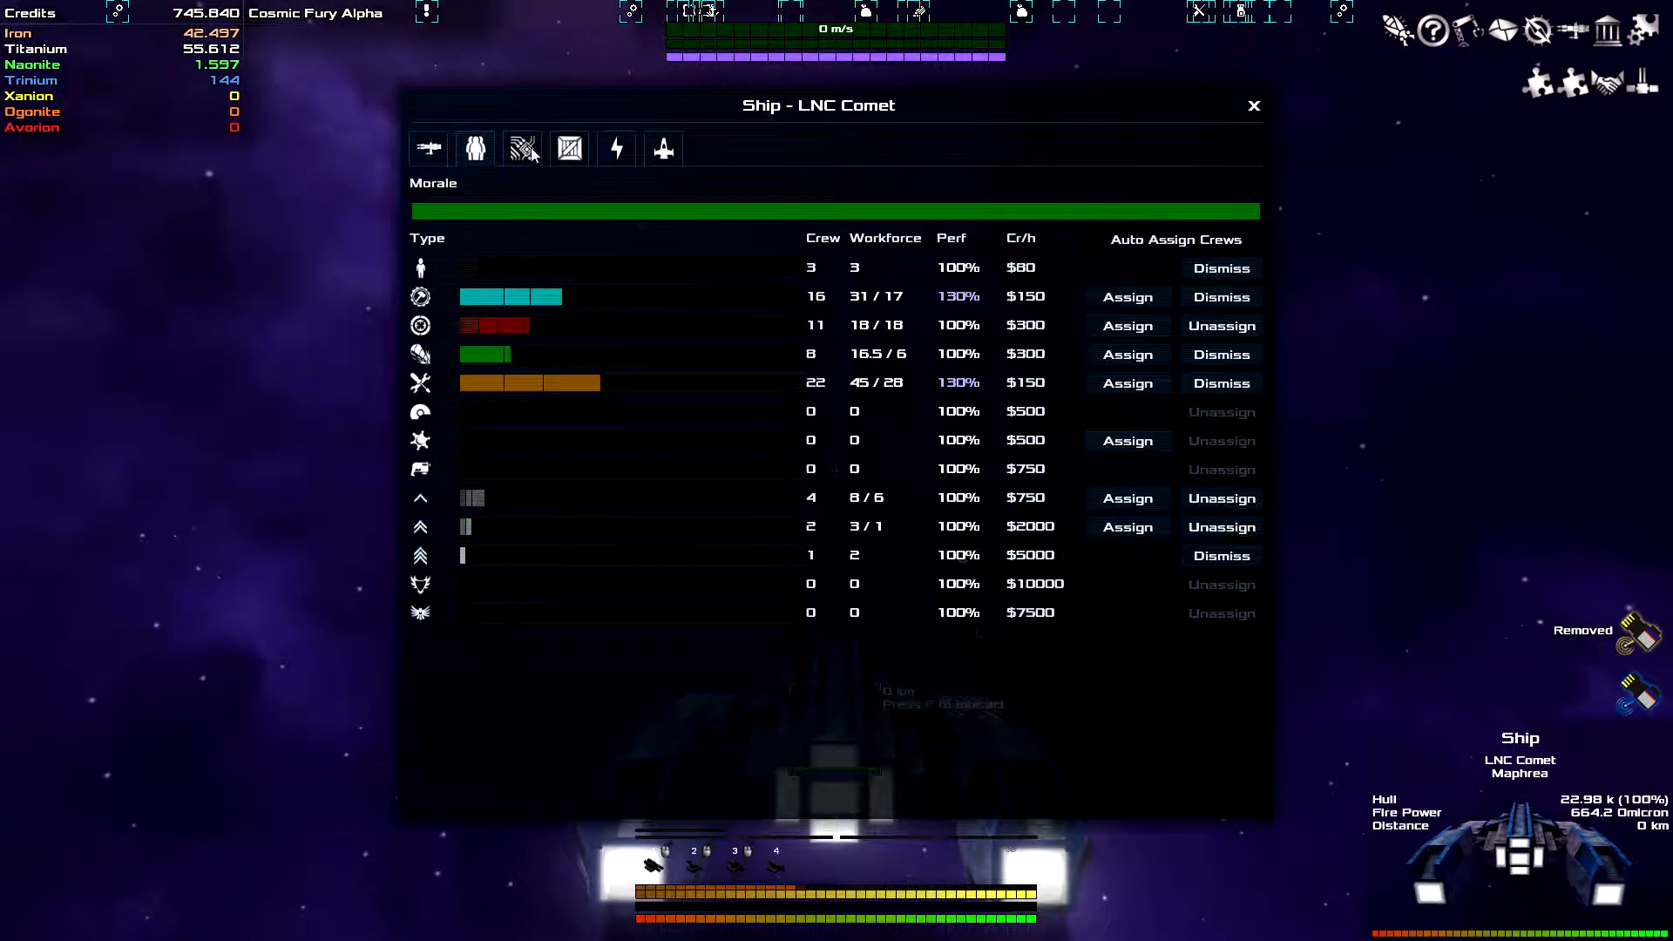
- Check the LNC Comet's energy and crew tabs, ending on its turret overview
click(617, 148)
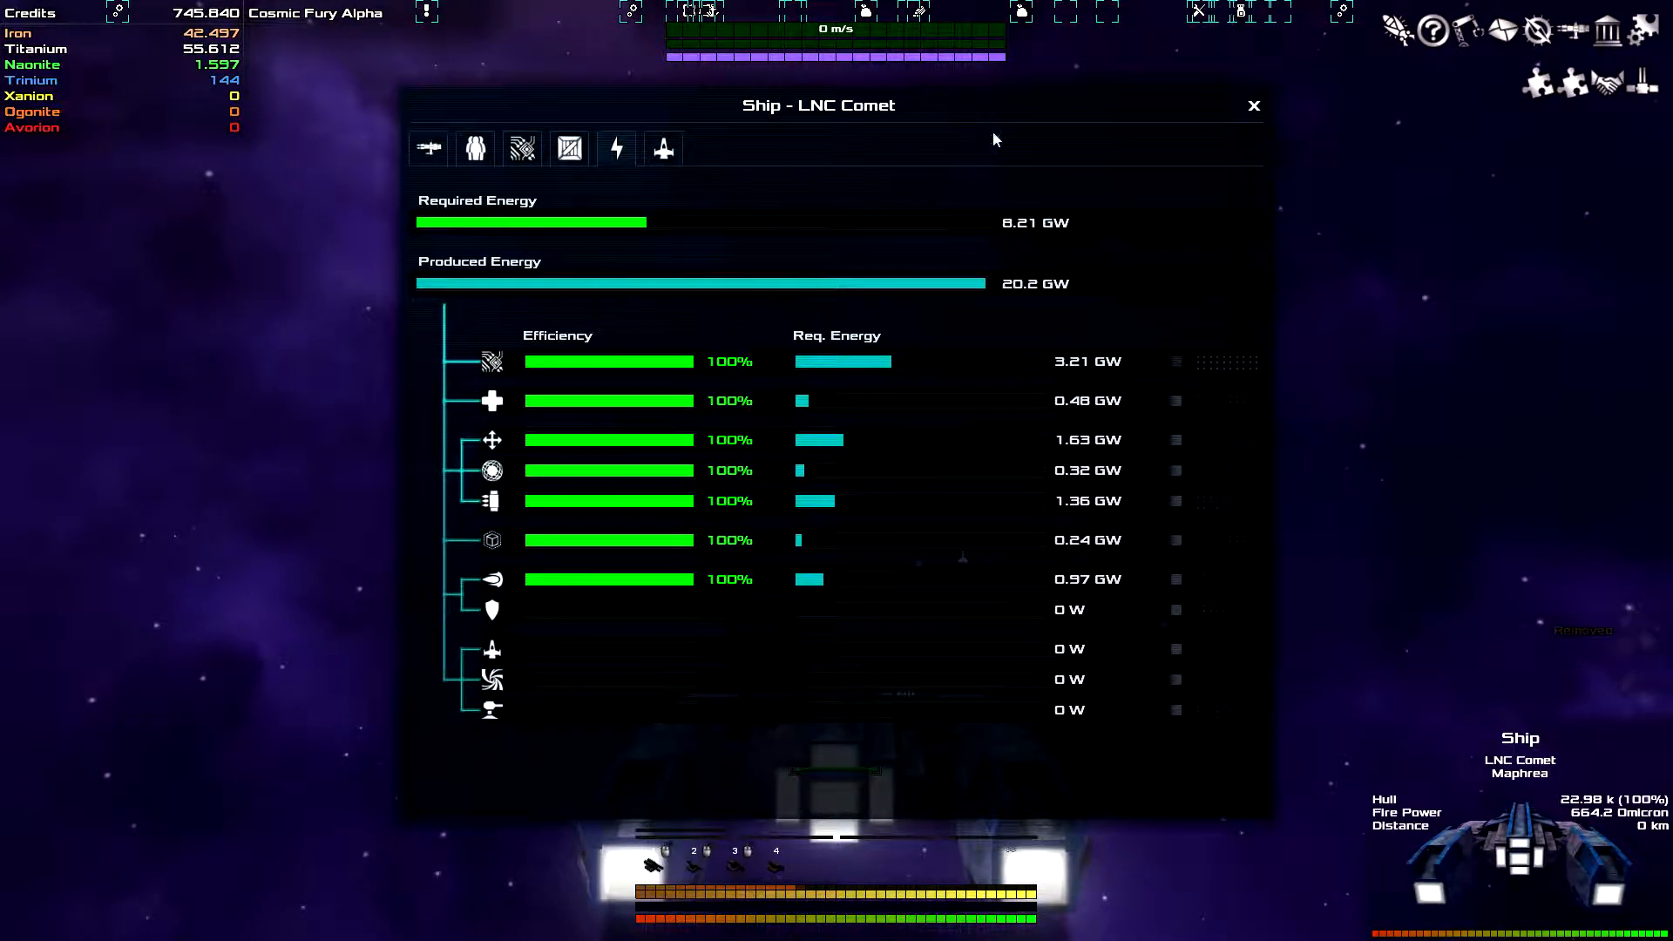
click(1255, 105)
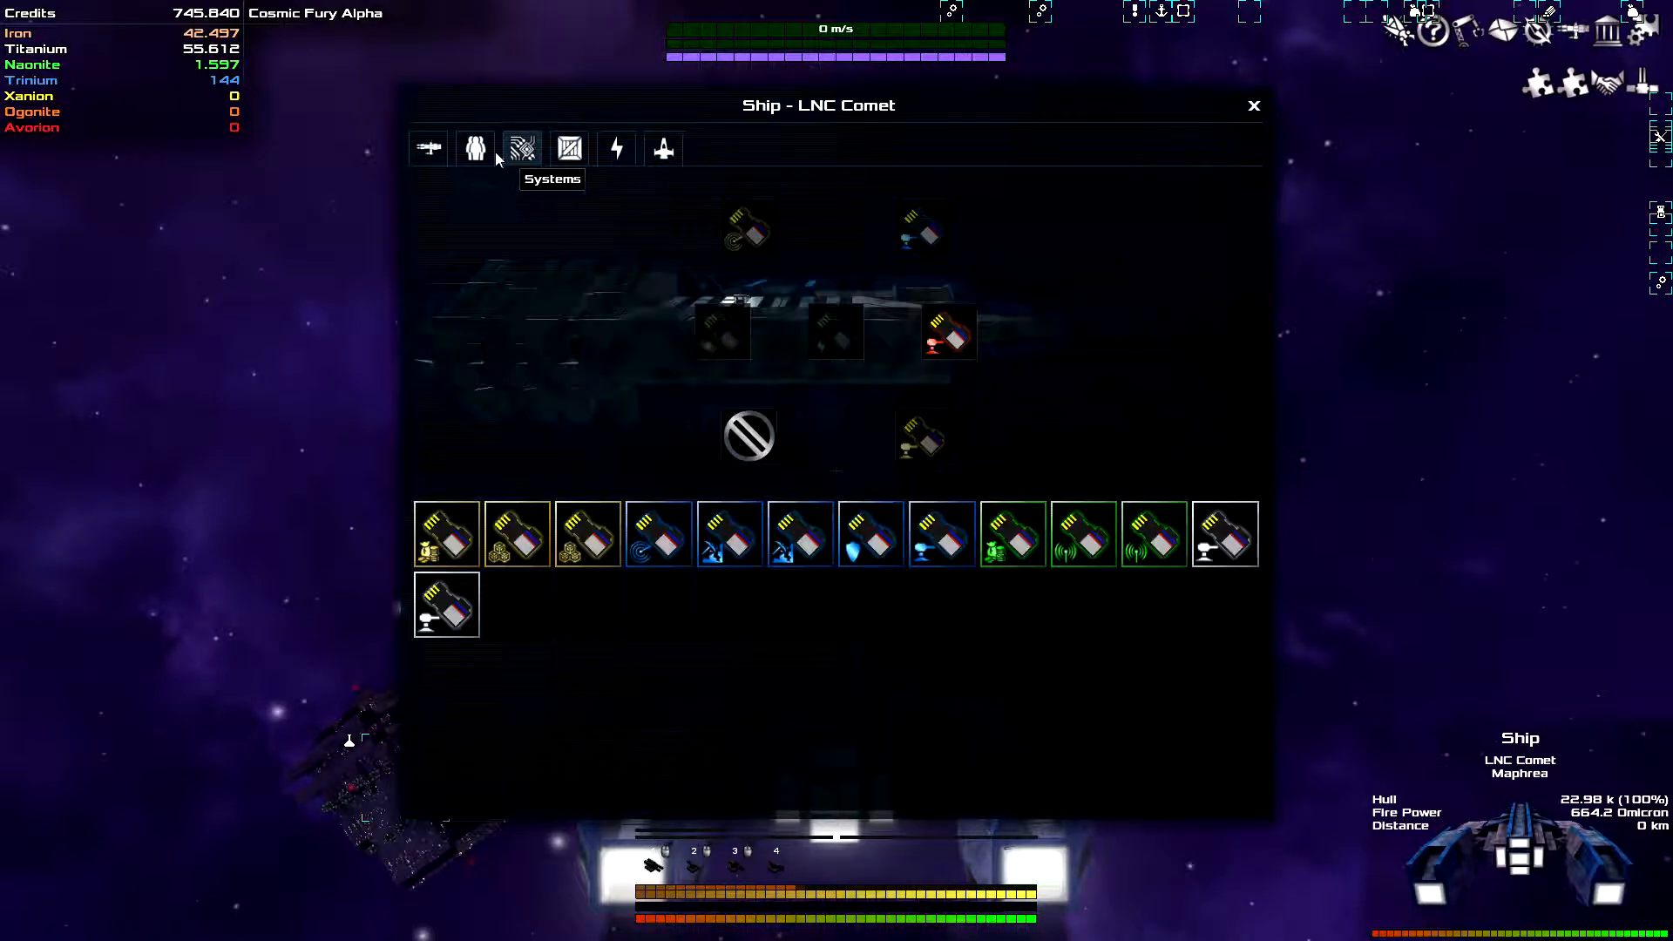
click(475, 148)
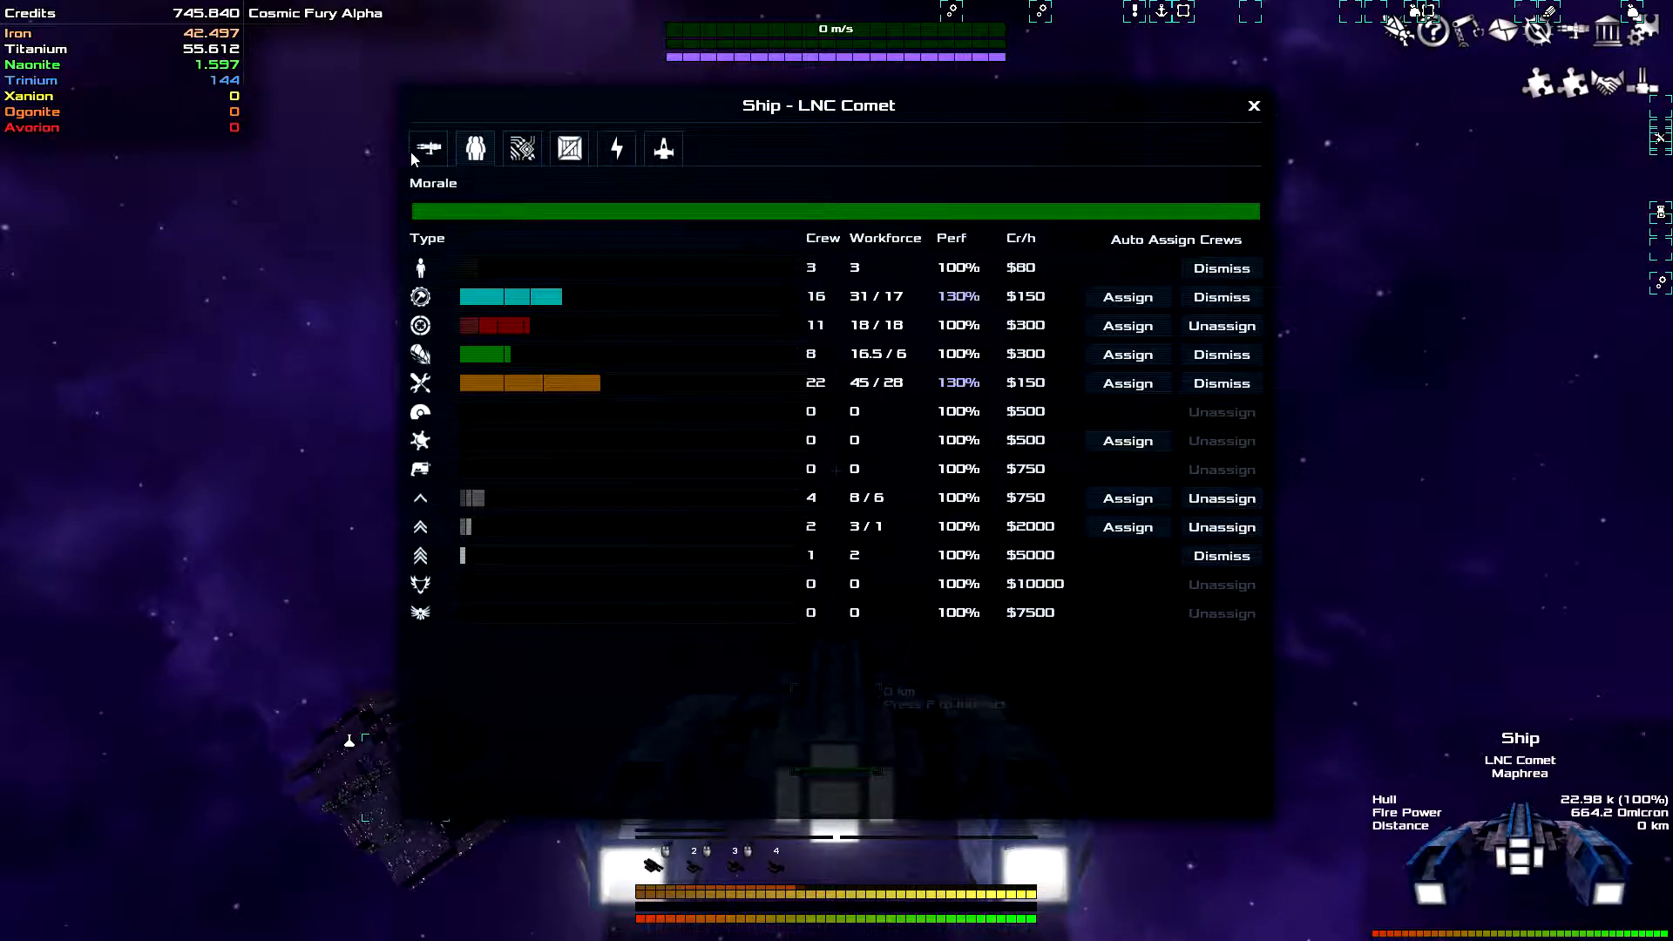
click(427, 147)
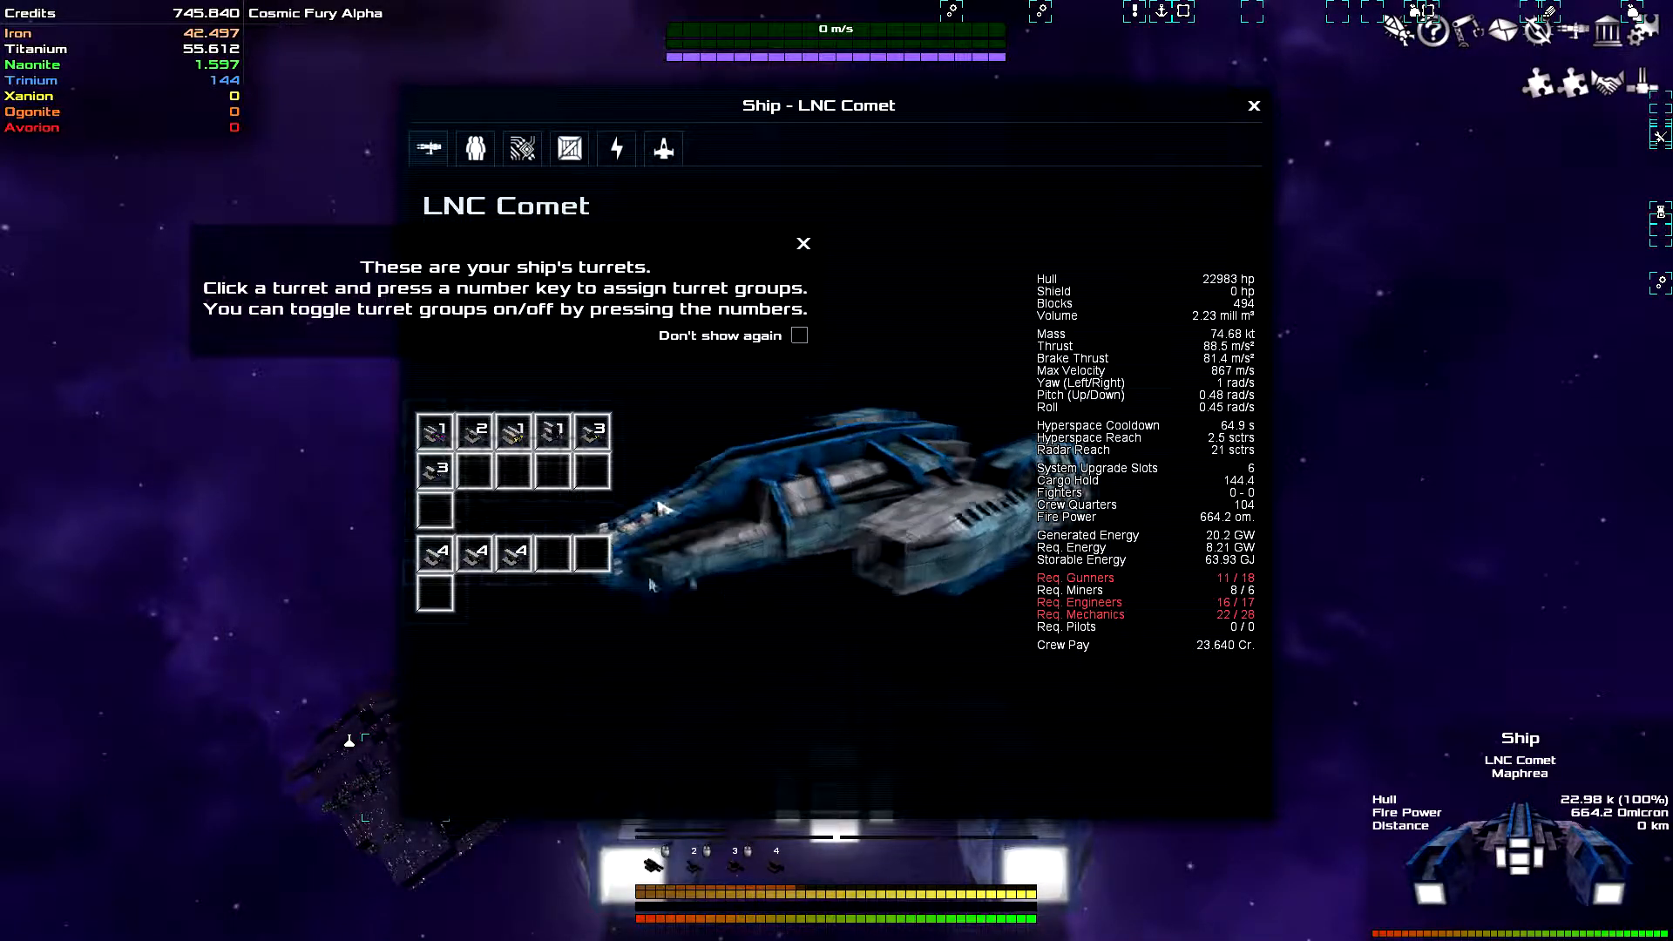
click(1253, 105)
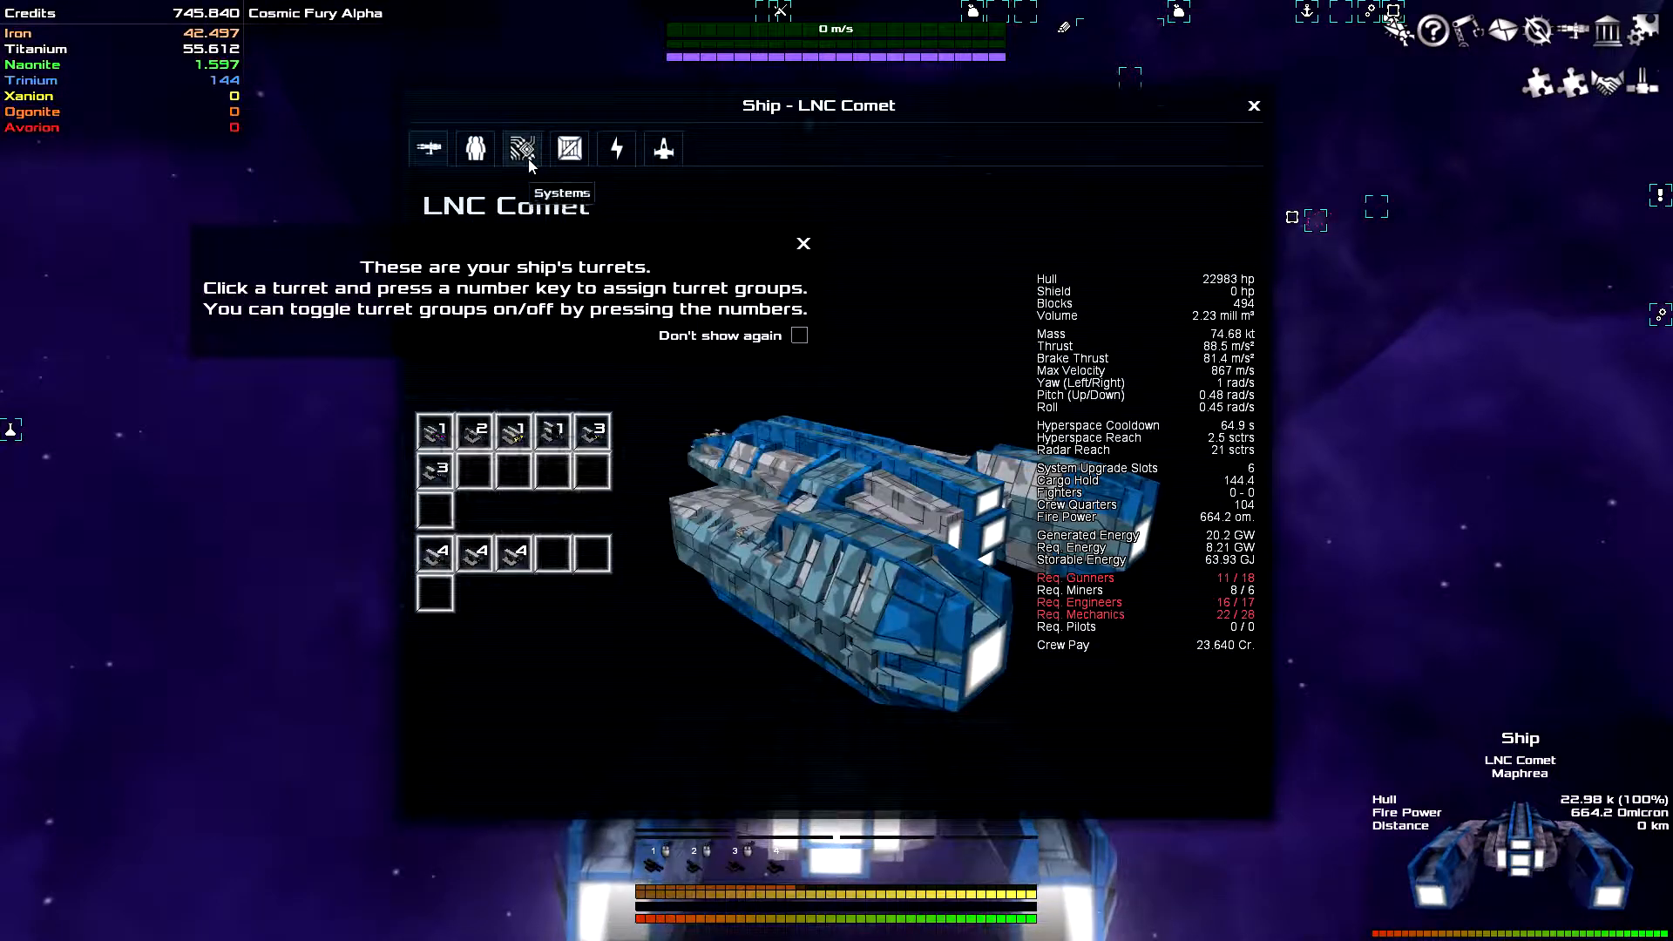
- Return to the Systems tab to read the A-TCS-4 and C43 Object Detector tooltips
click(569, 148)
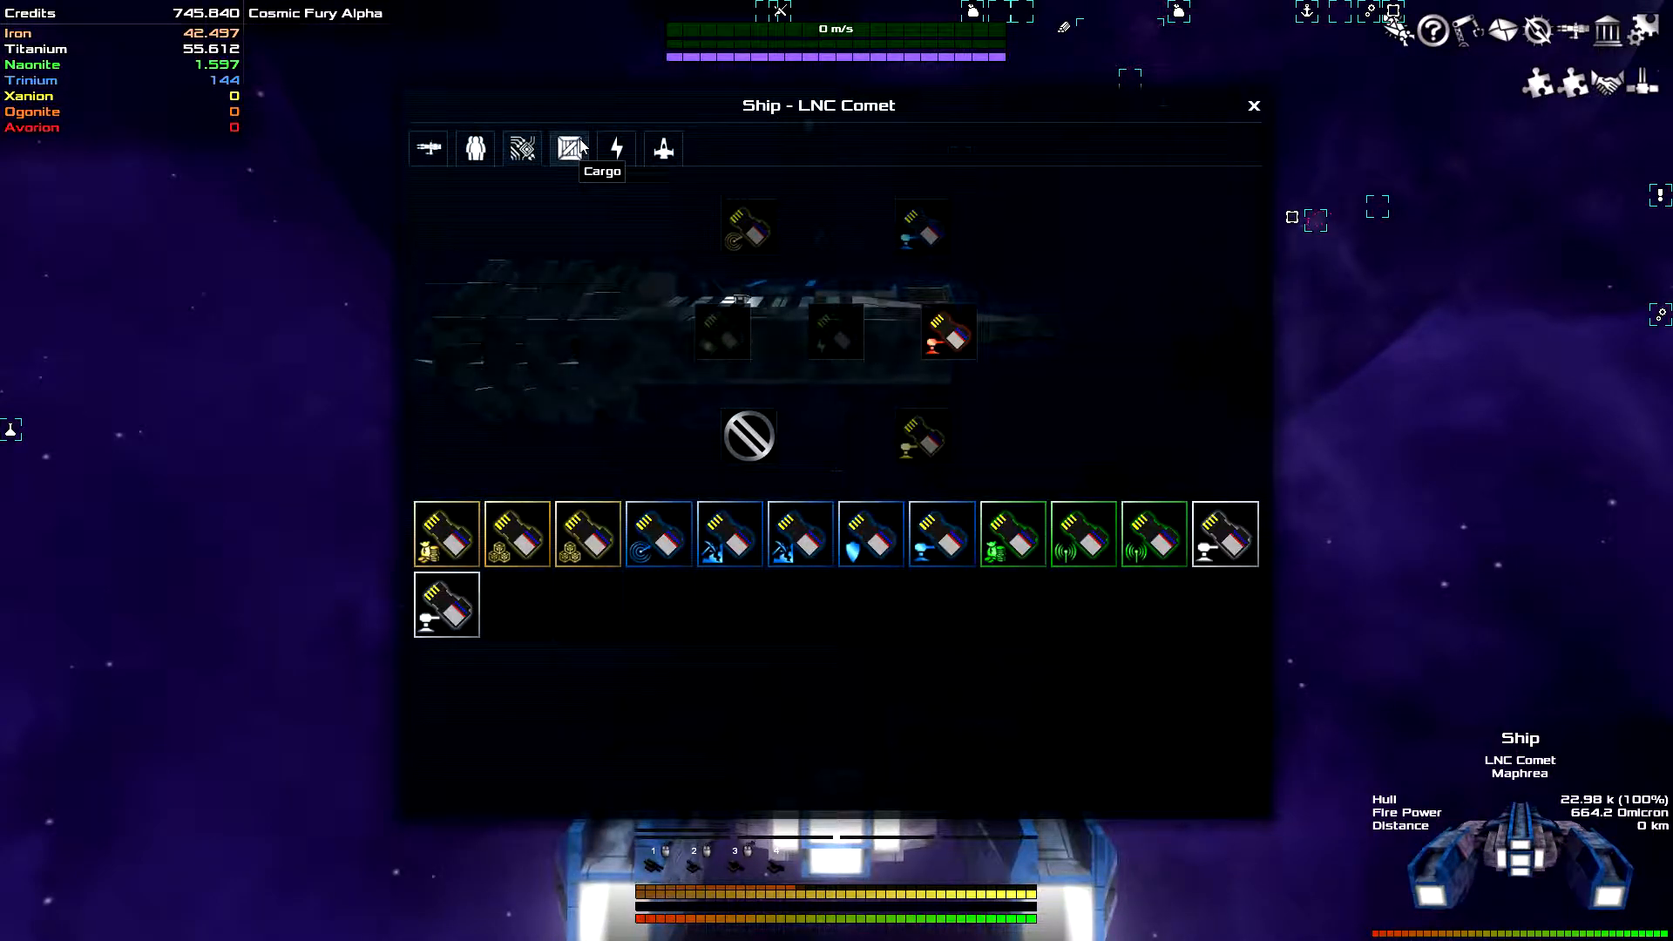
mouse_move(972, 764)
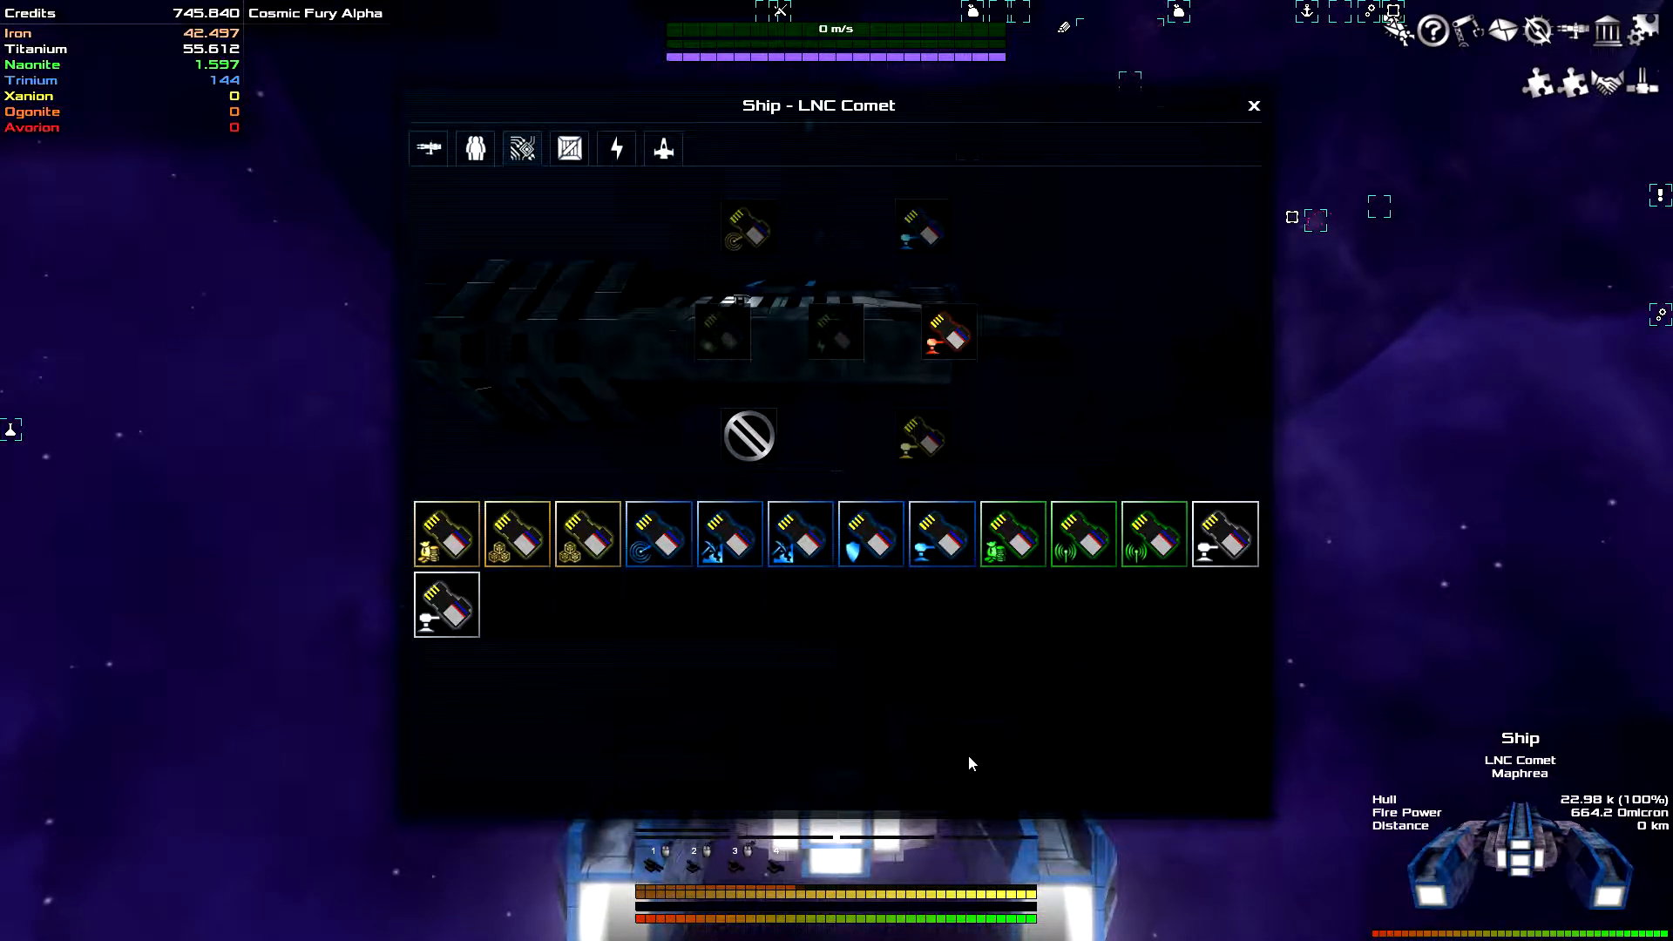
mouse_move(1062, 595)
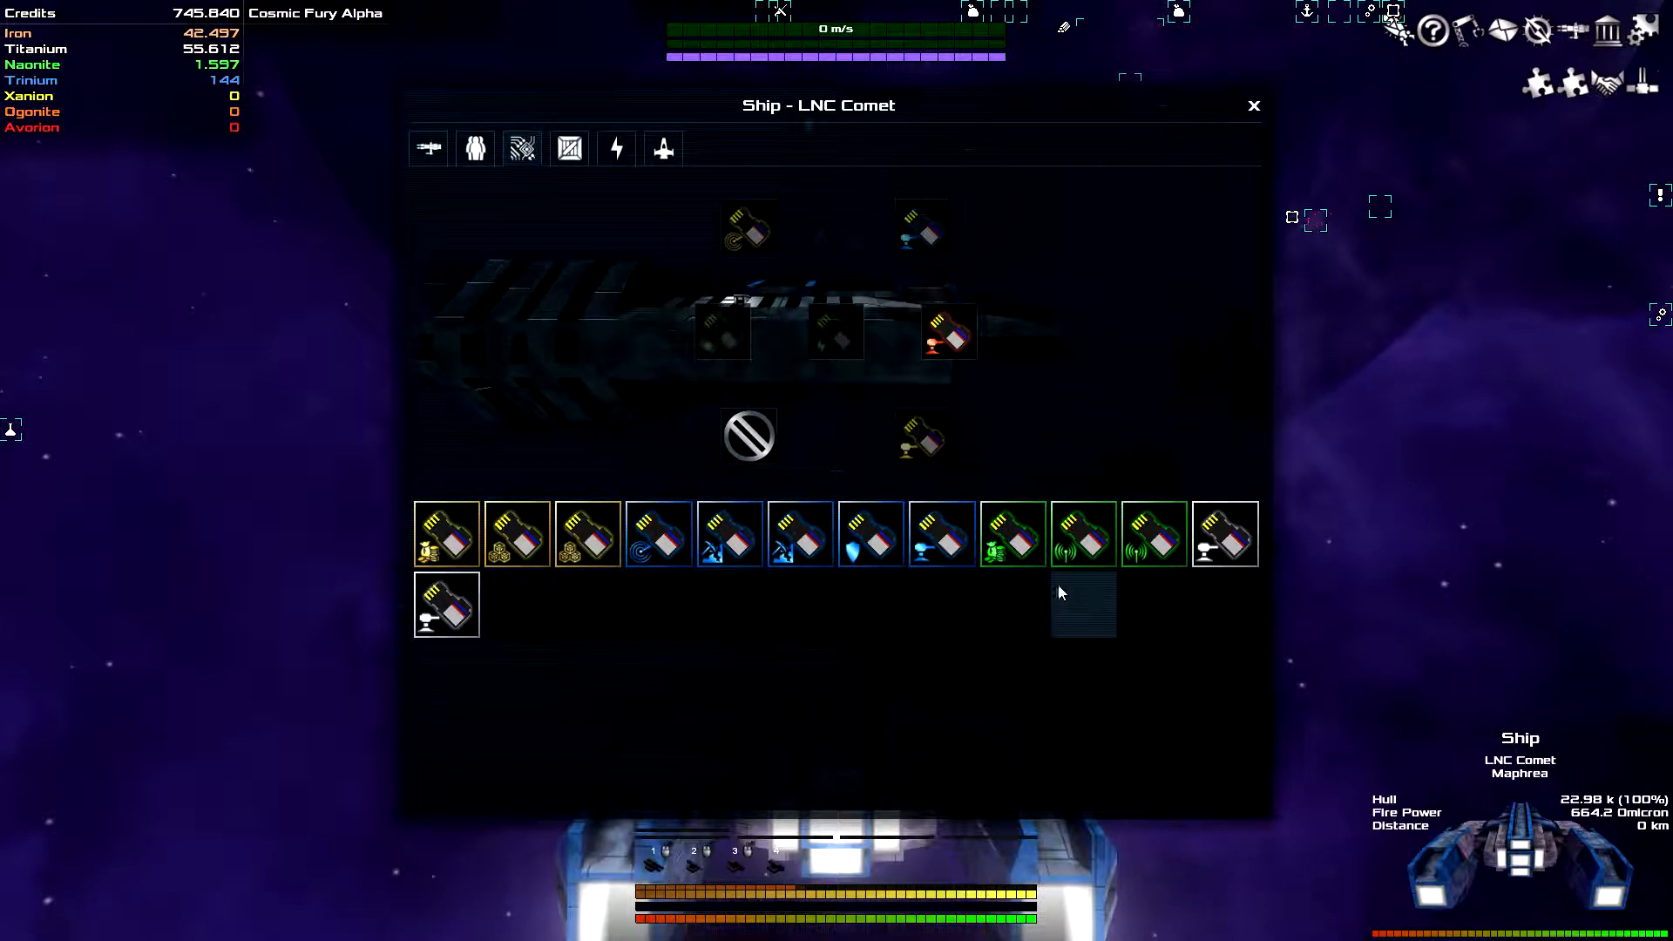
mouse_move(954, 335)
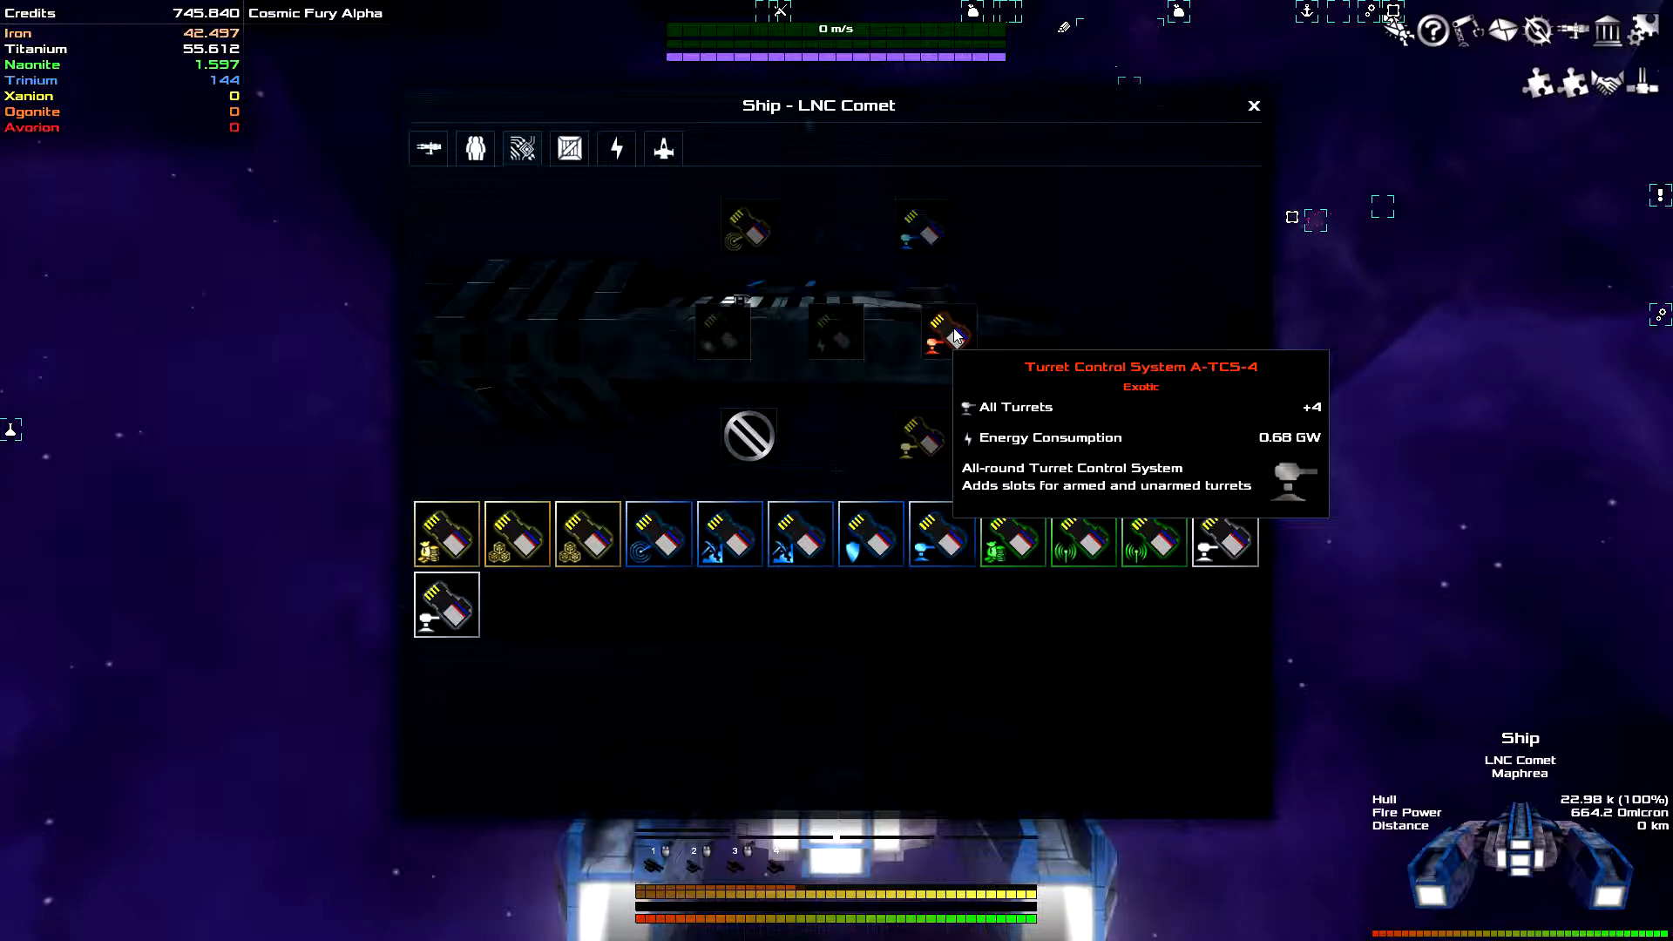
mouse_move(984, 301)
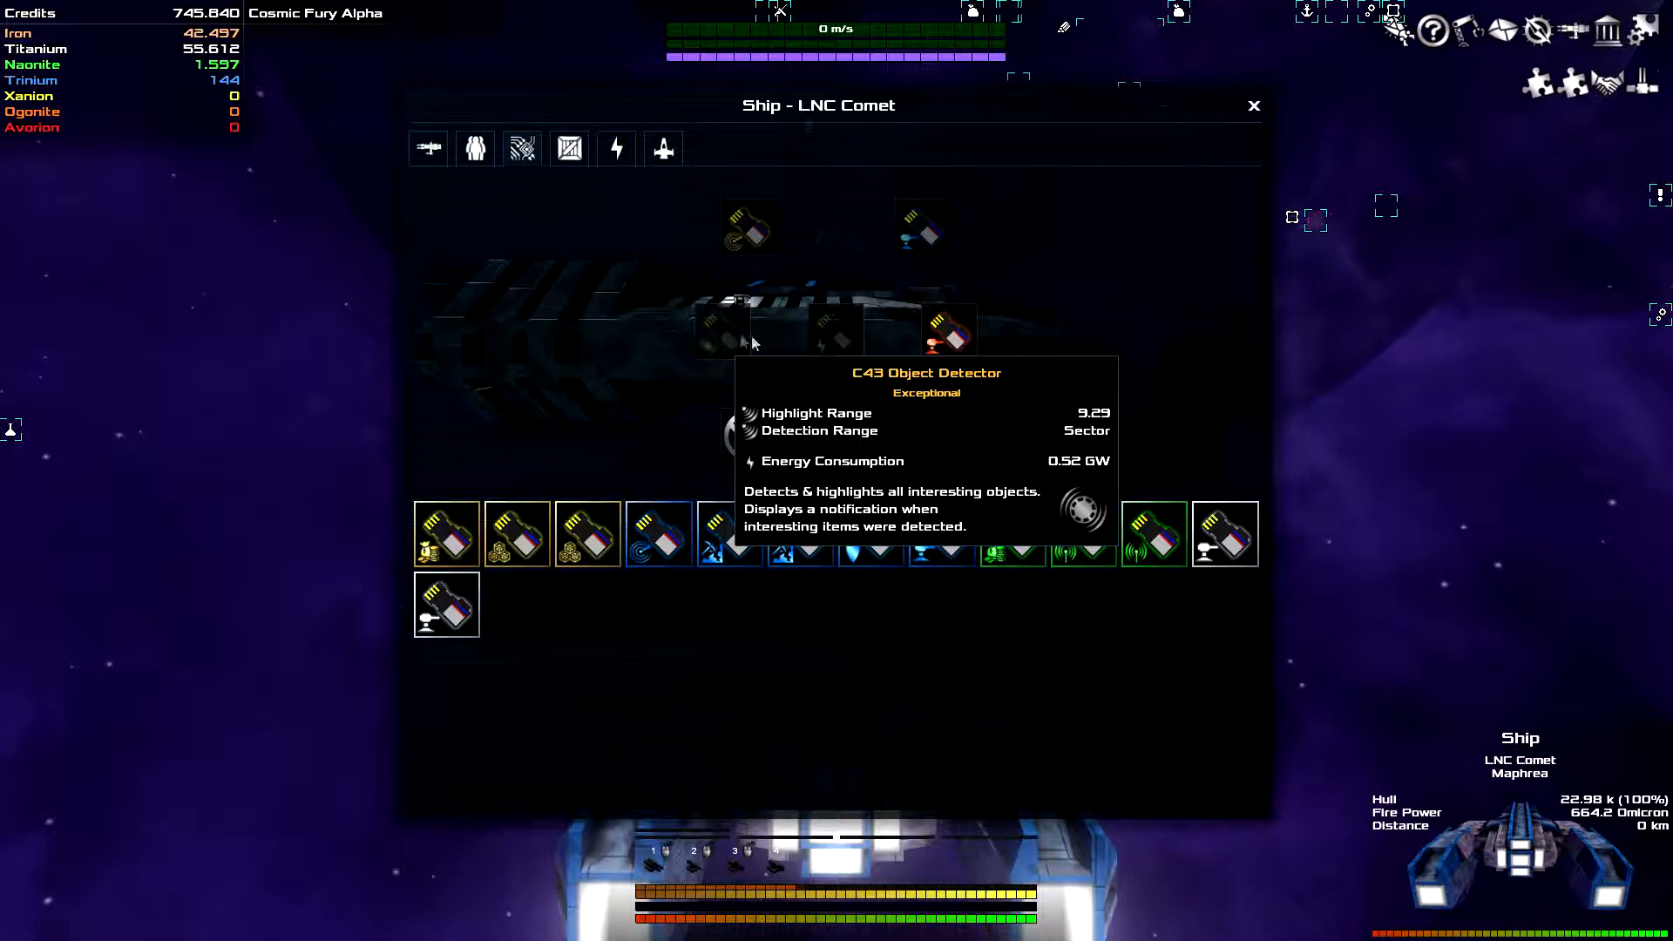
mouse_move(768, 236)
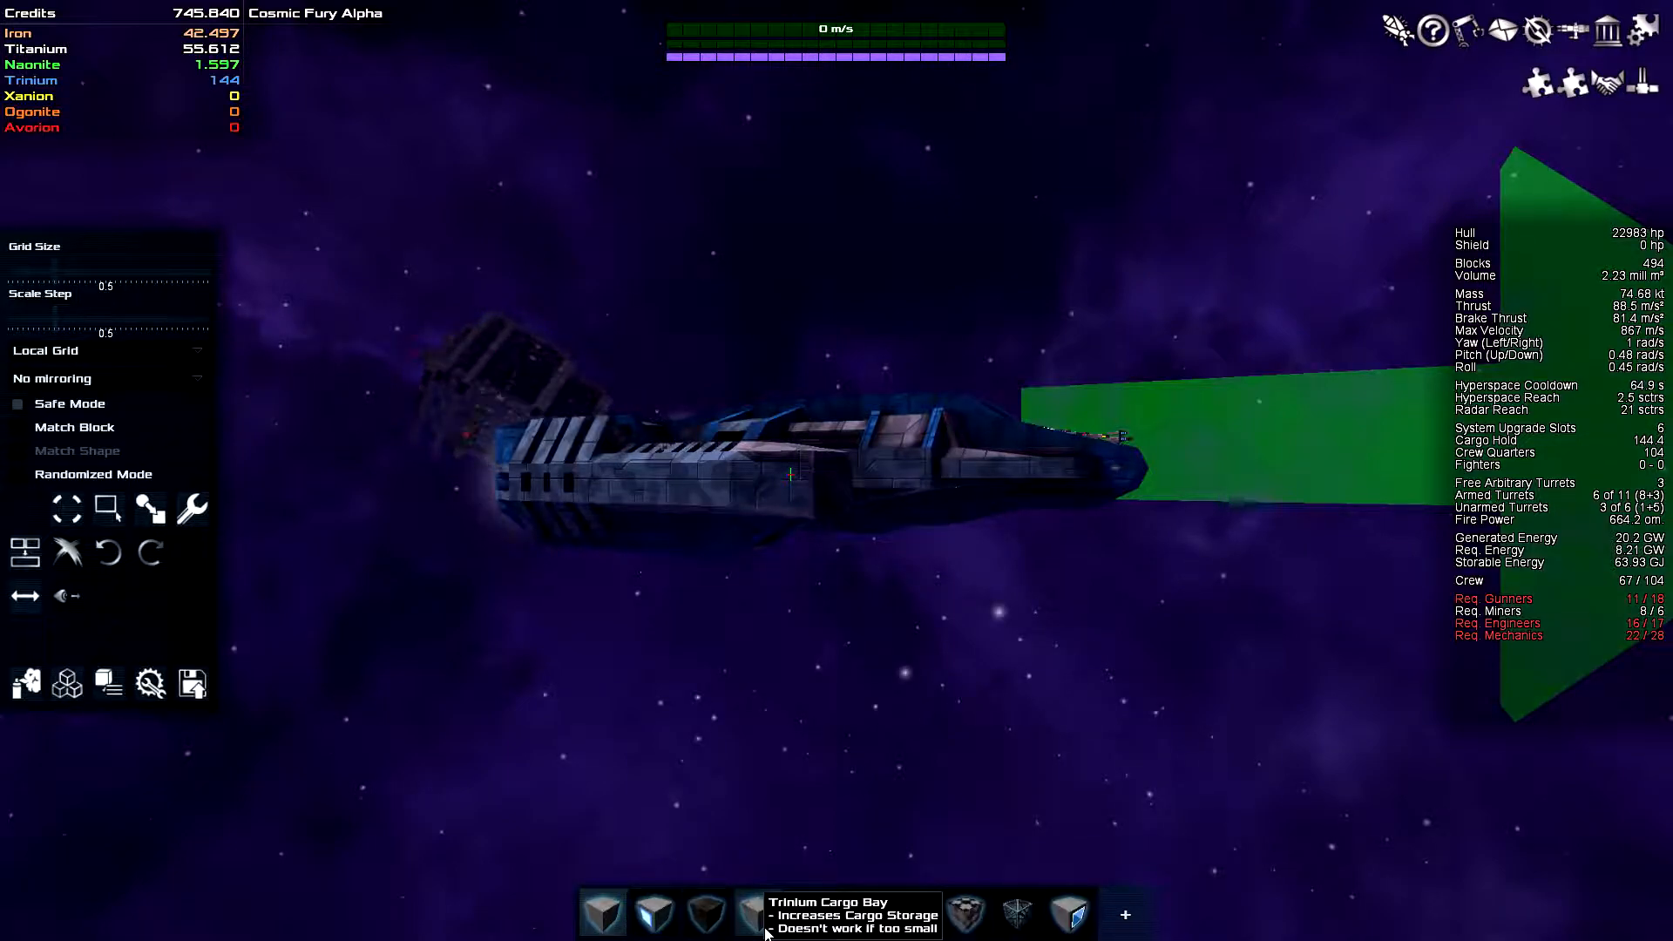
mouse_move(722, 931)
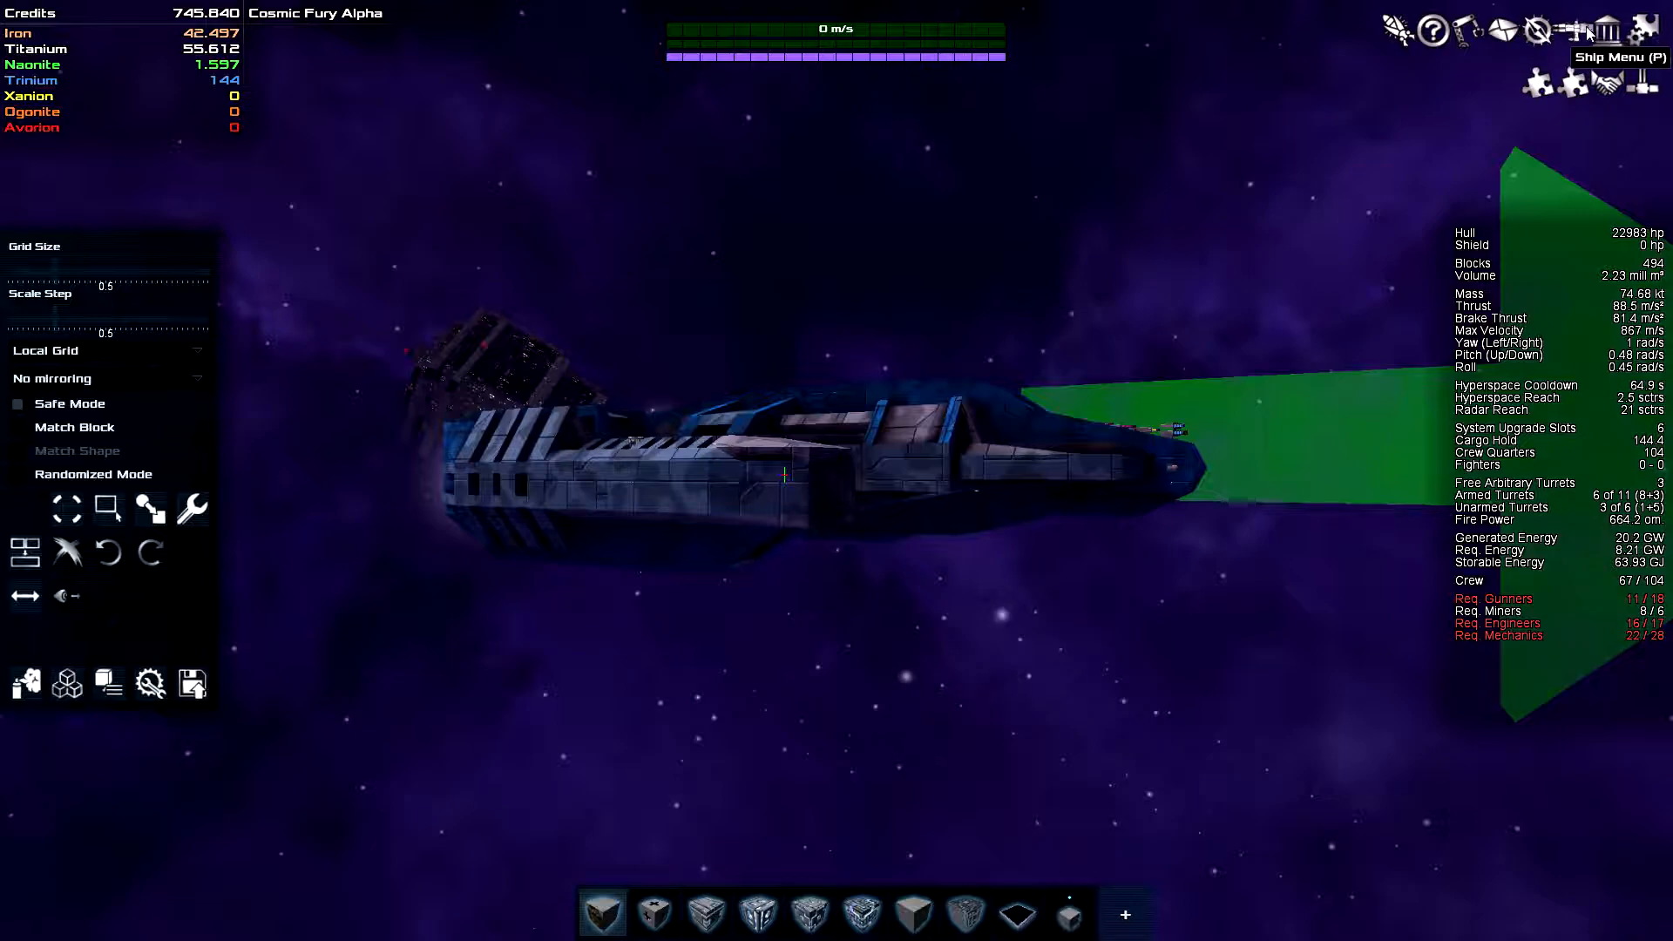
click(1580, 29)
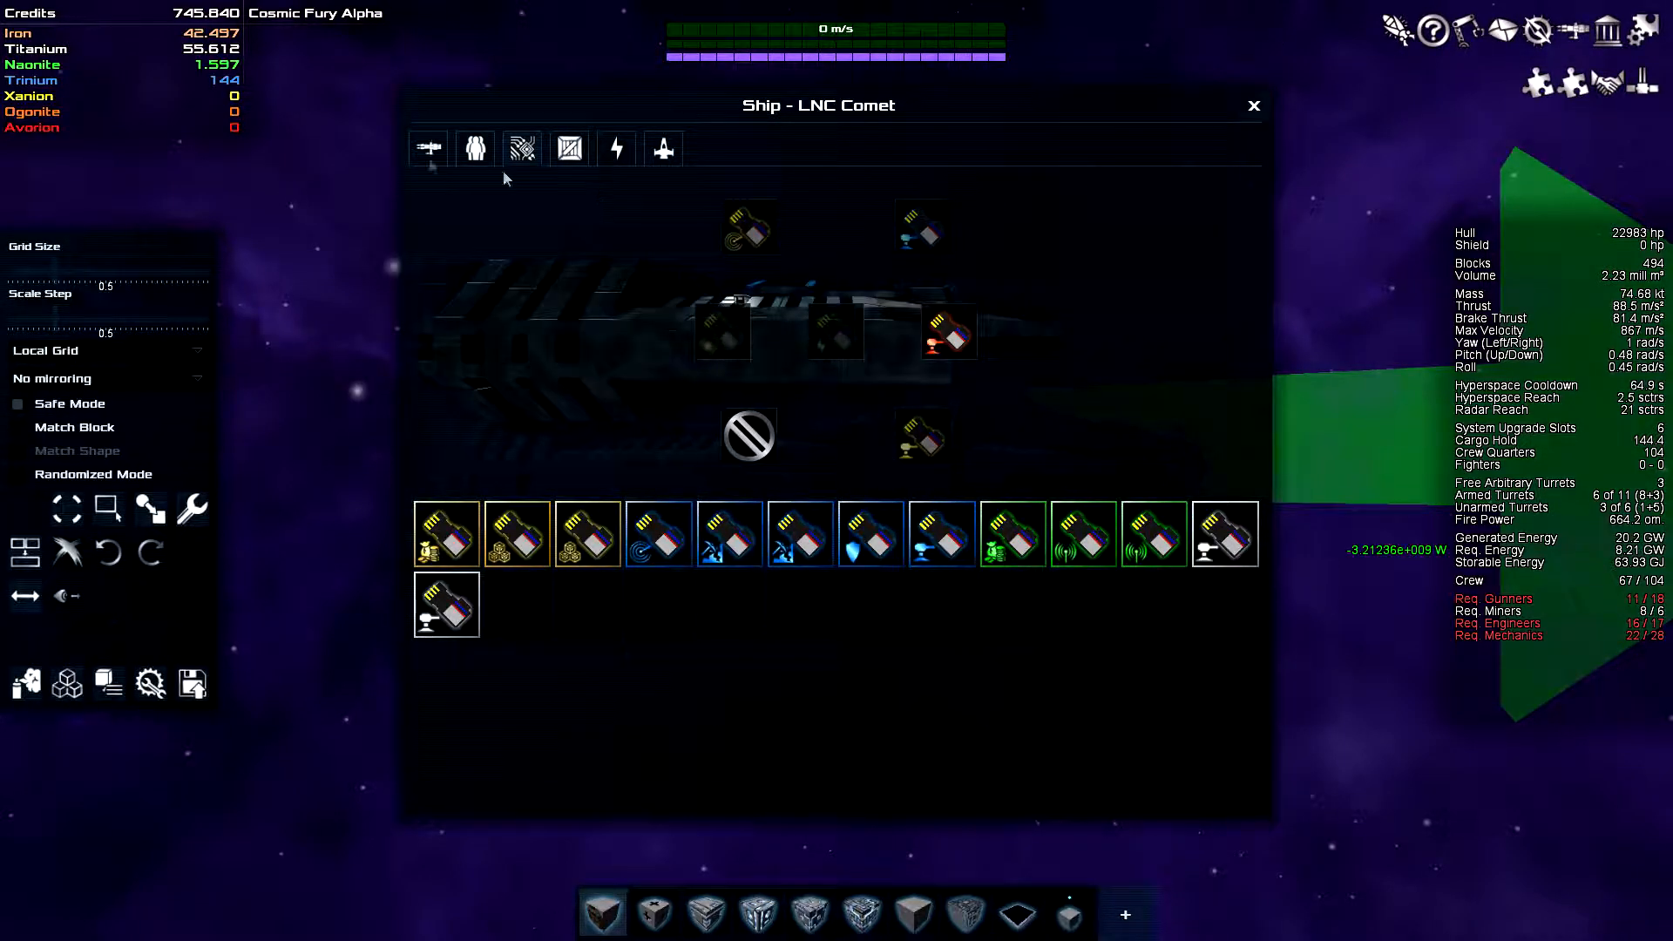
click(428, 148)
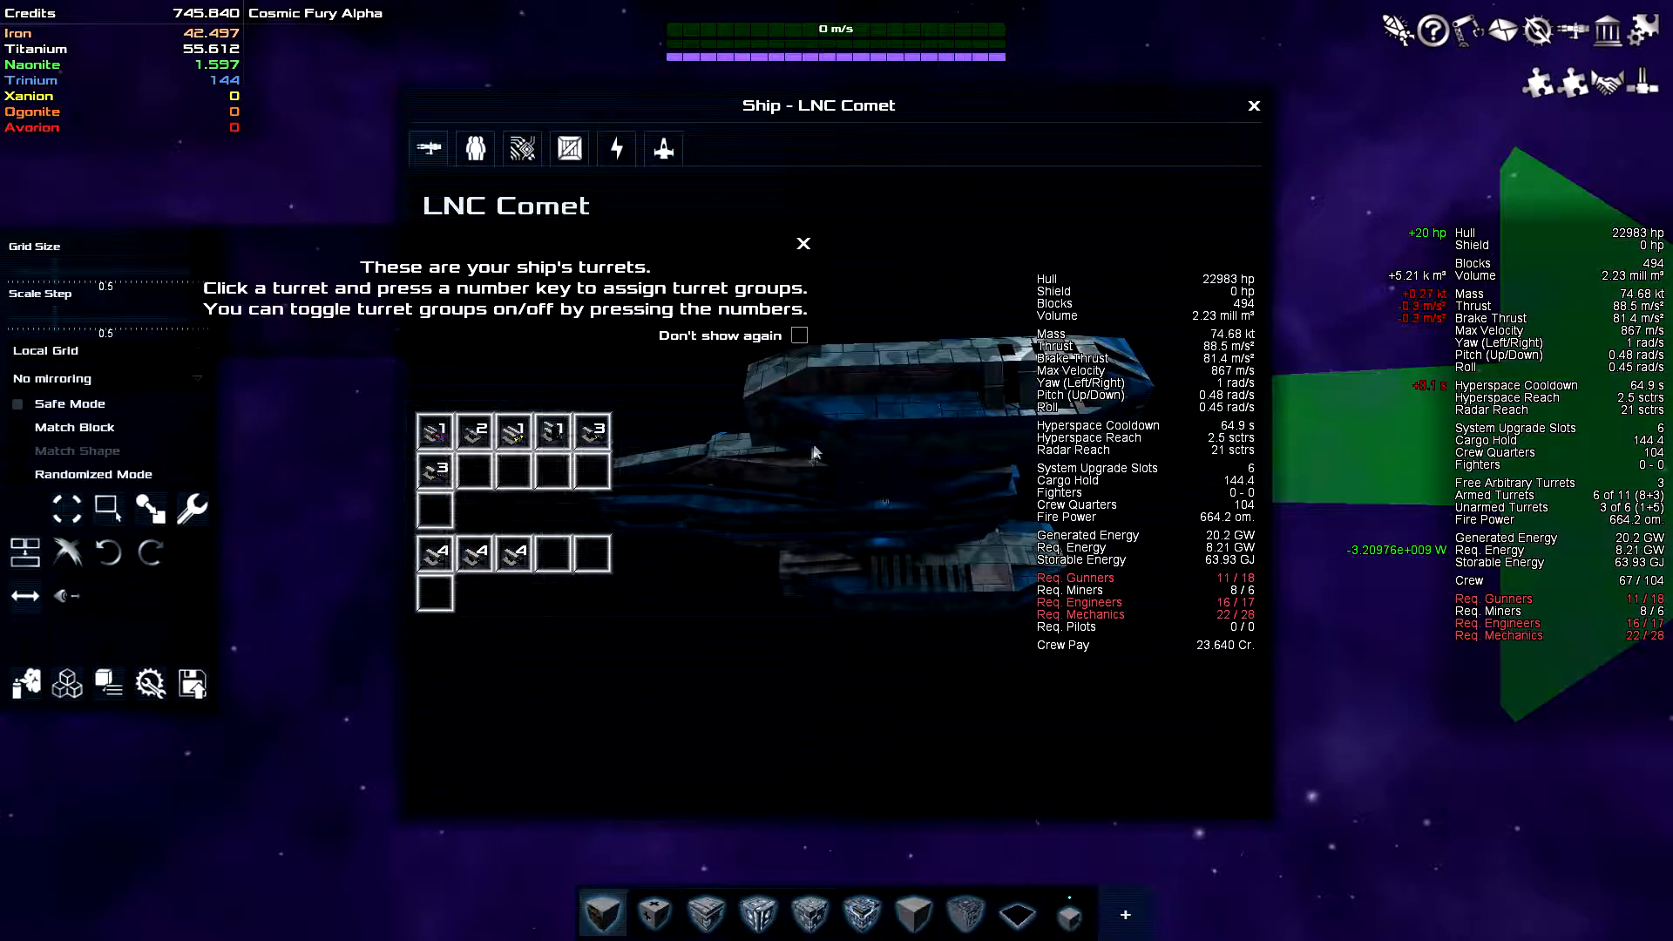
click(804, 244)
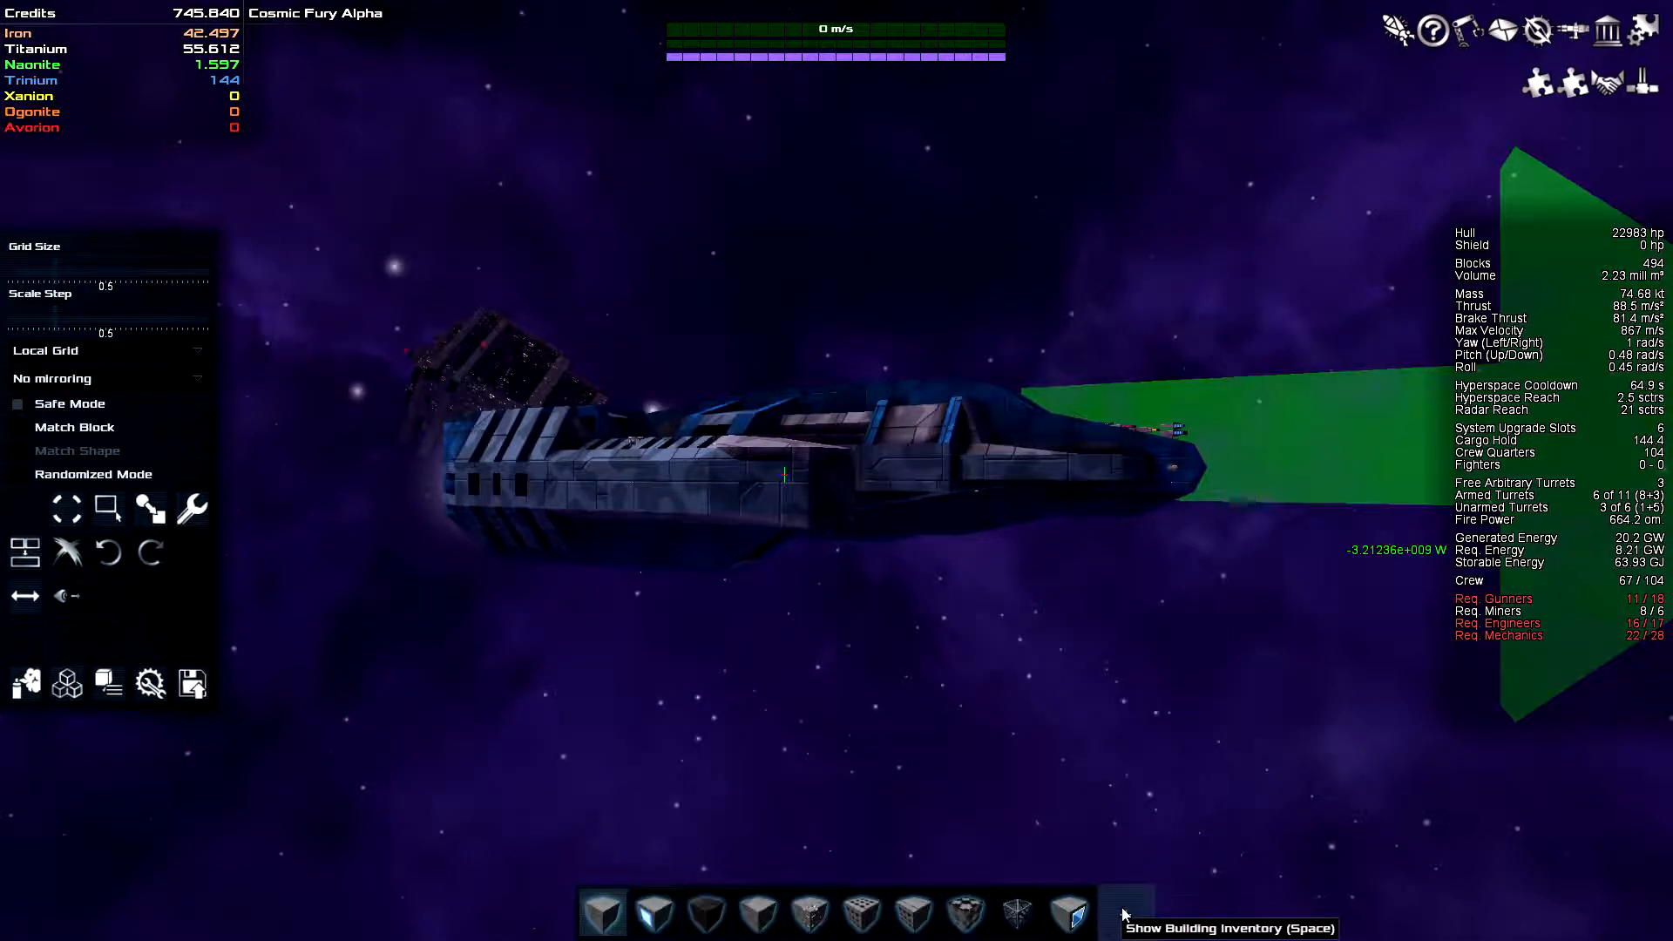
click(1125, 936)
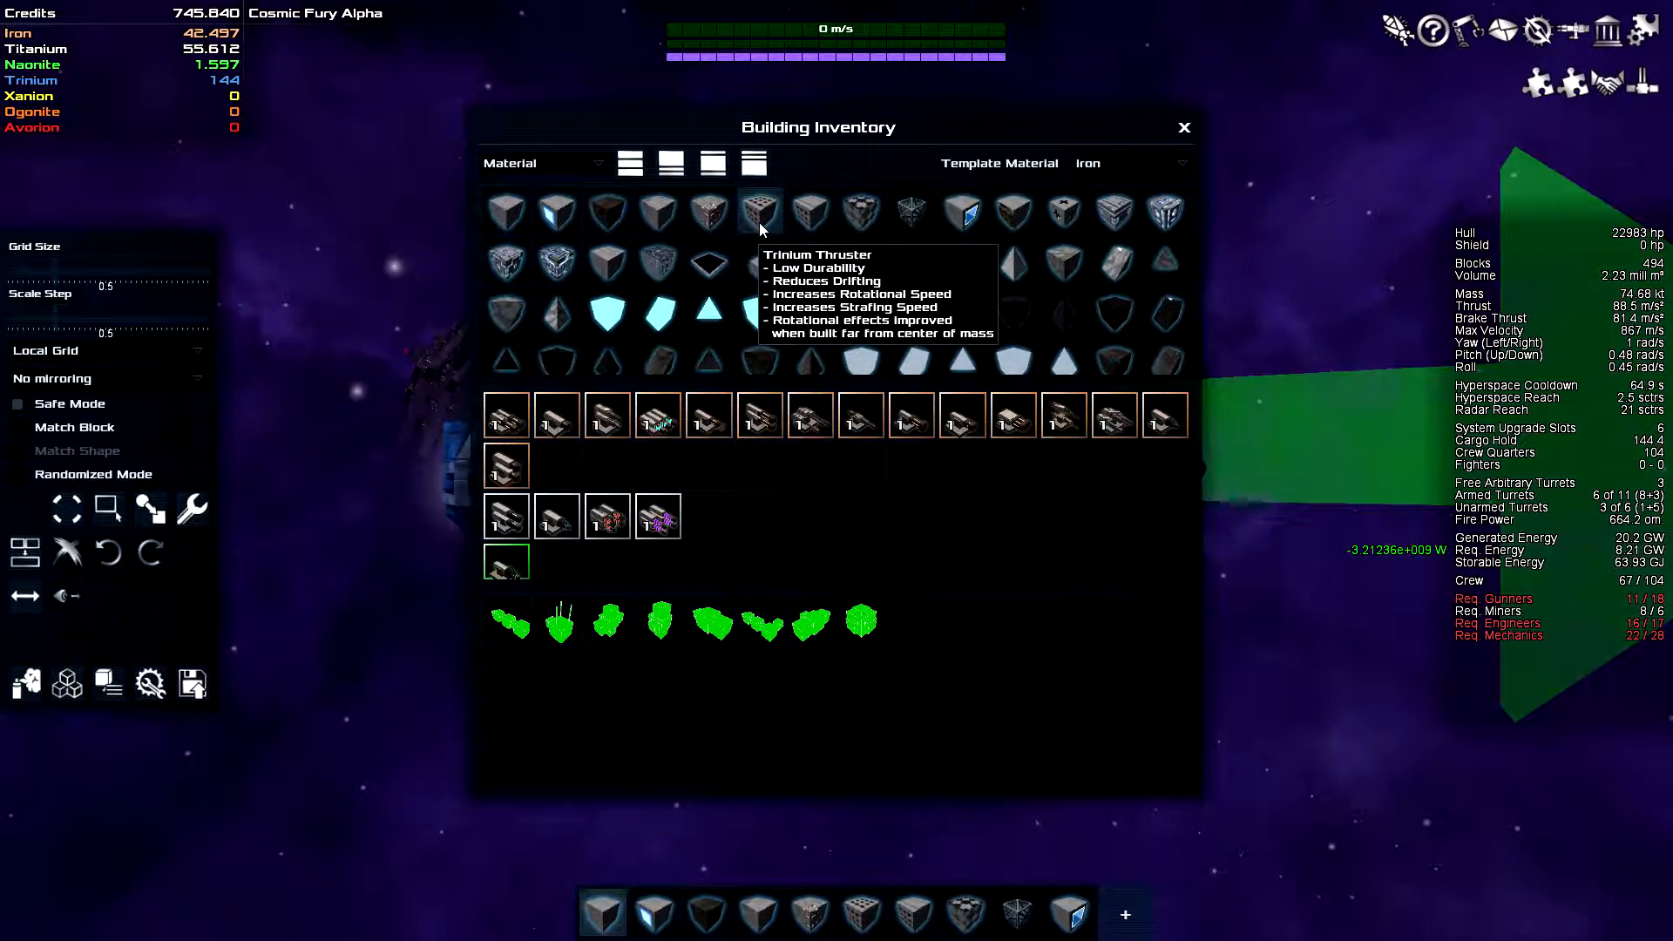
mouse_move(912, 211)
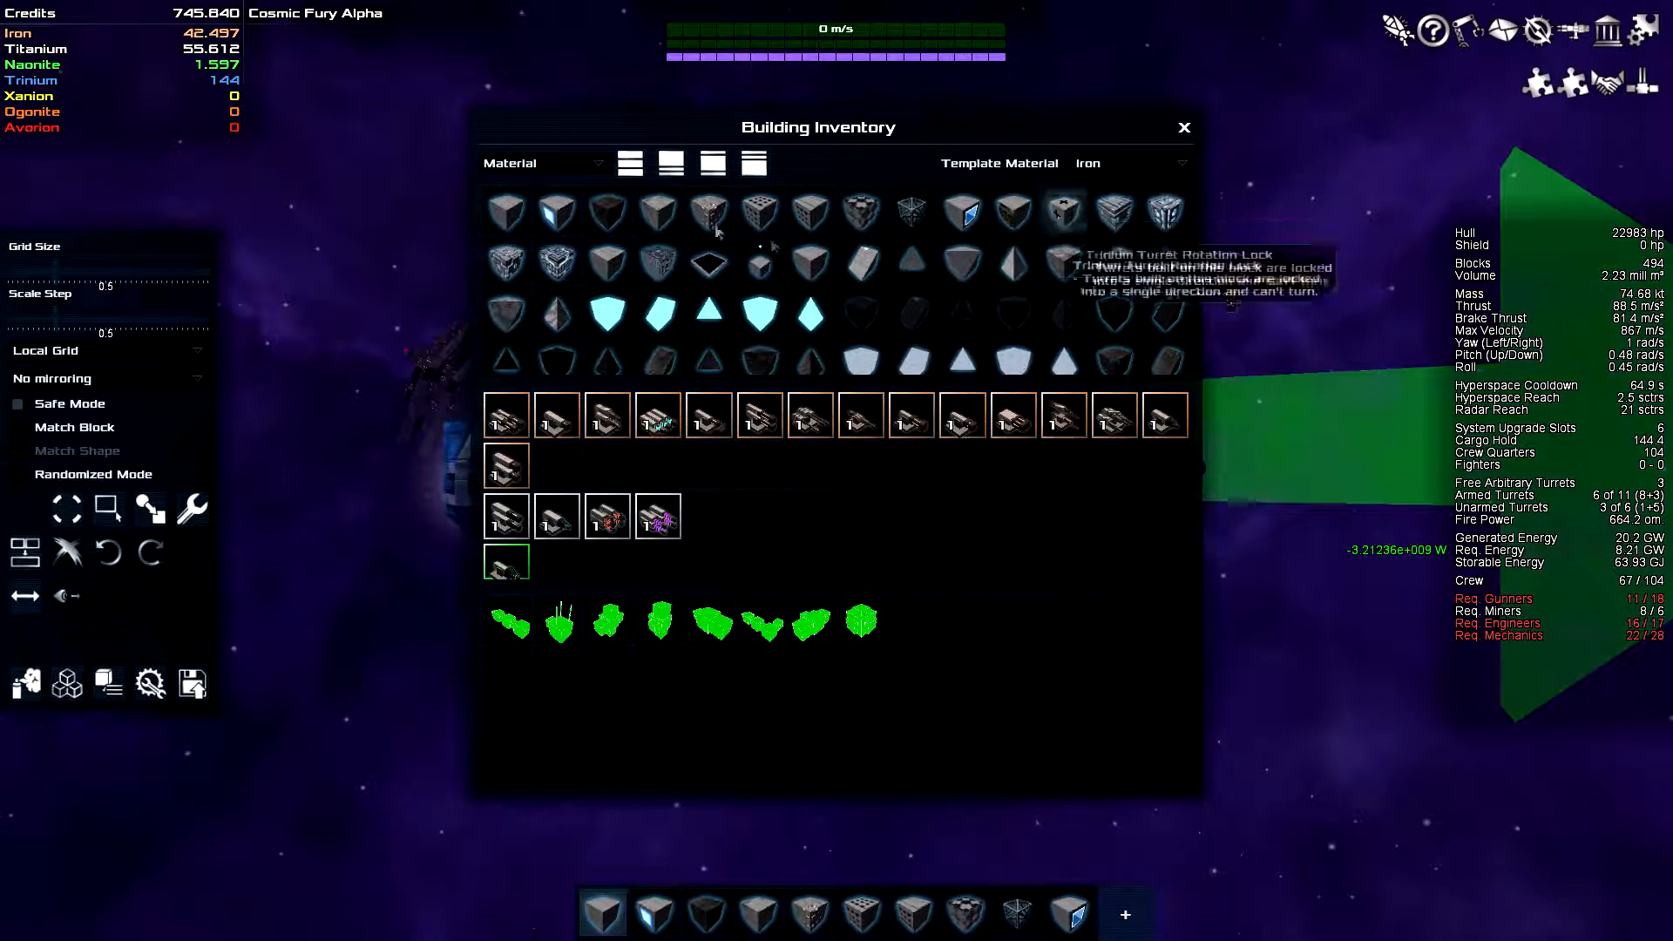
mouse_move(557, 264)
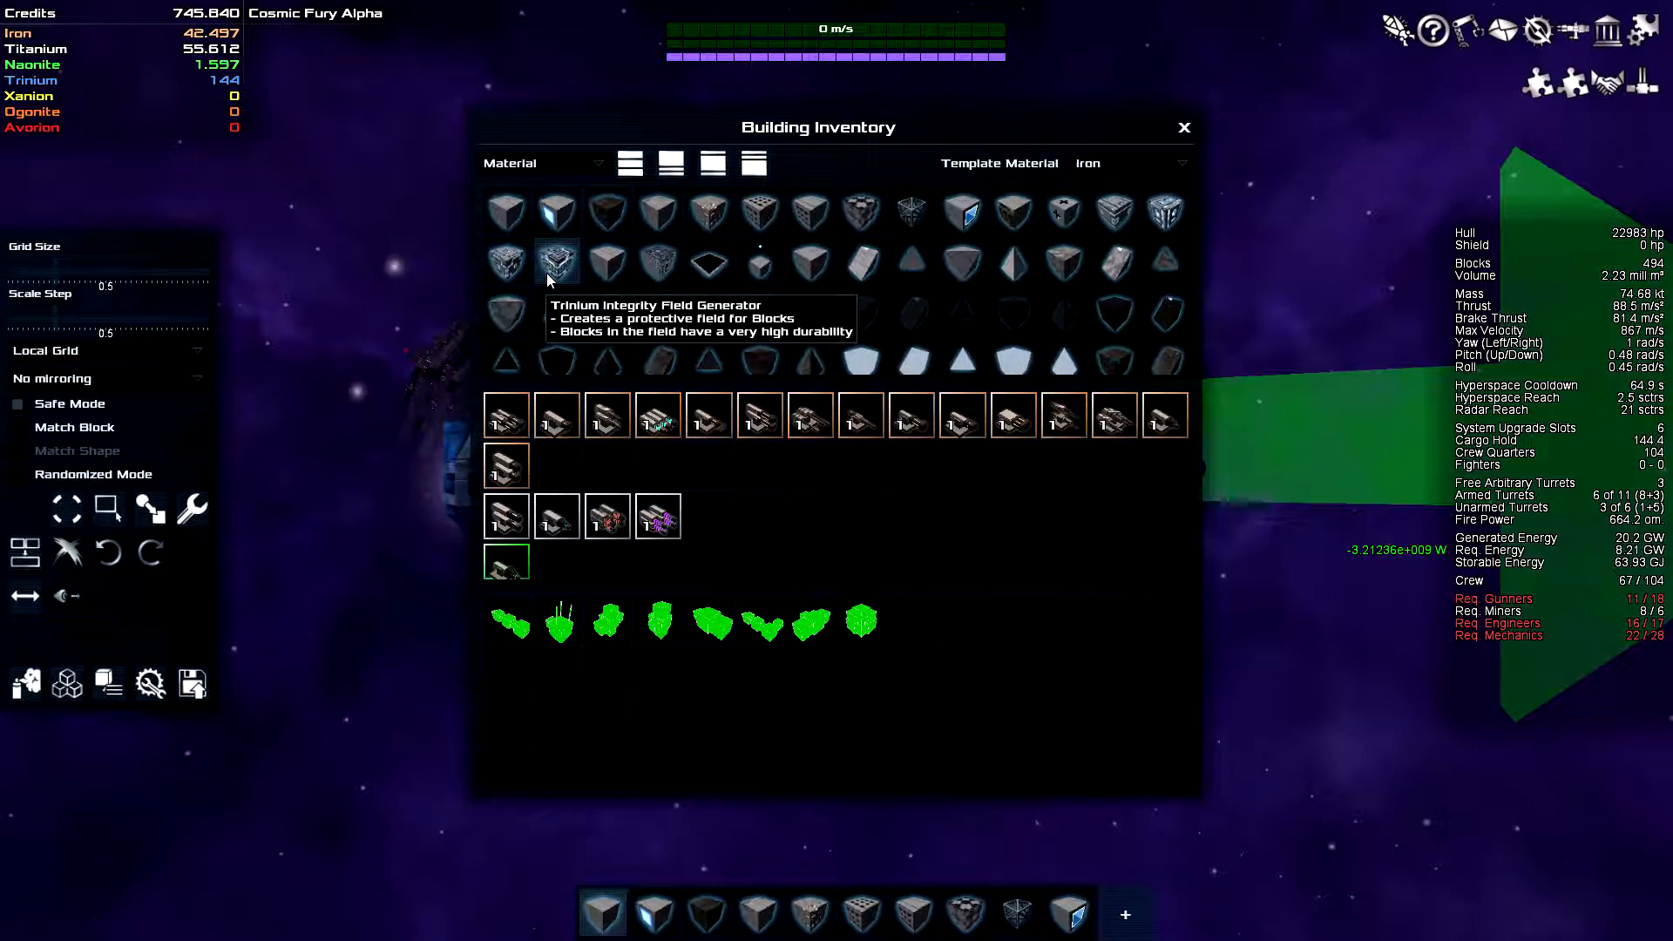
mouse_move(607, 264)
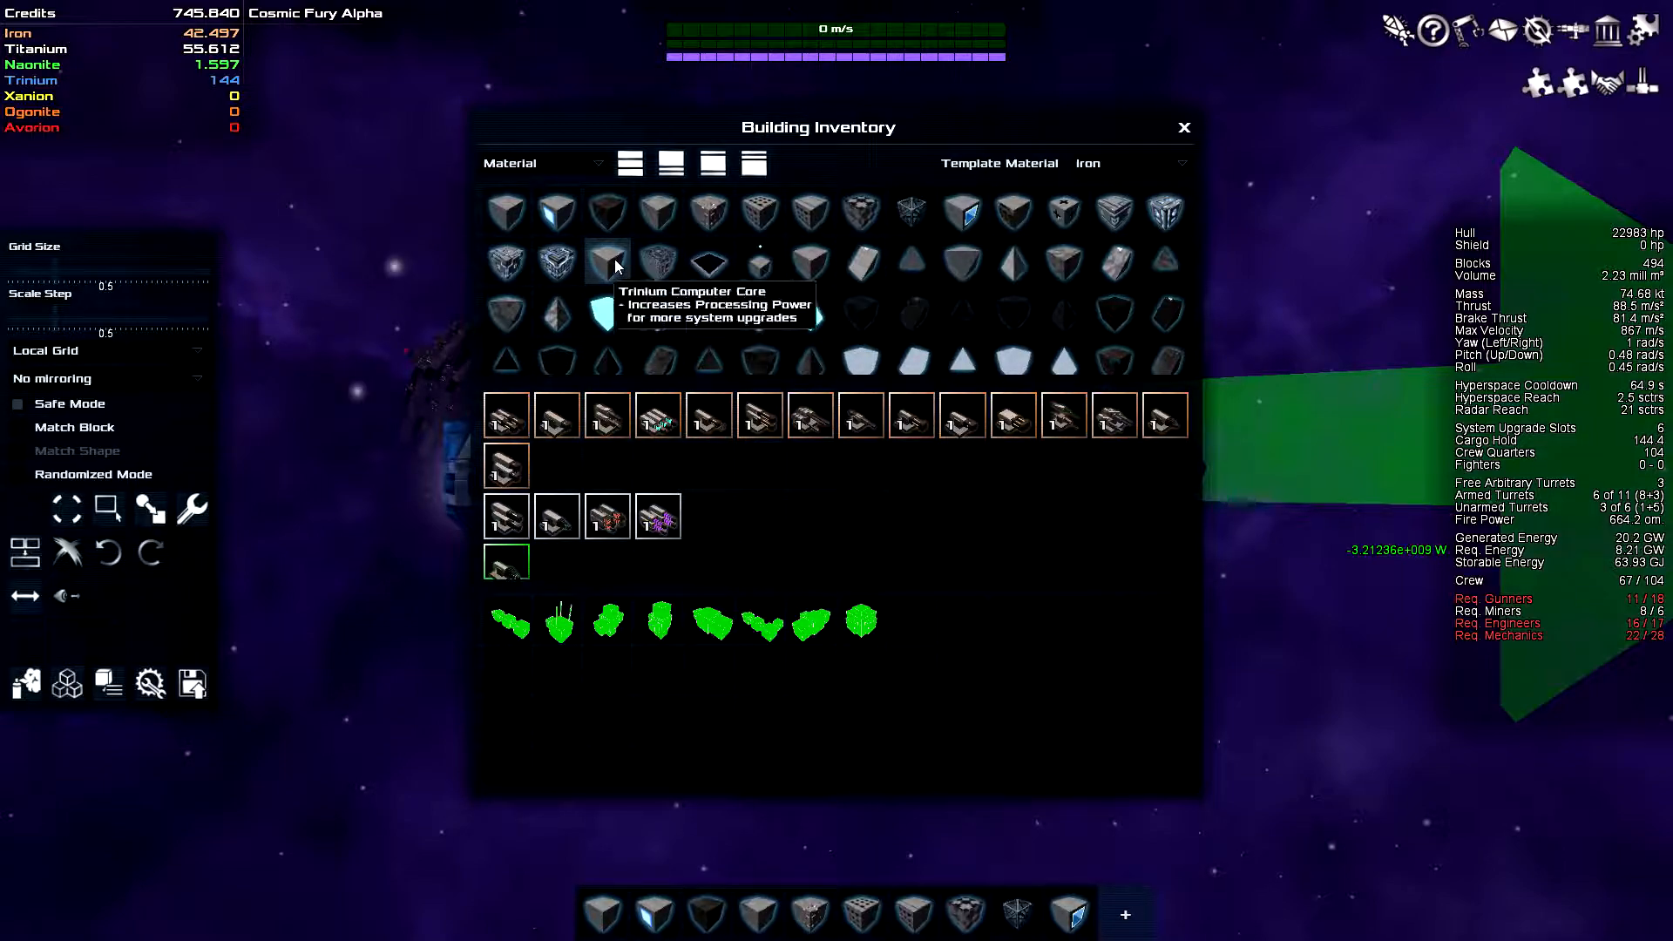
click(1185, 127)
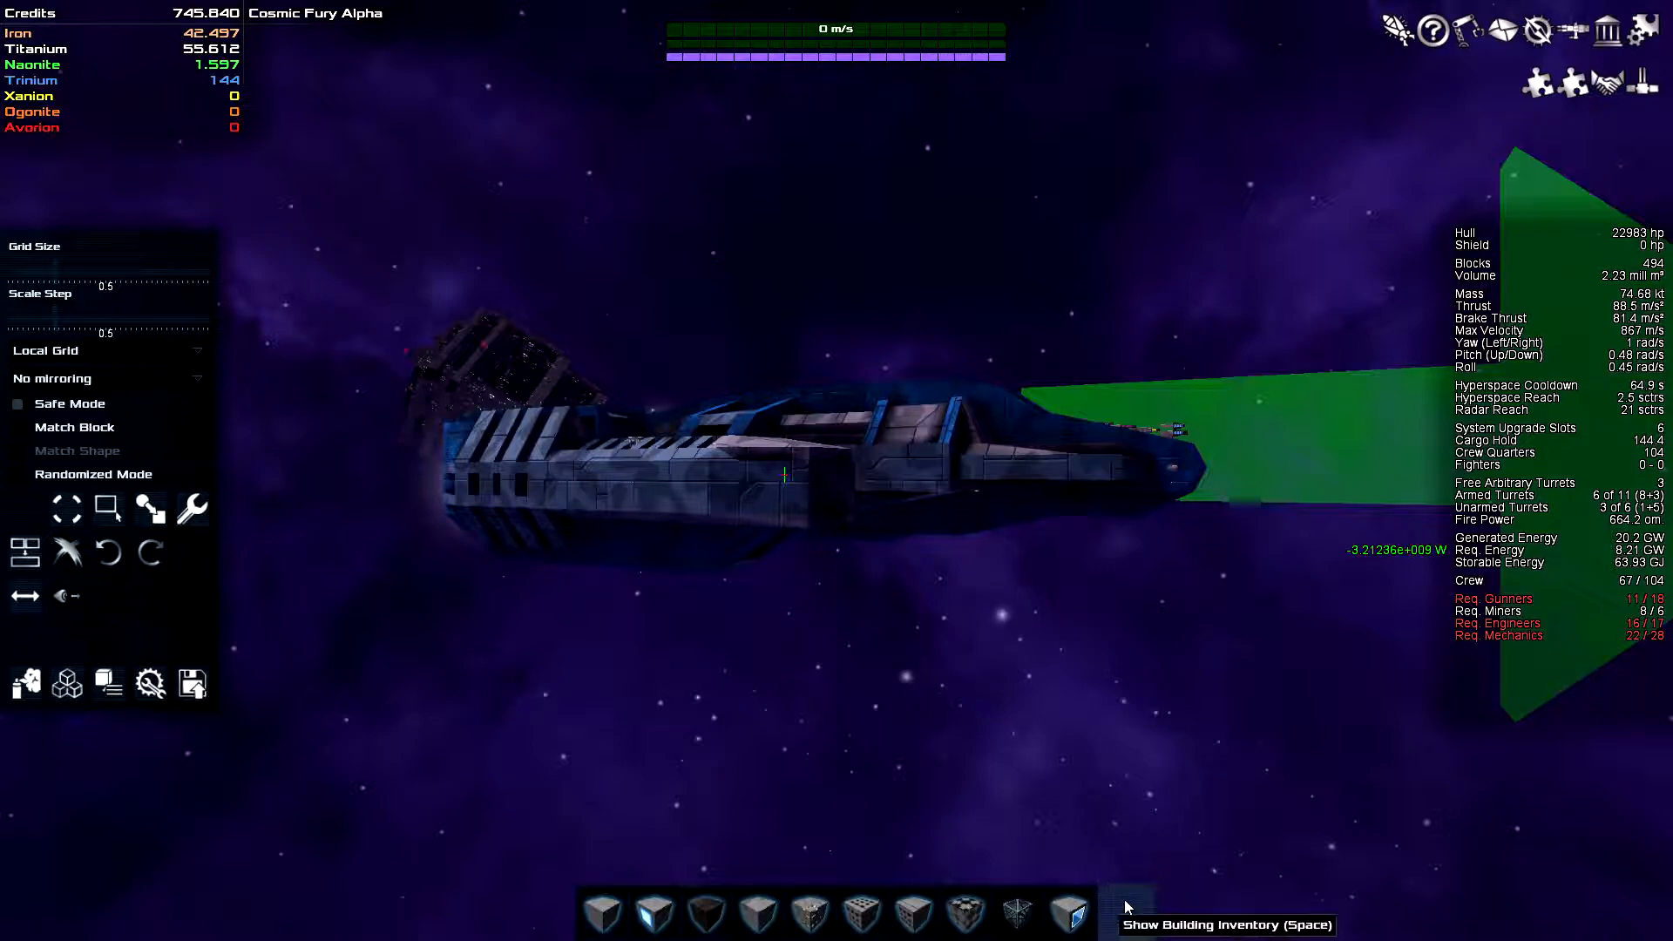
- Reopen the building inventory to browse Trinium Light, Blank Hull and Corner blocks
click(1125, 927)
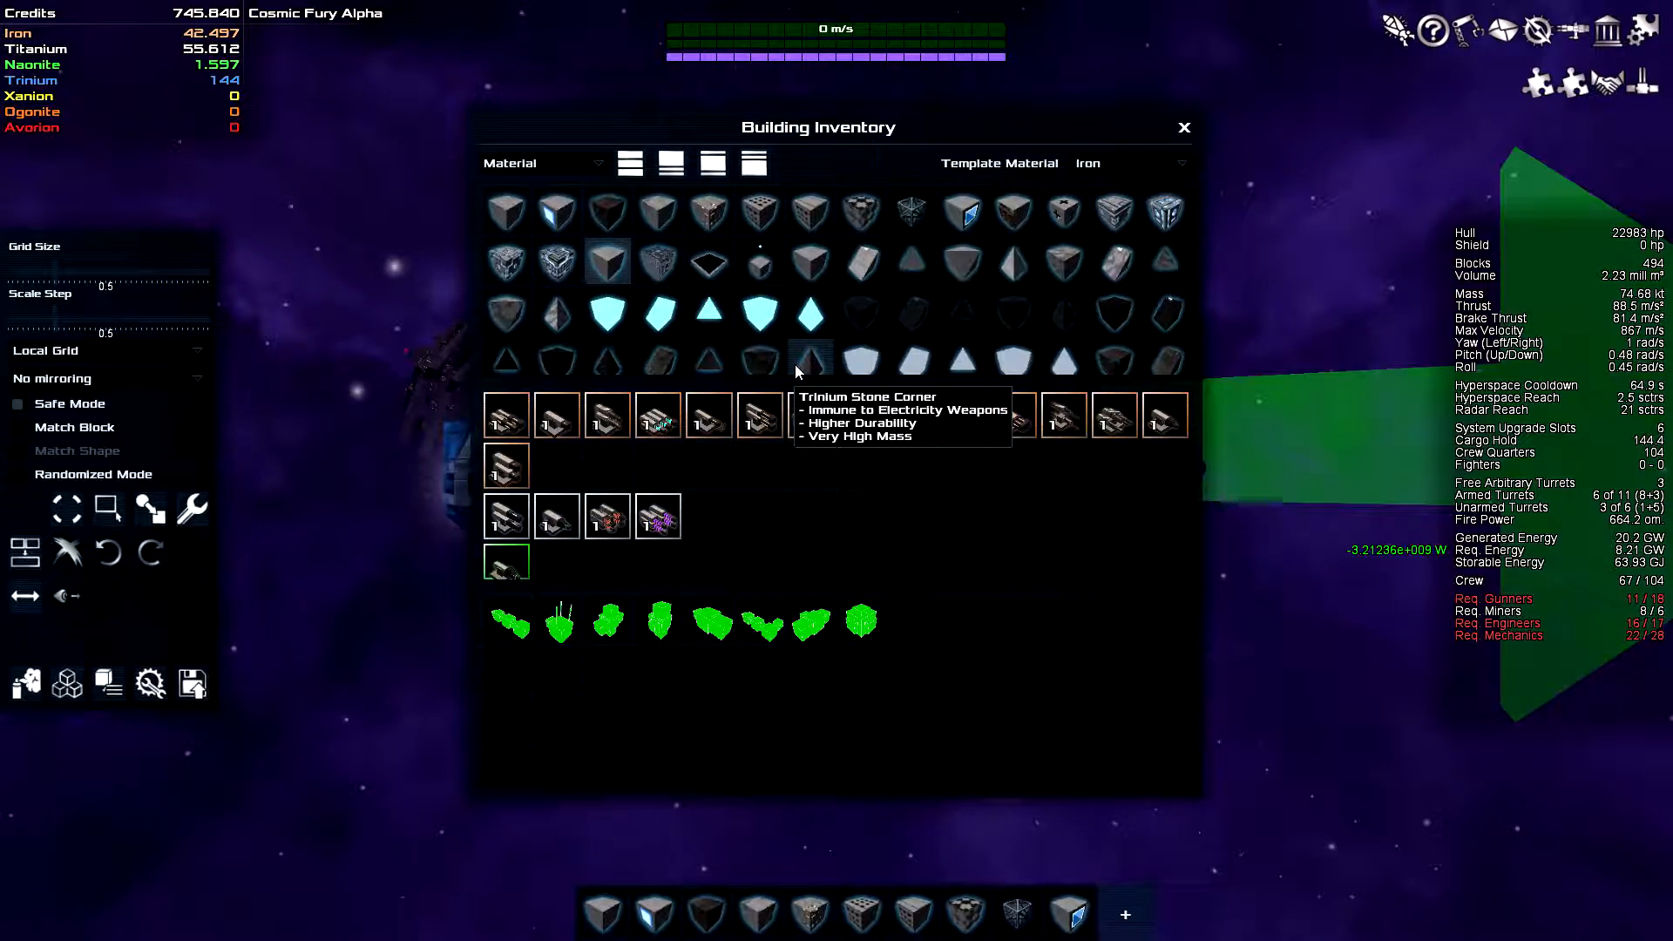
mouse_move(658, 261)
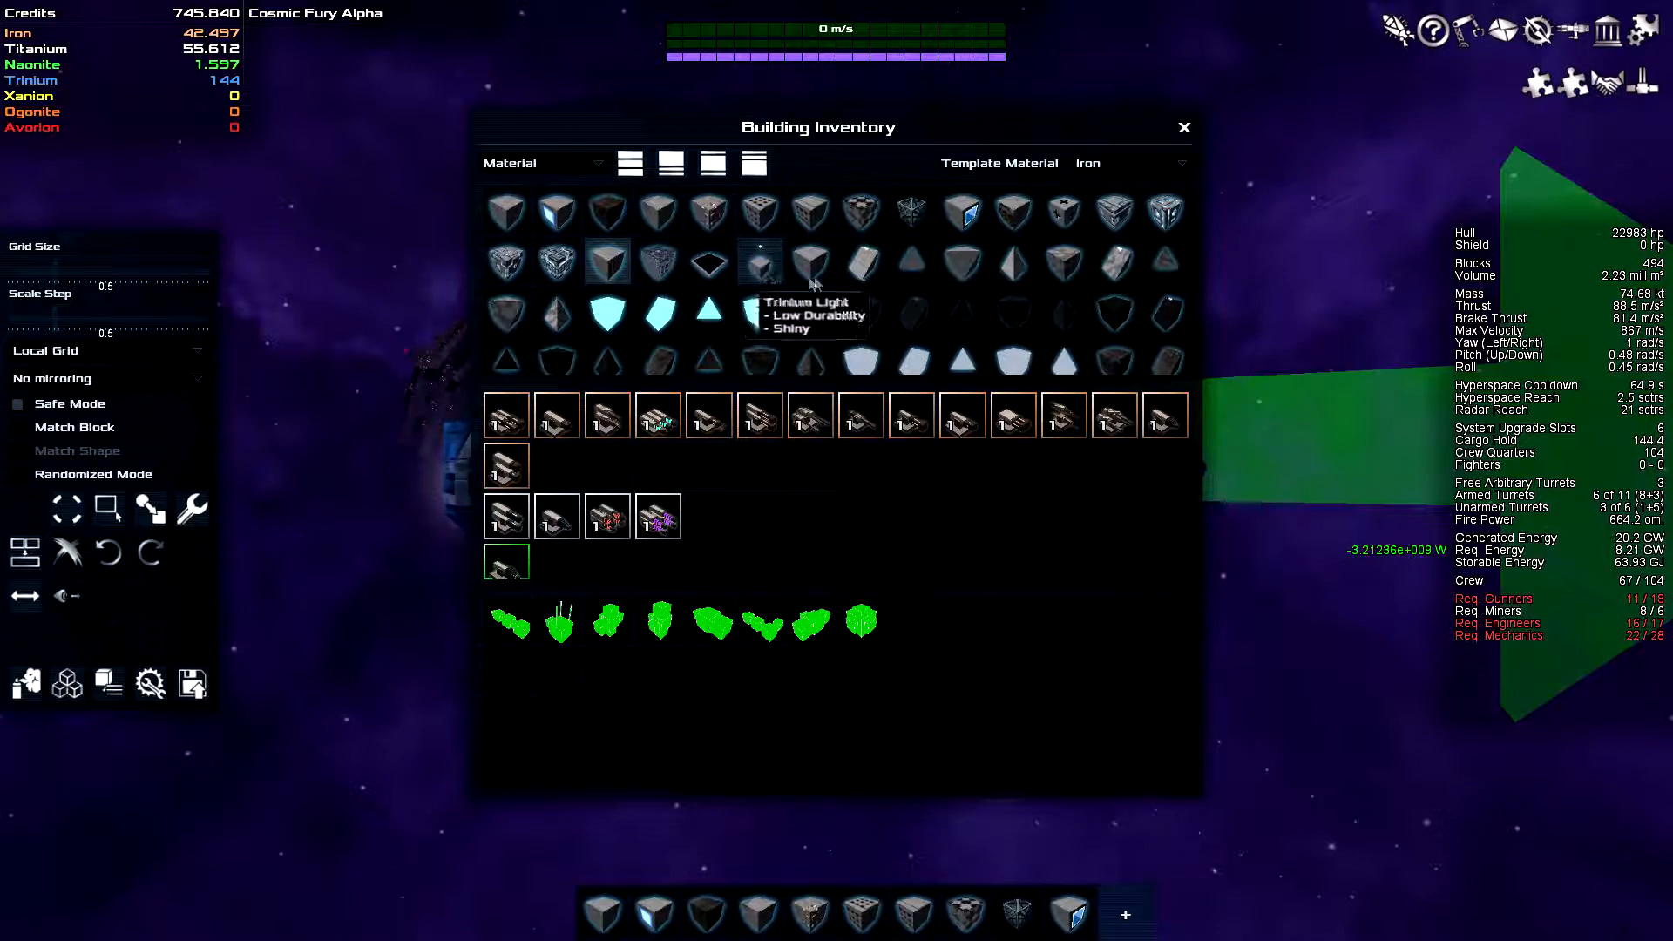
mouse_move(710, 263)
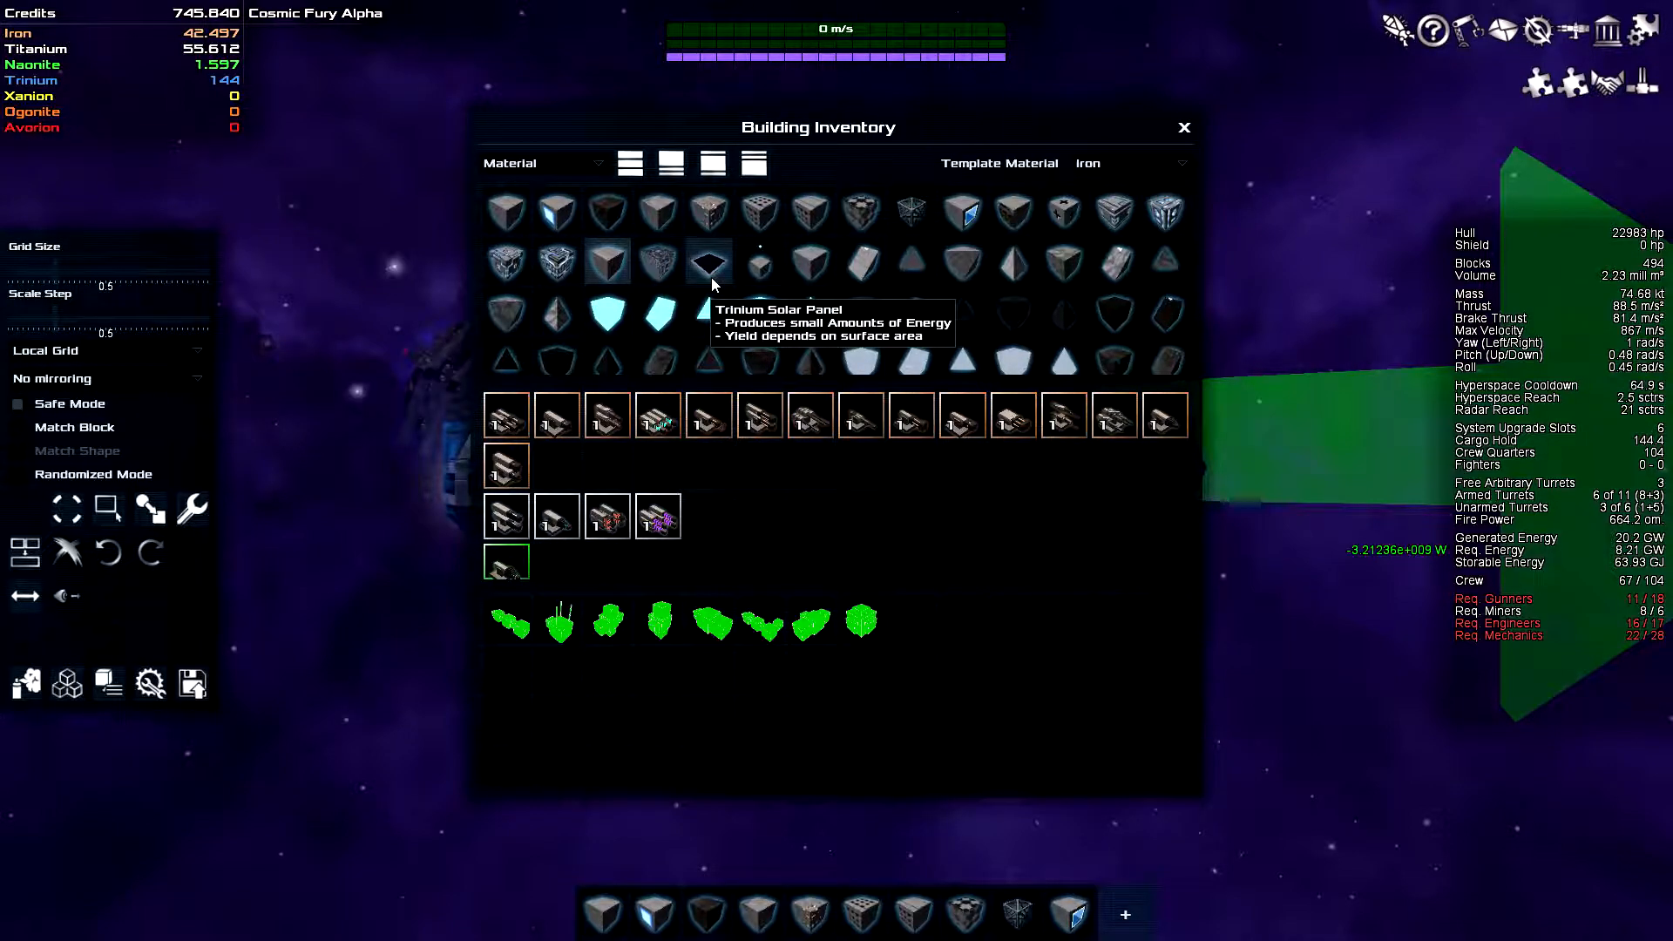
mouse_move(733, 282)
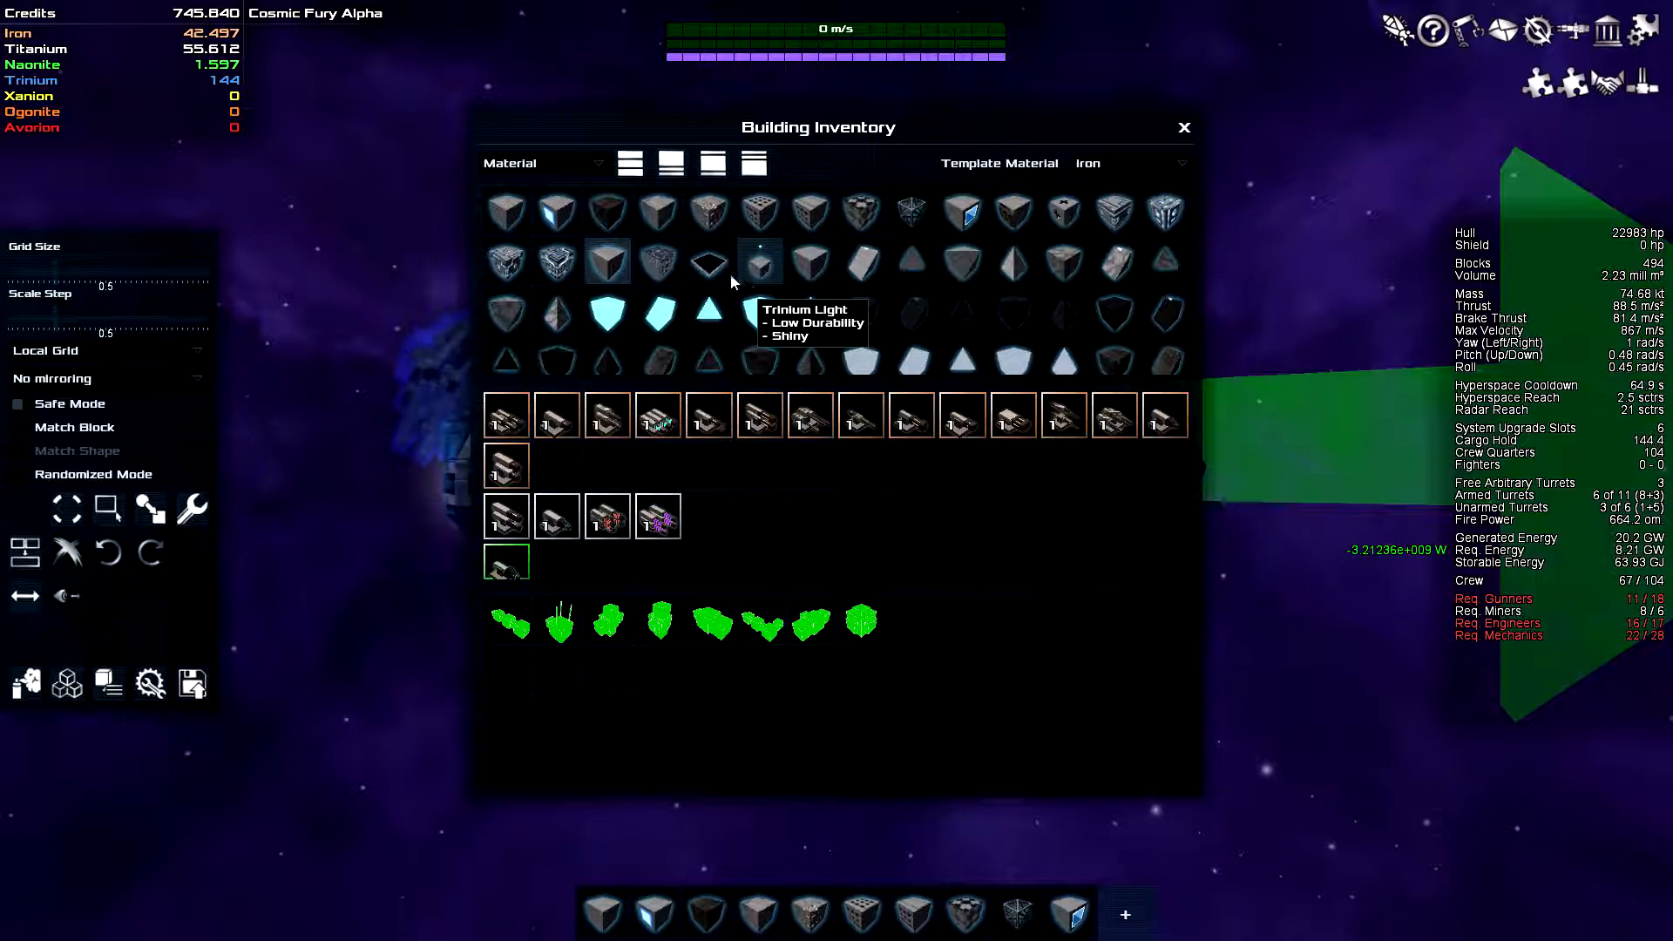
mouse_move(811, 264)
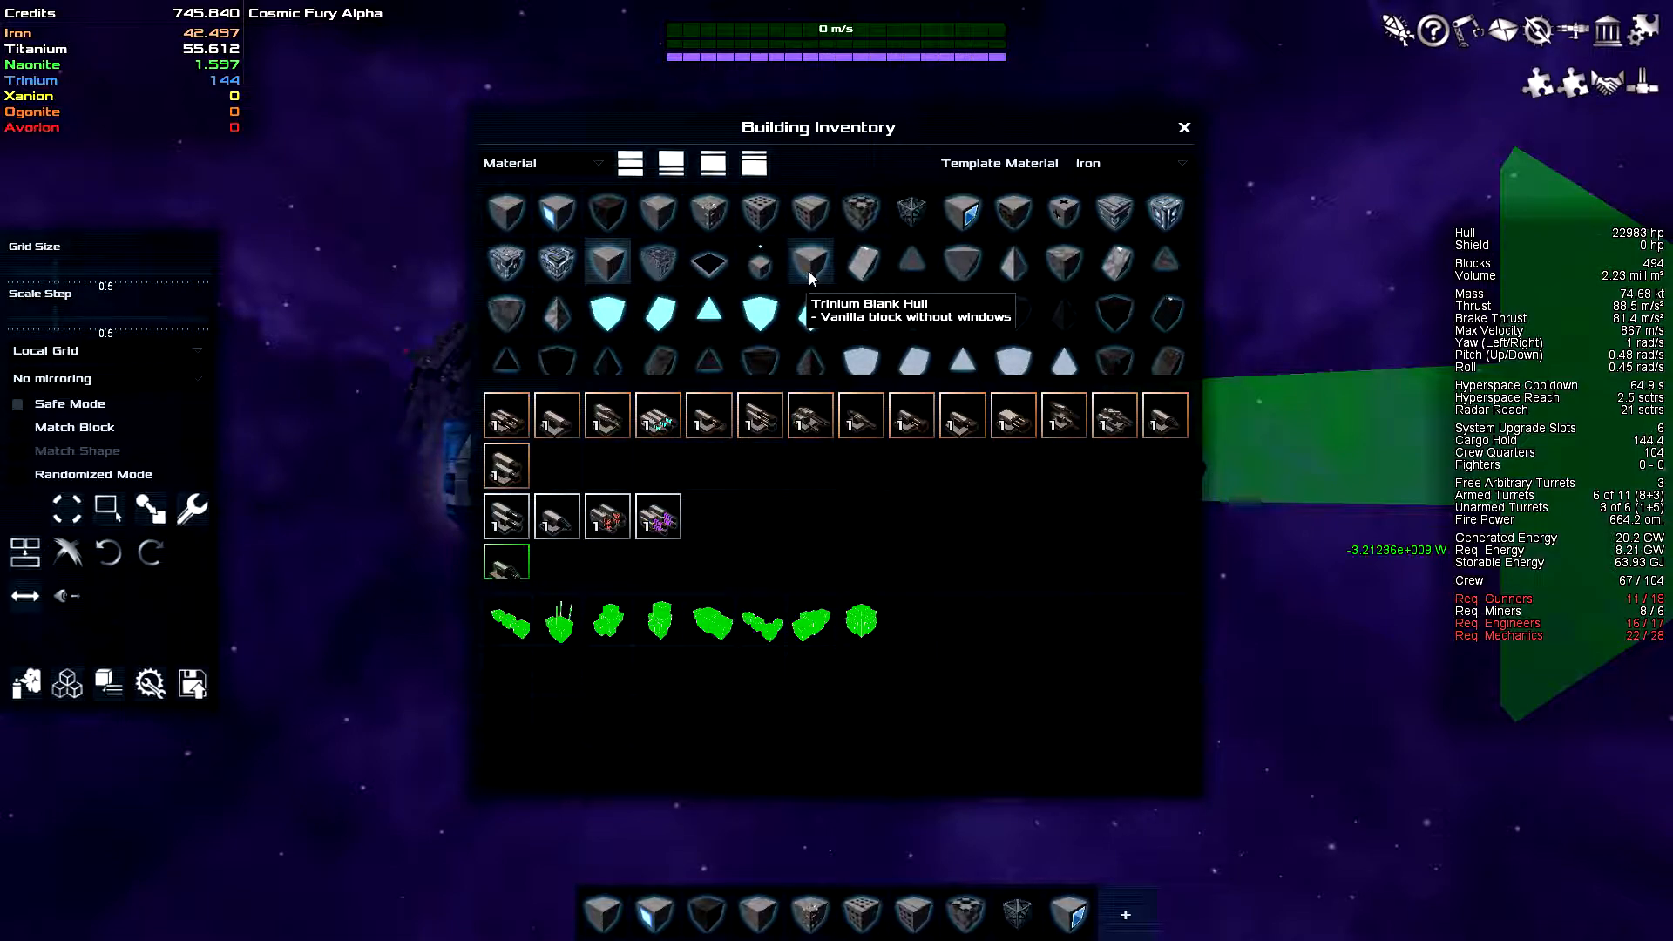
mouse_move(1014, 266)
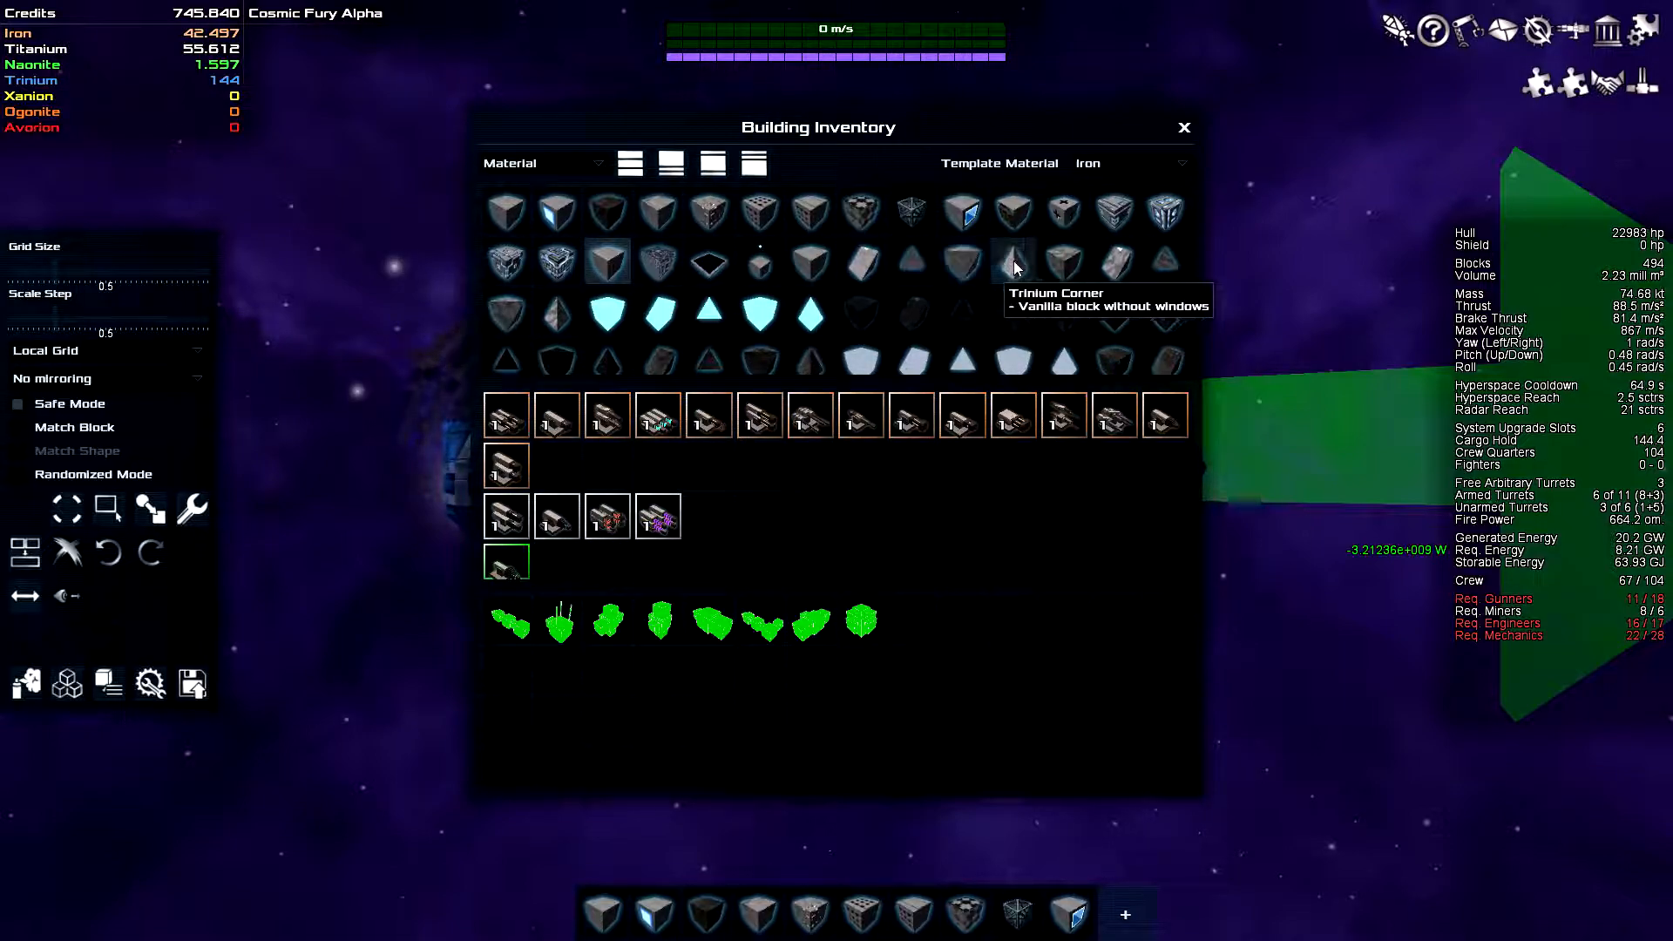
mouse_move(1000, 357)
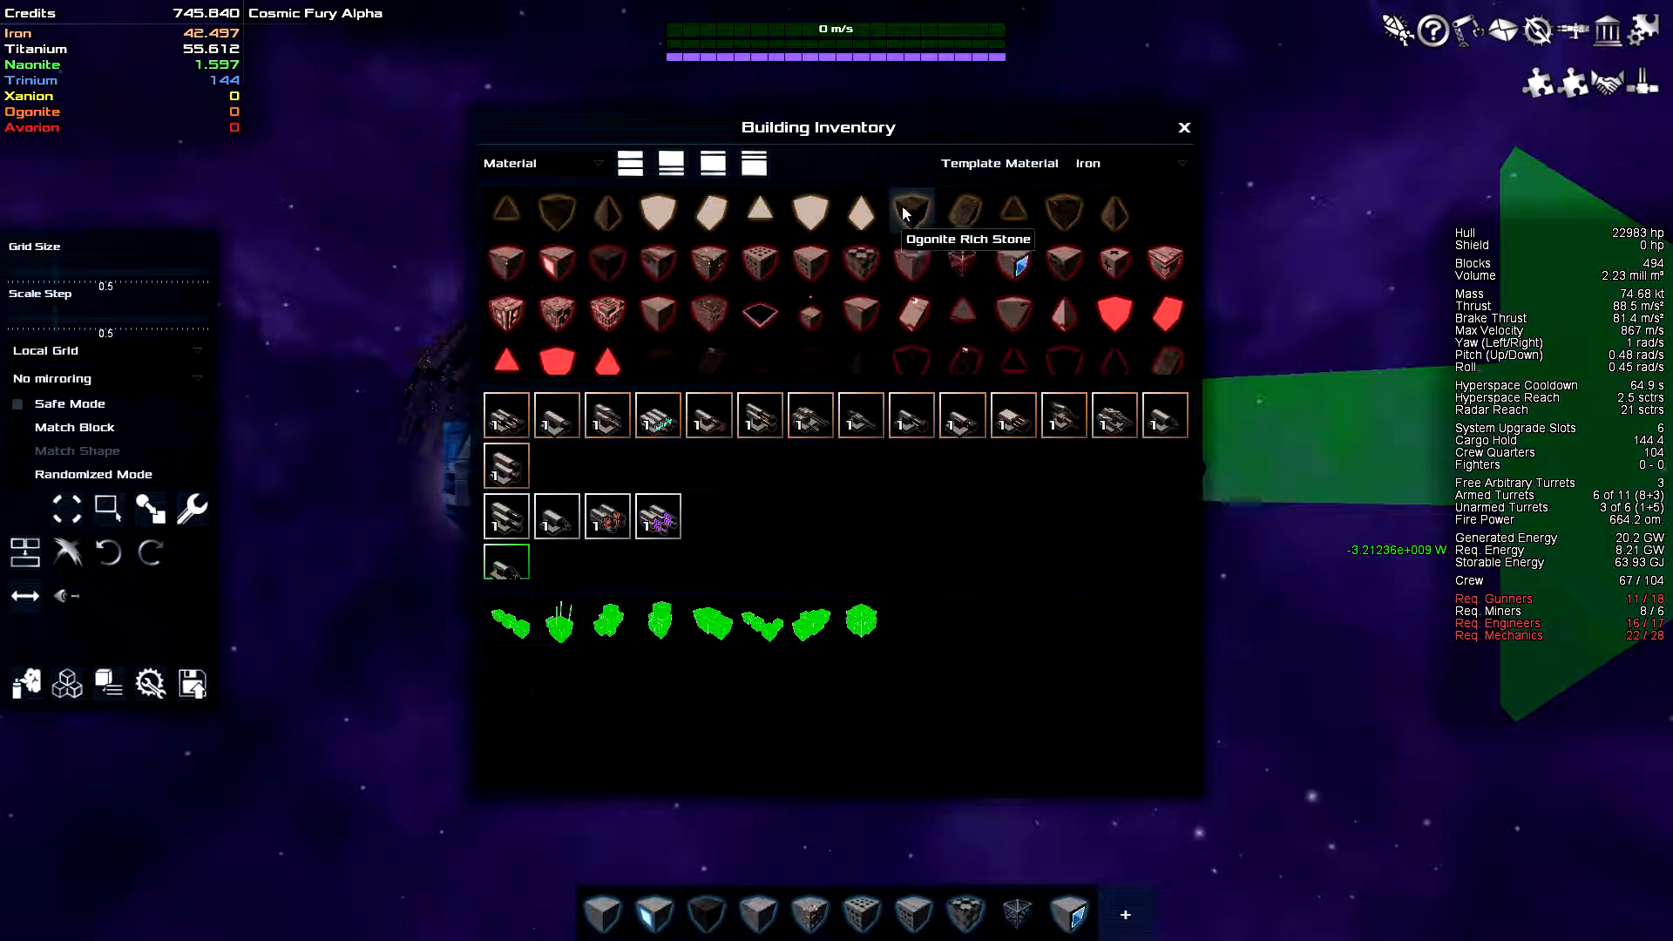
mouse_move(896, 262)
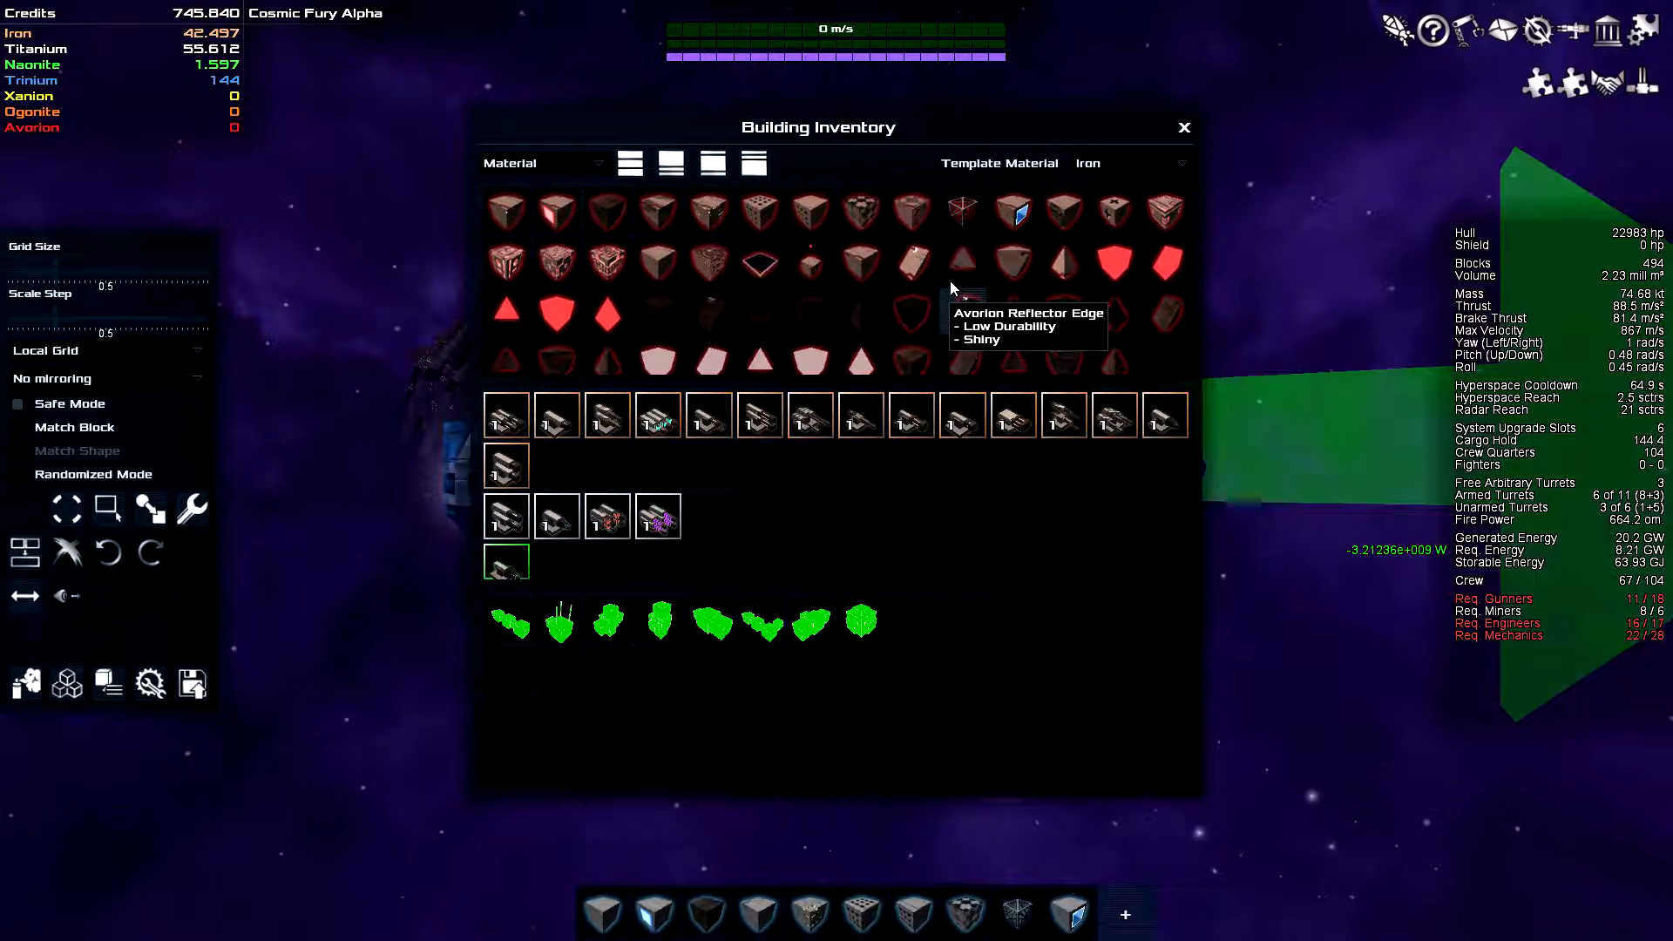
mouse_move(911, 359)
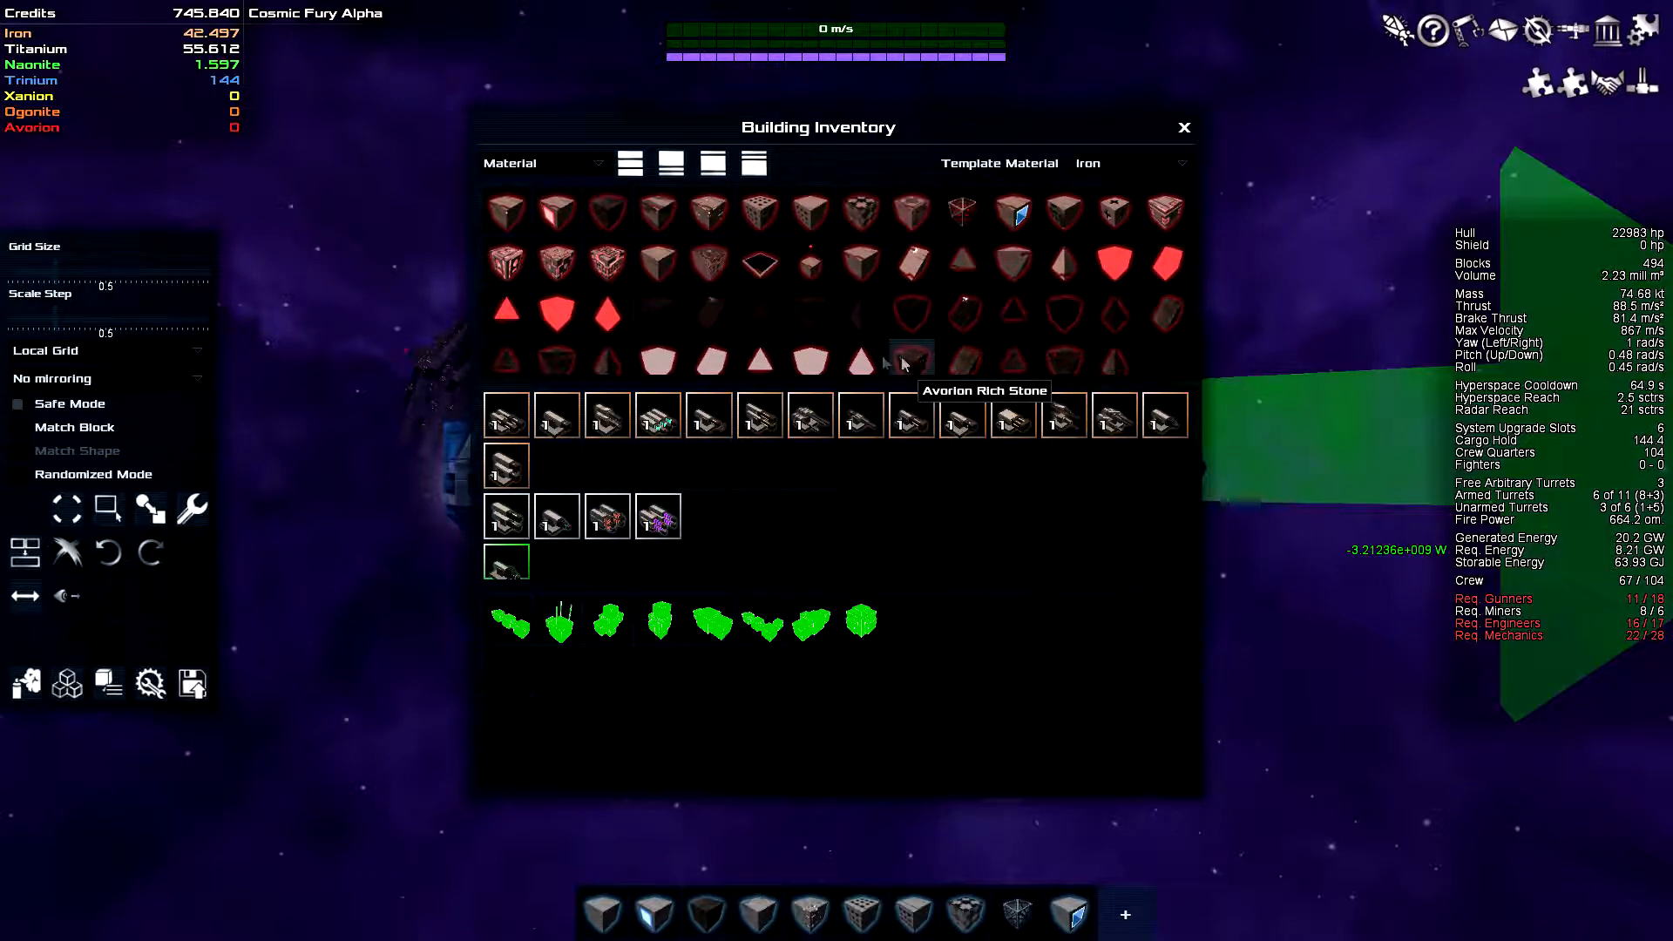
mouse_move(761, 264)
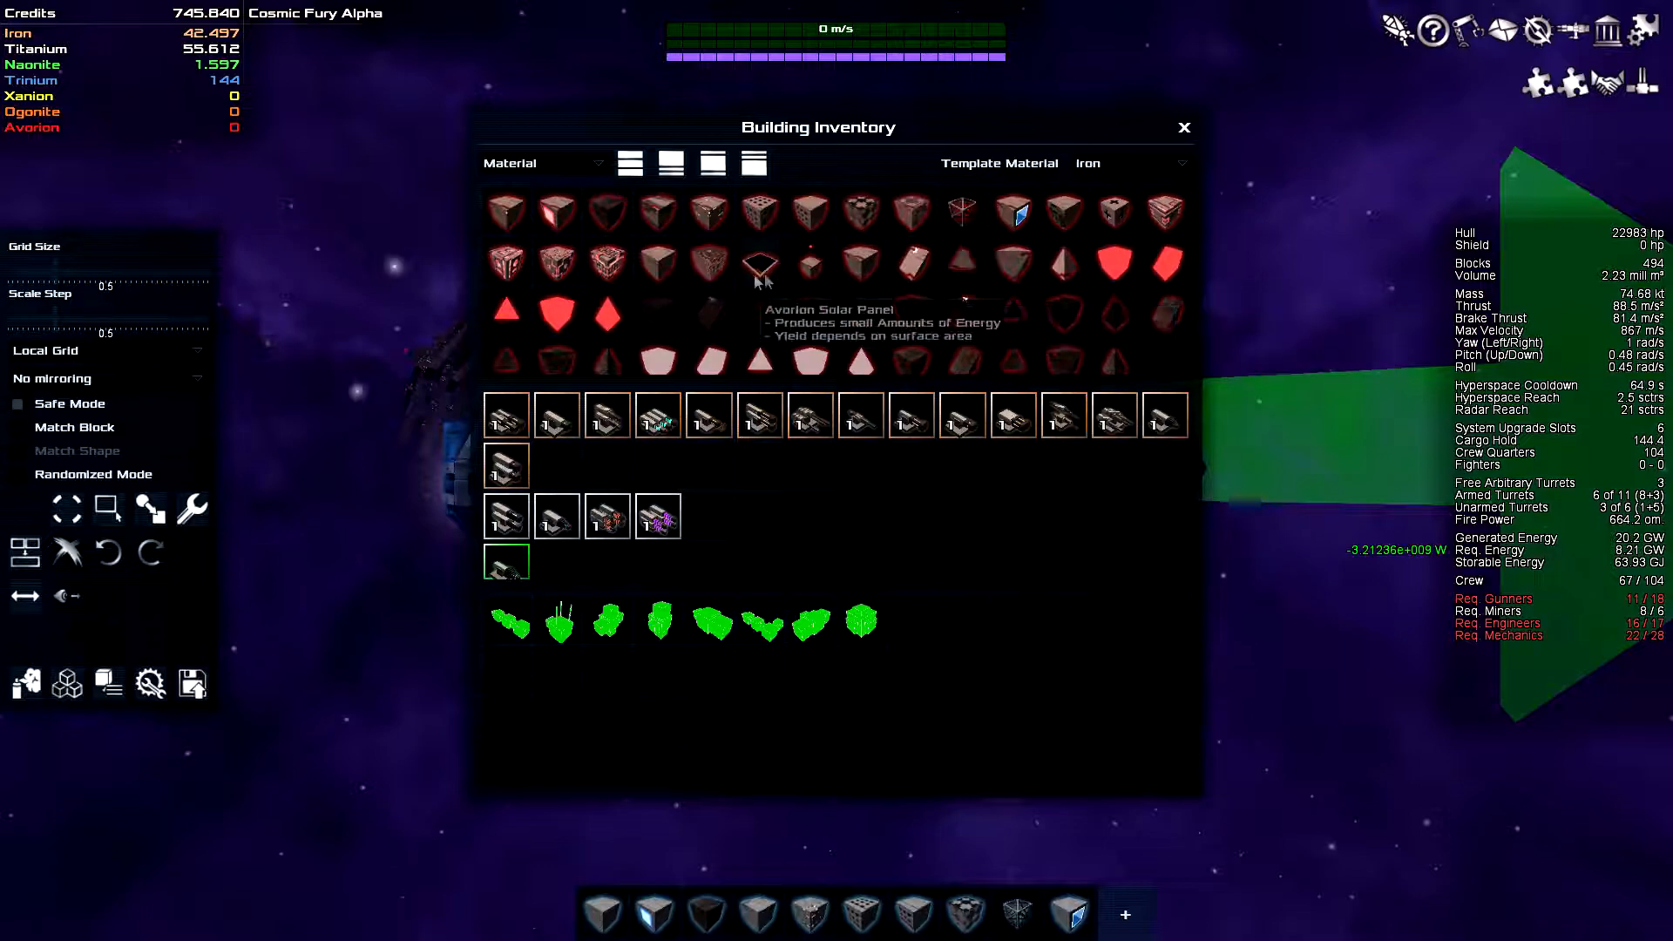
mouse_move(1050, 264)
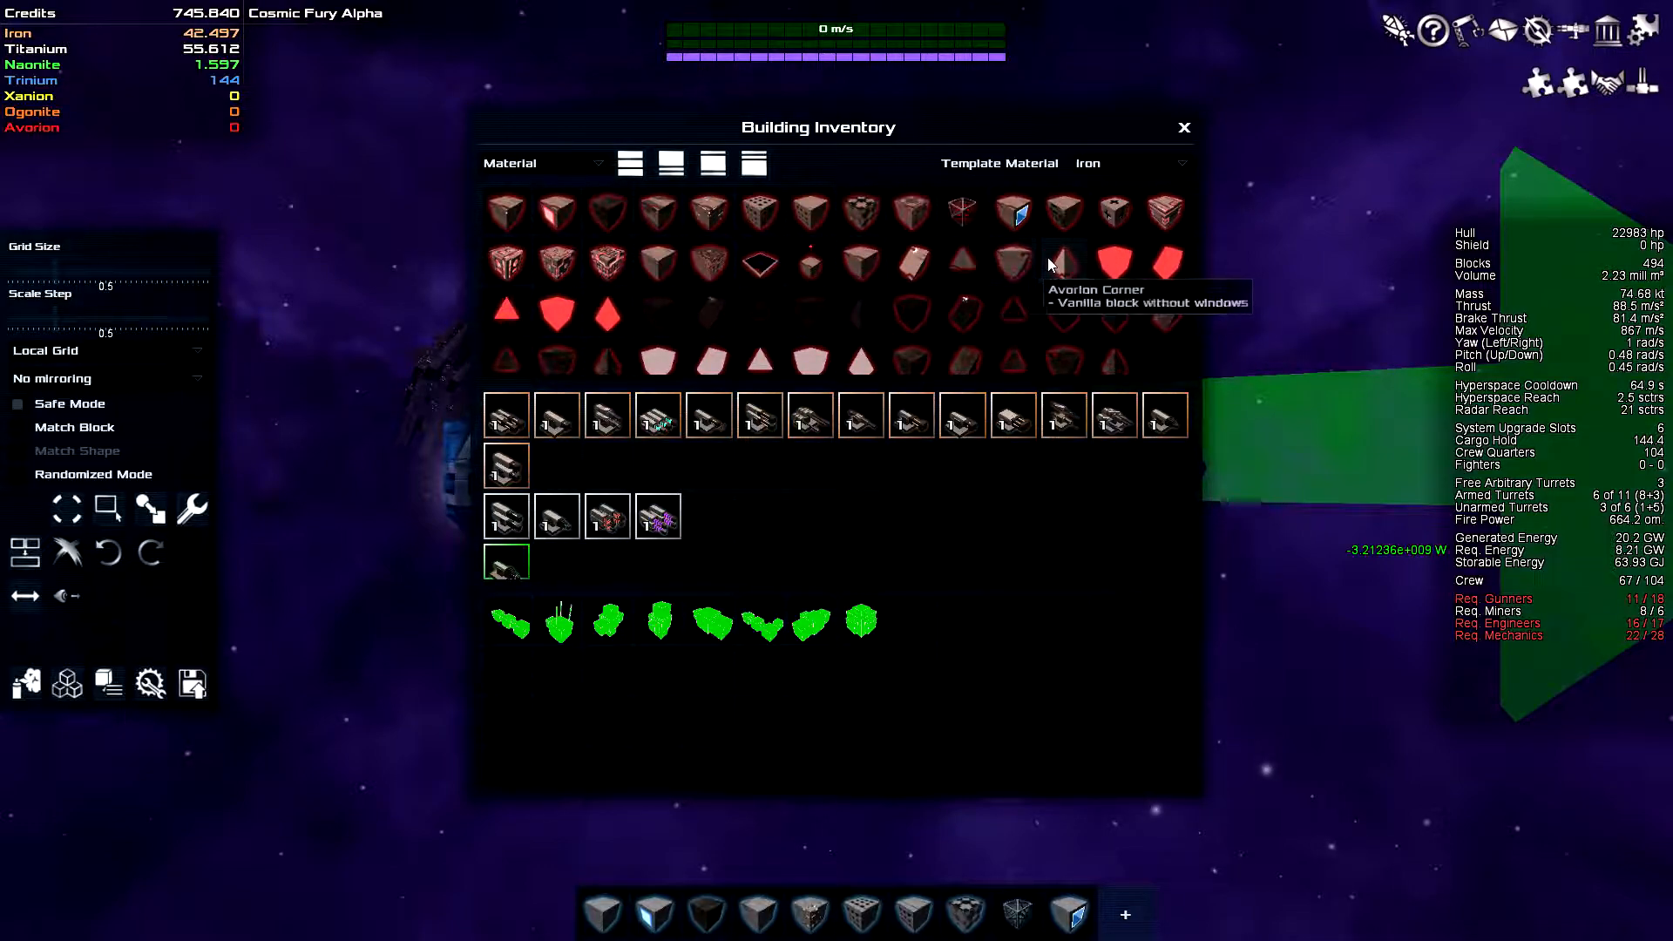
mouse_move(880, 269)
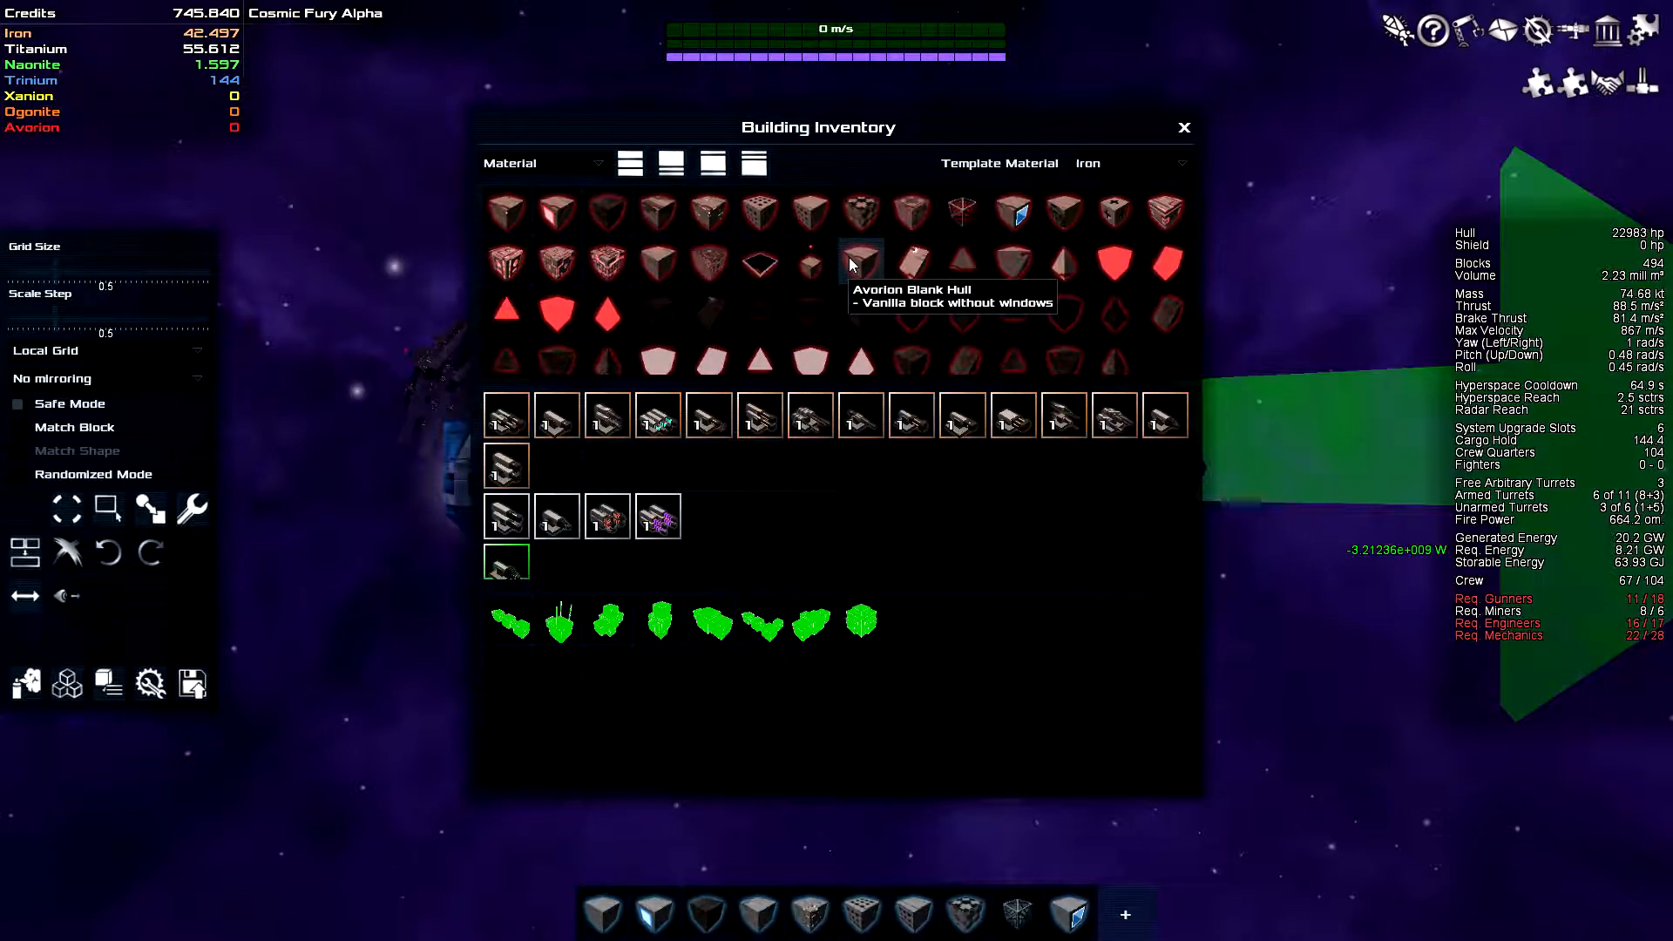
mouse_move(1097, 270)
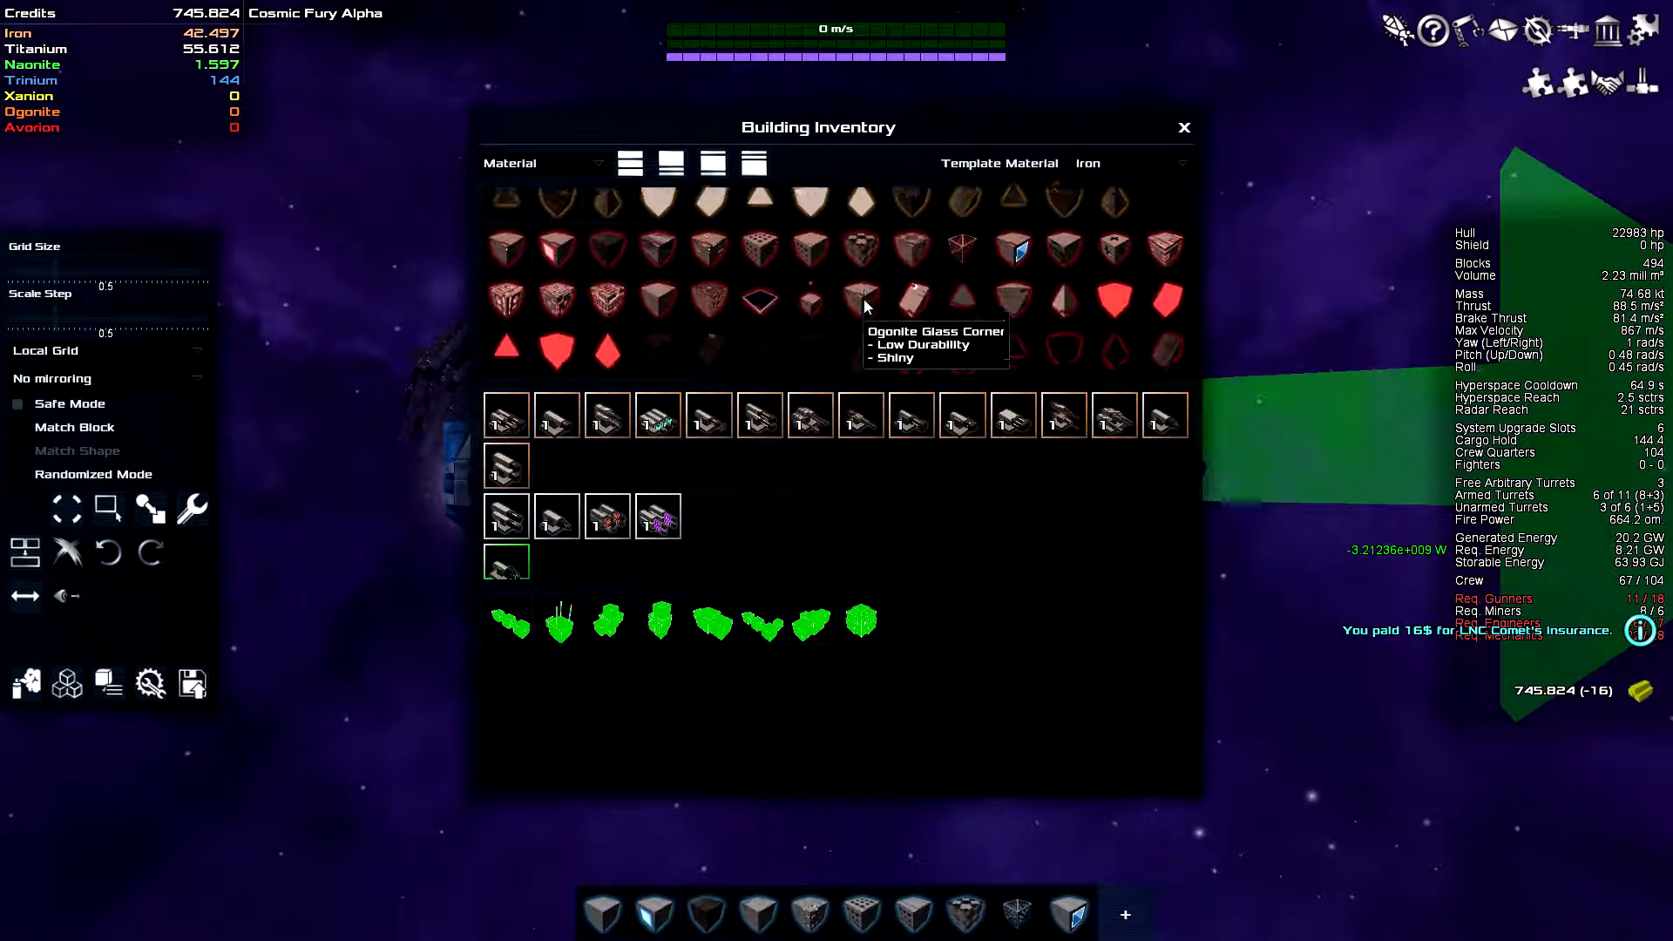
- Exit build mode, review crew assignments and payment due, then fly the LNC Comet at 99 m/s
click(1184, 127)
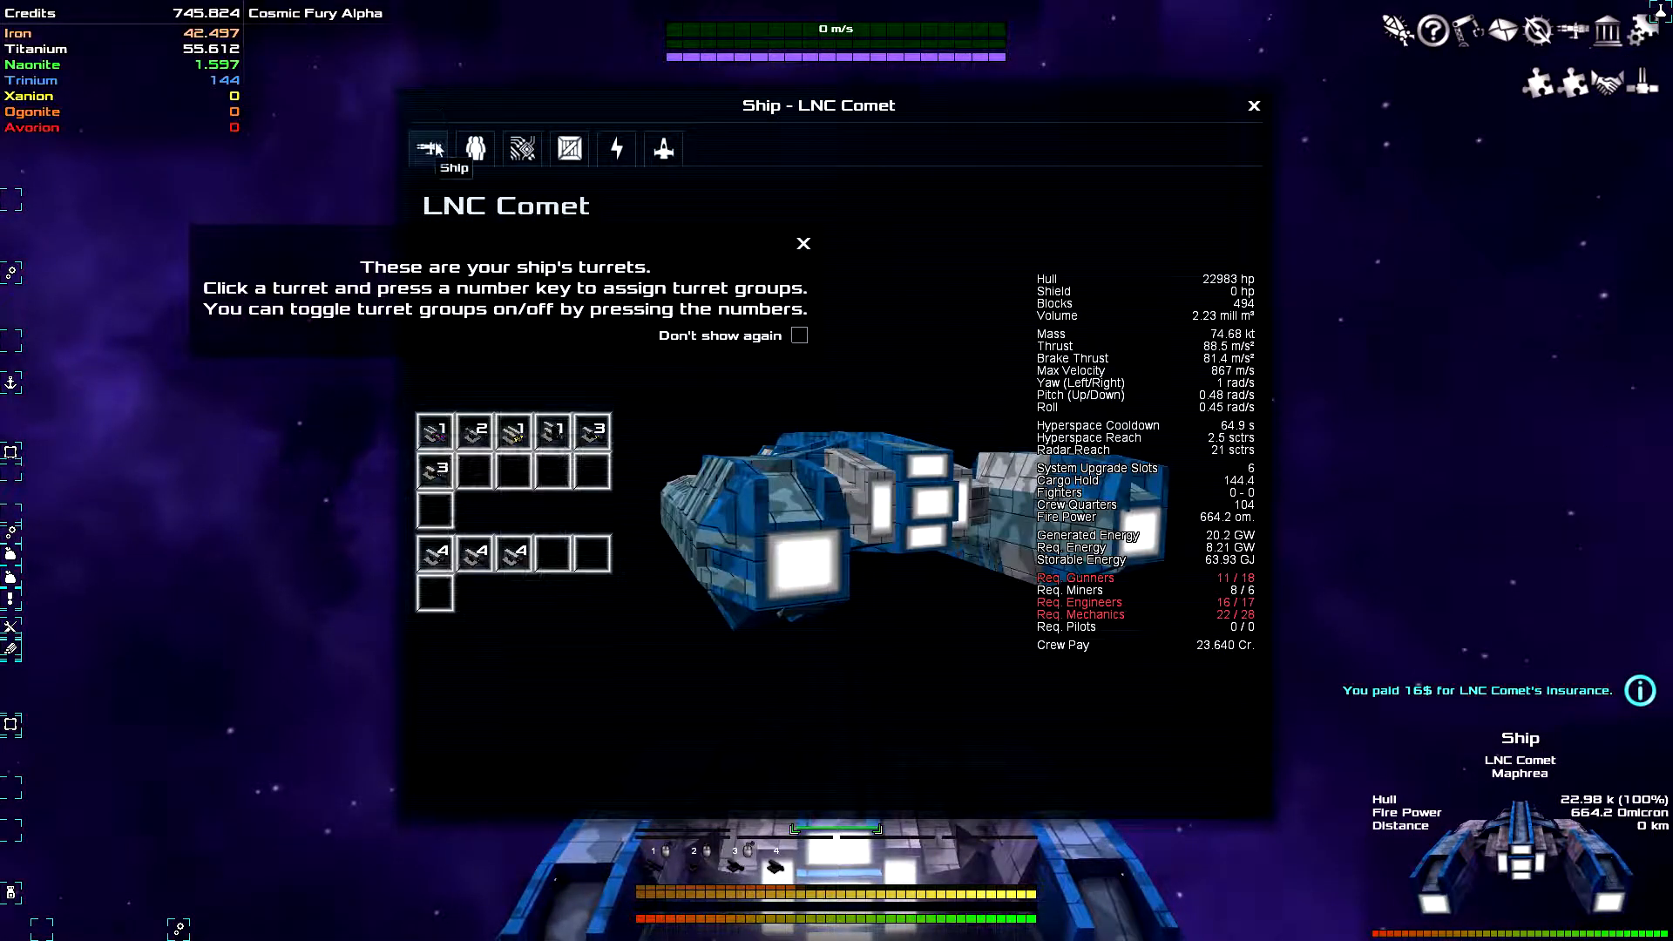
click(475, 148)
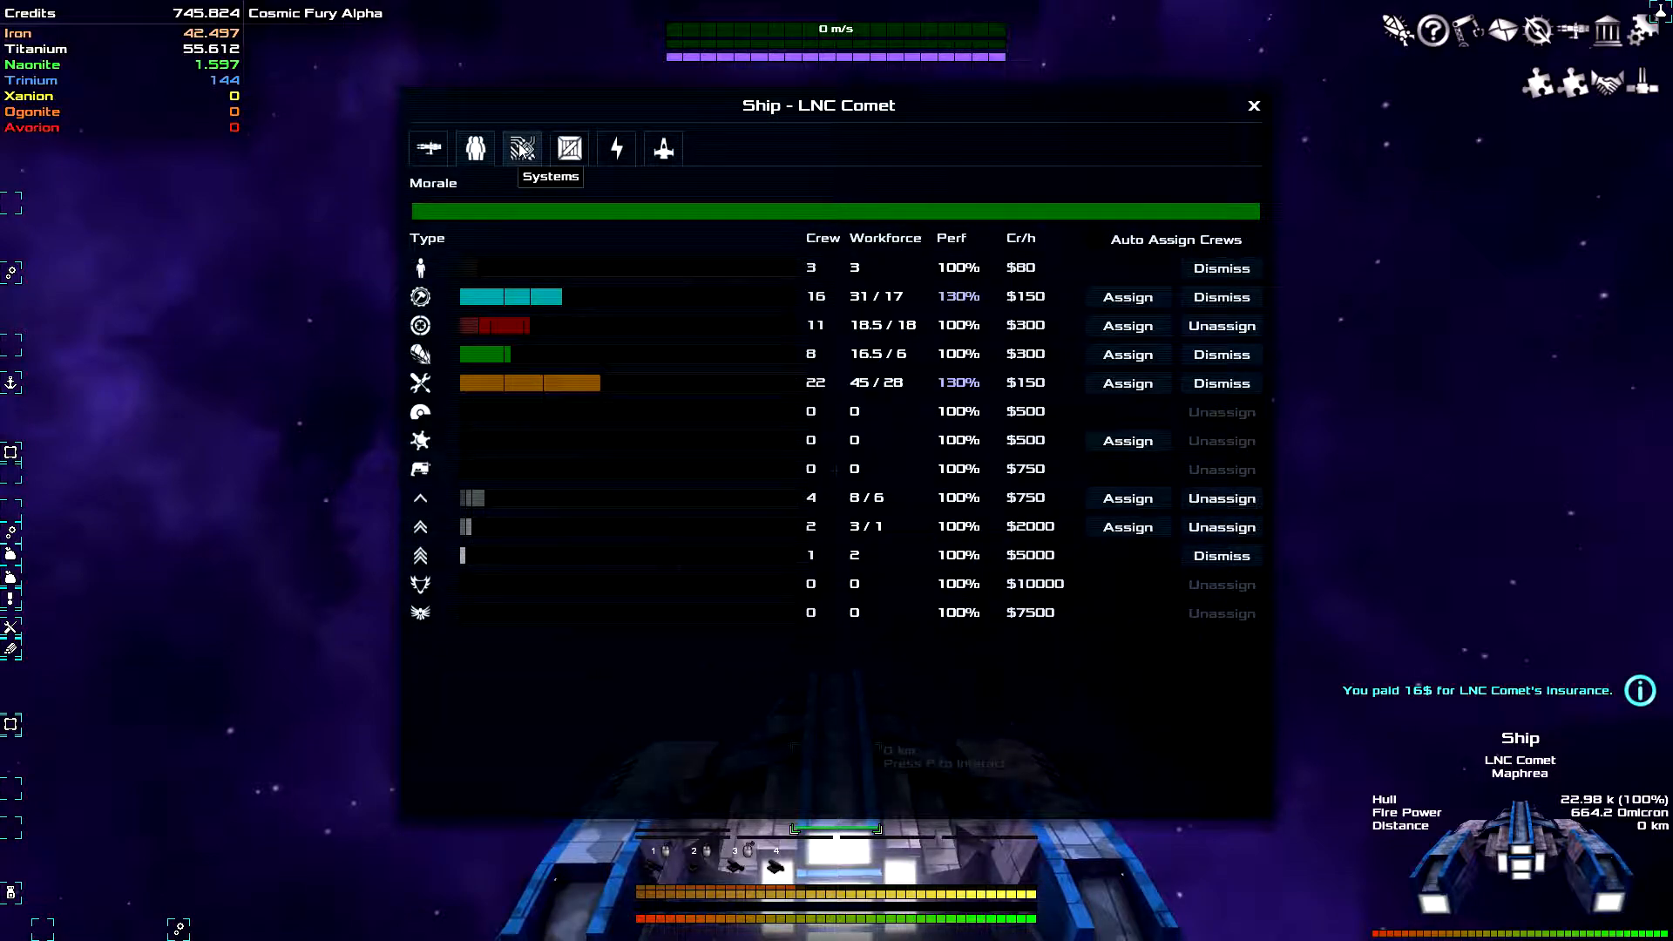
click(522, 147)
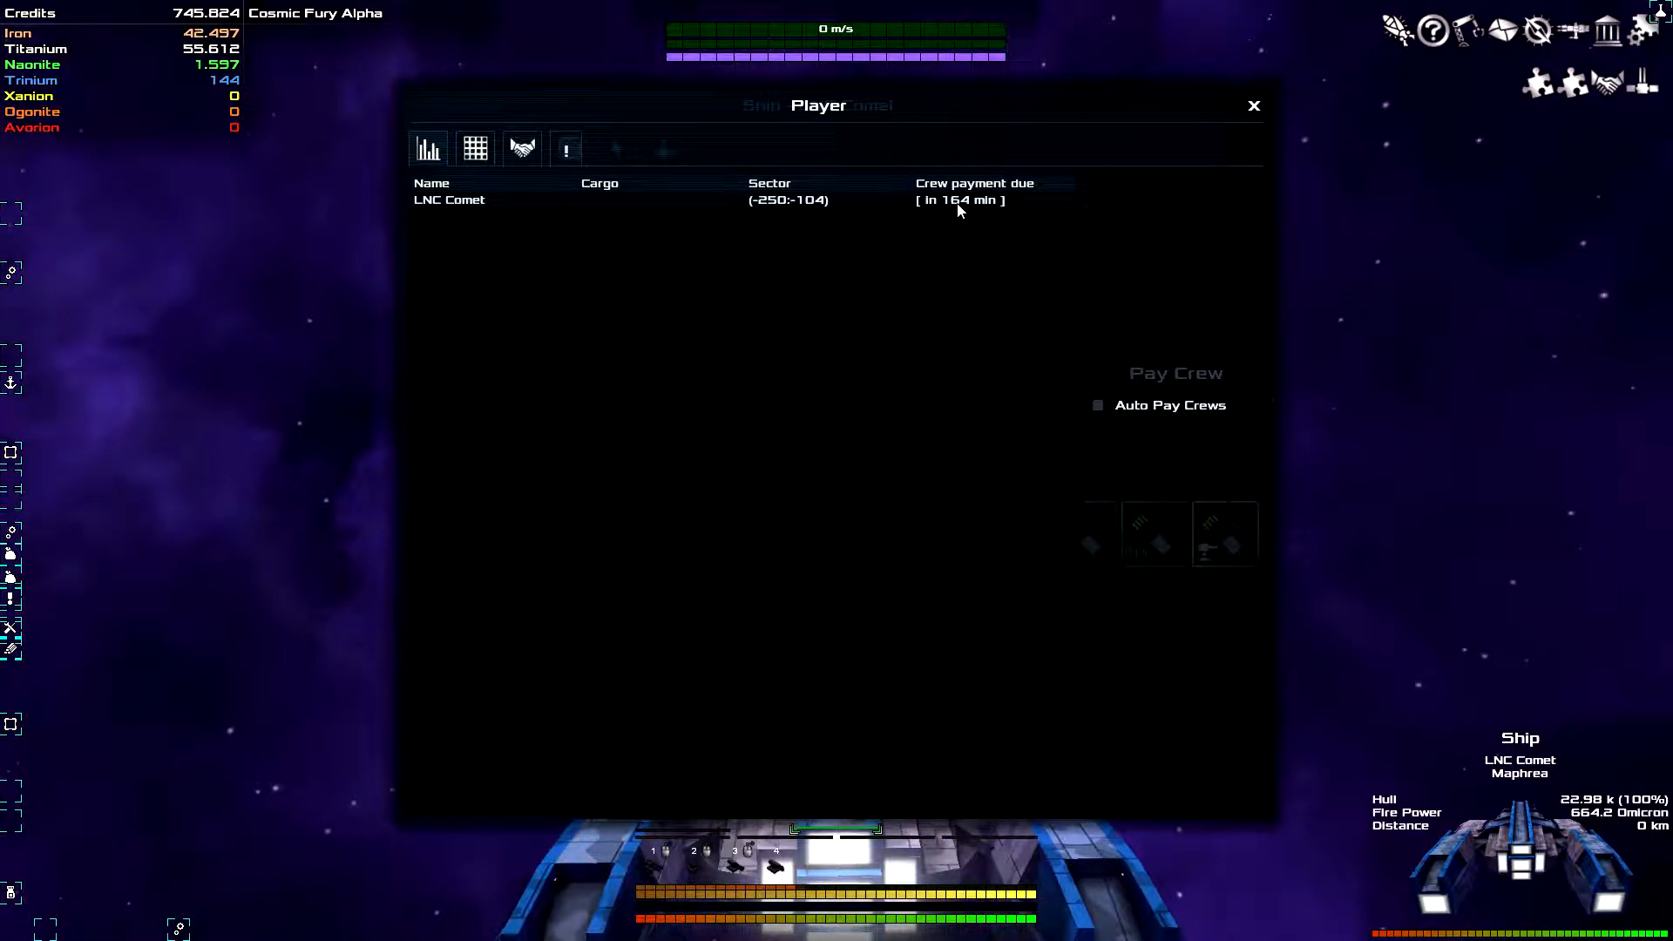
click(1254, 106)
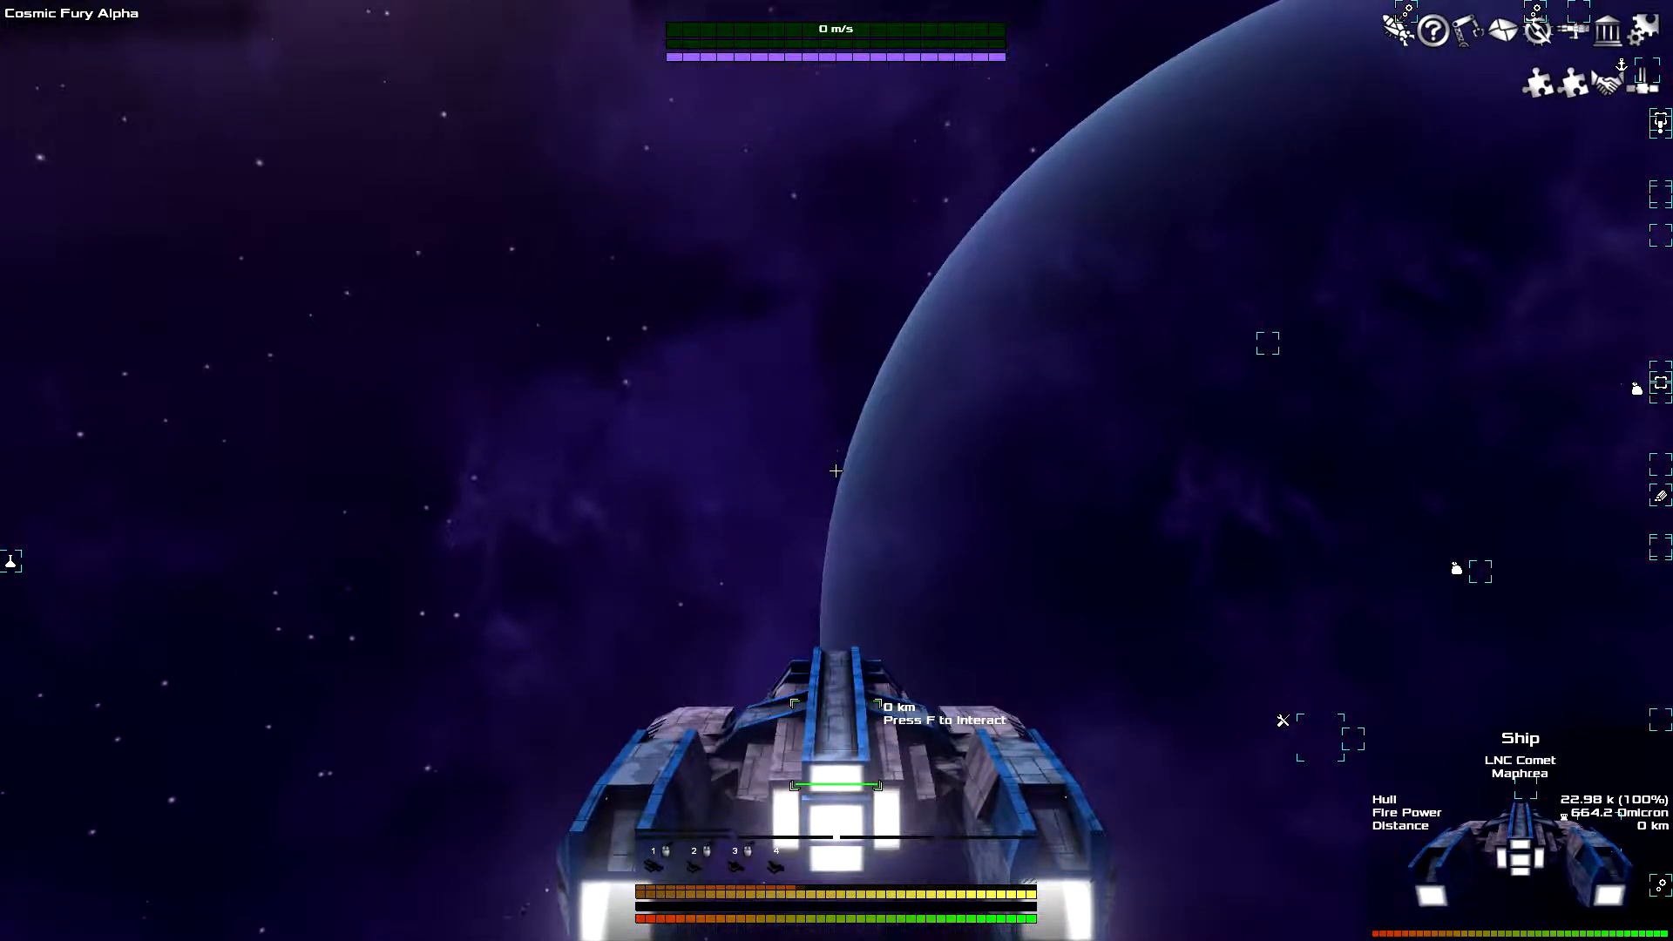
key(w)
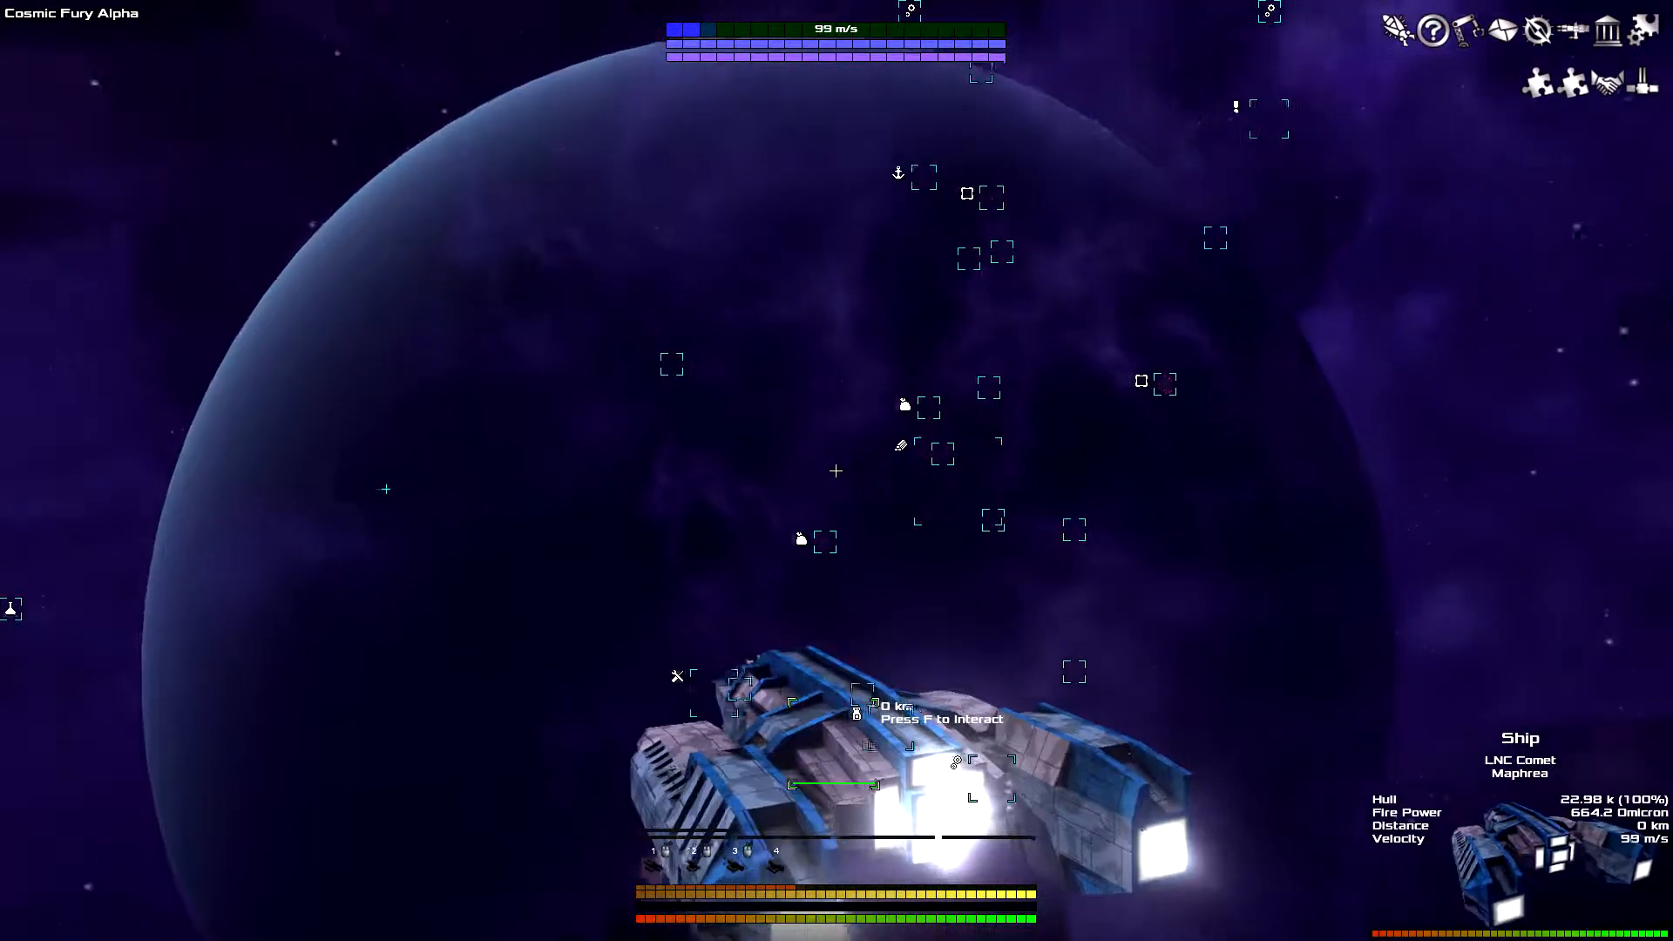